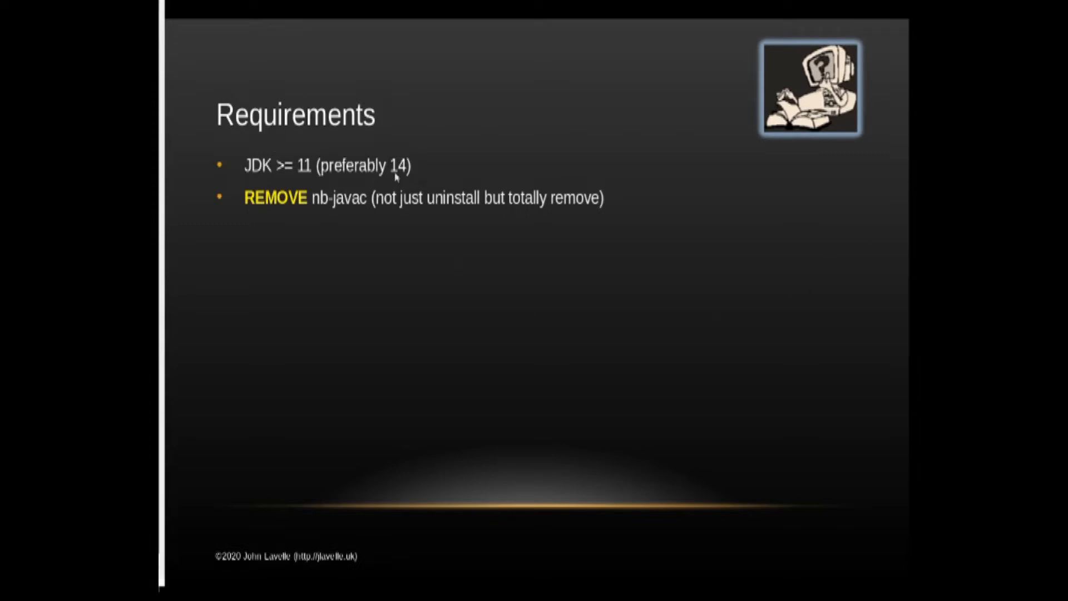
{"action": "mouse_move", "coordinate": [443, 345]}
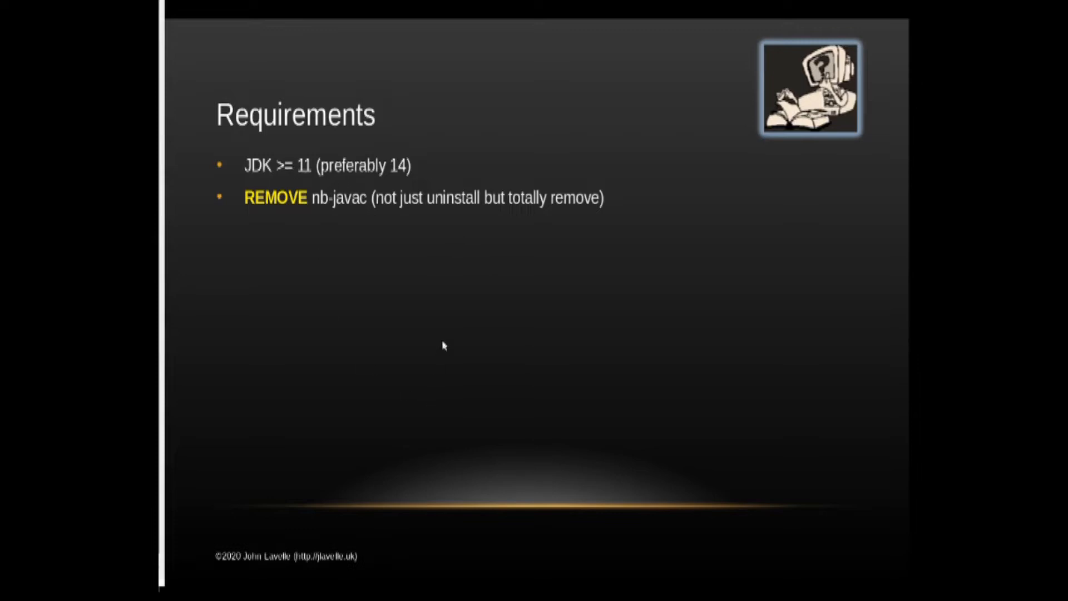
{"action": "mouse_move", "coordinate": [414, 192]}
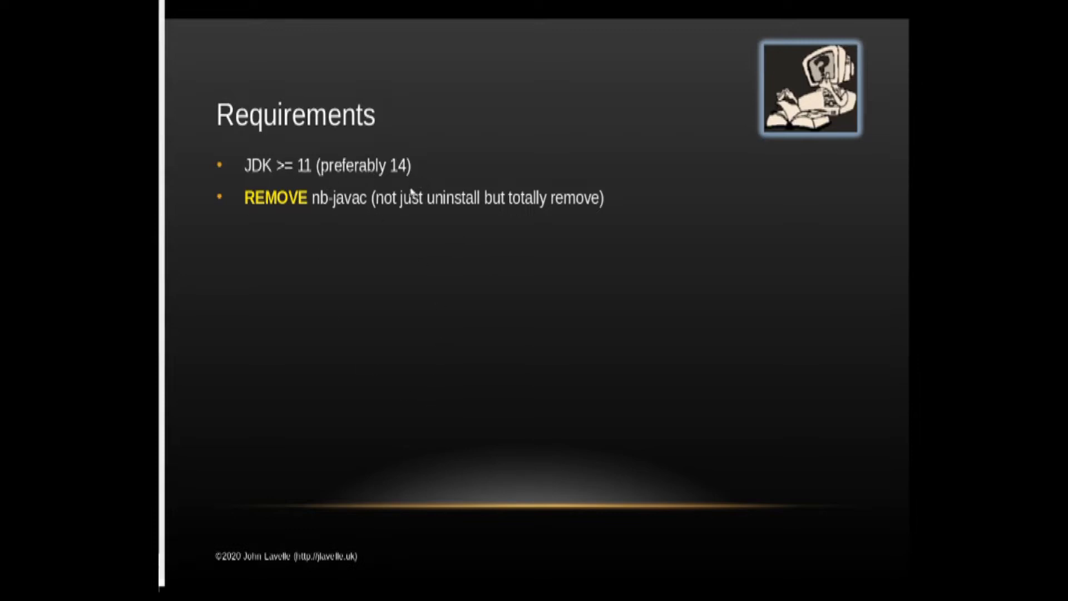
{"action": "mouse_move", "coordinate": [242, 208]}
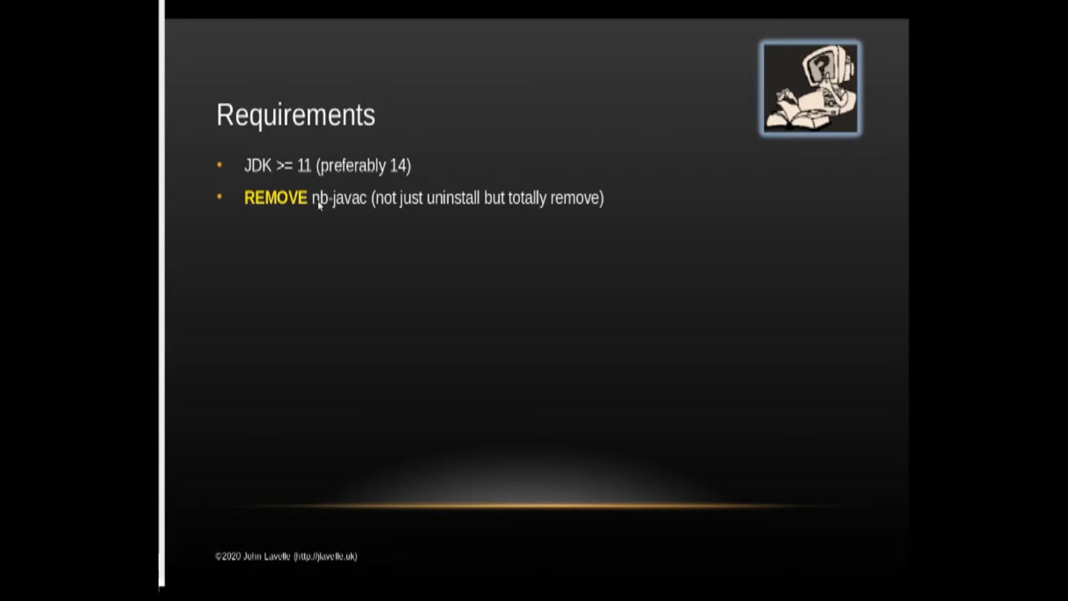
{"action": "mouse_move", "coordinate": [336, 210]}
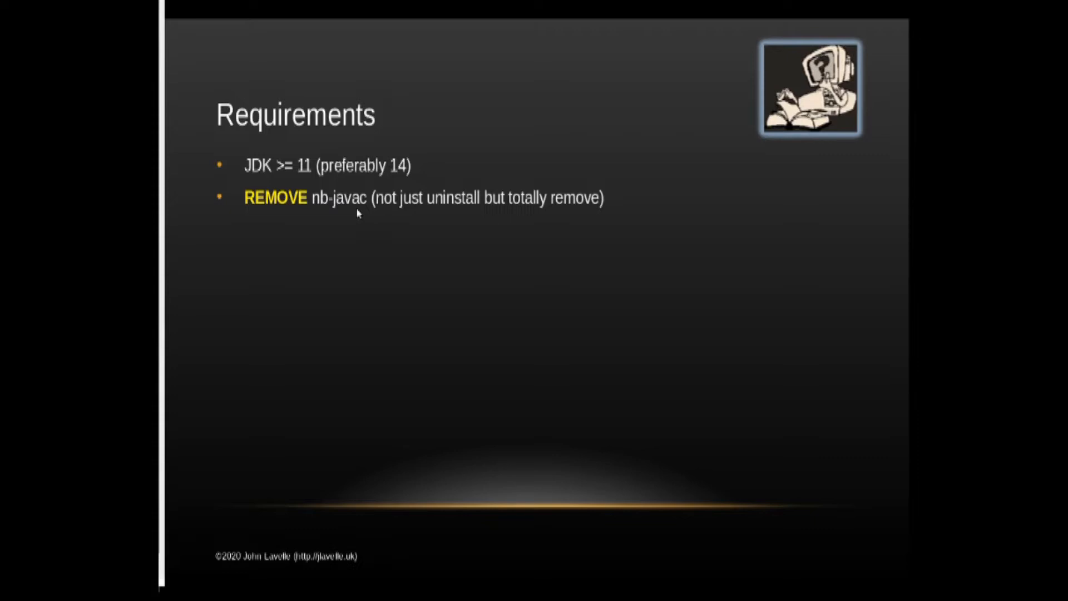
{"action": "mouse_move", "coordinate": [452, 218]}
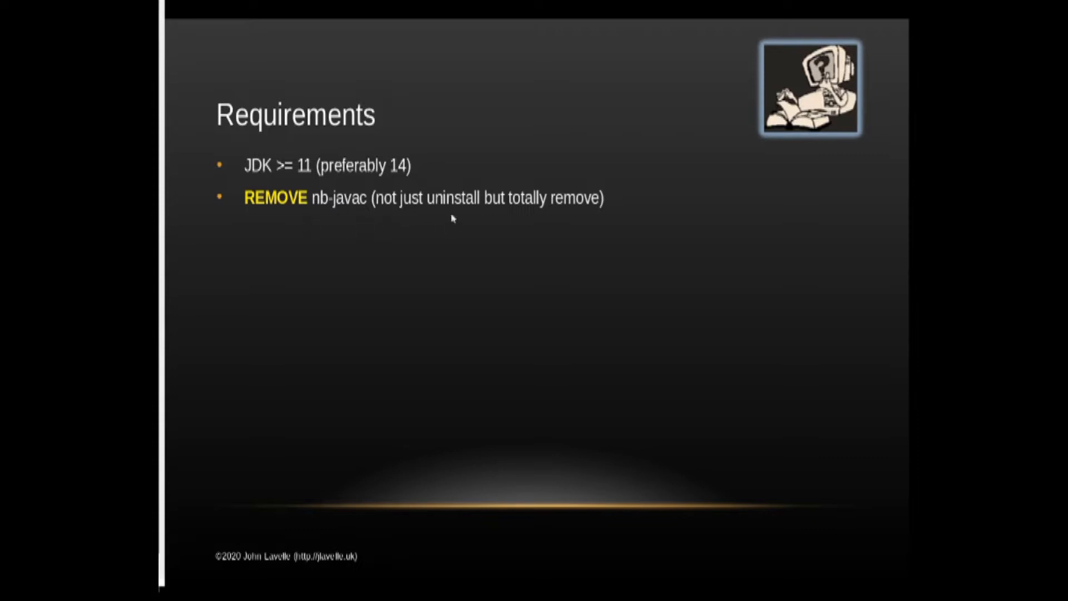
{"action": "mouse_move", "coordinate": [461, 225]}
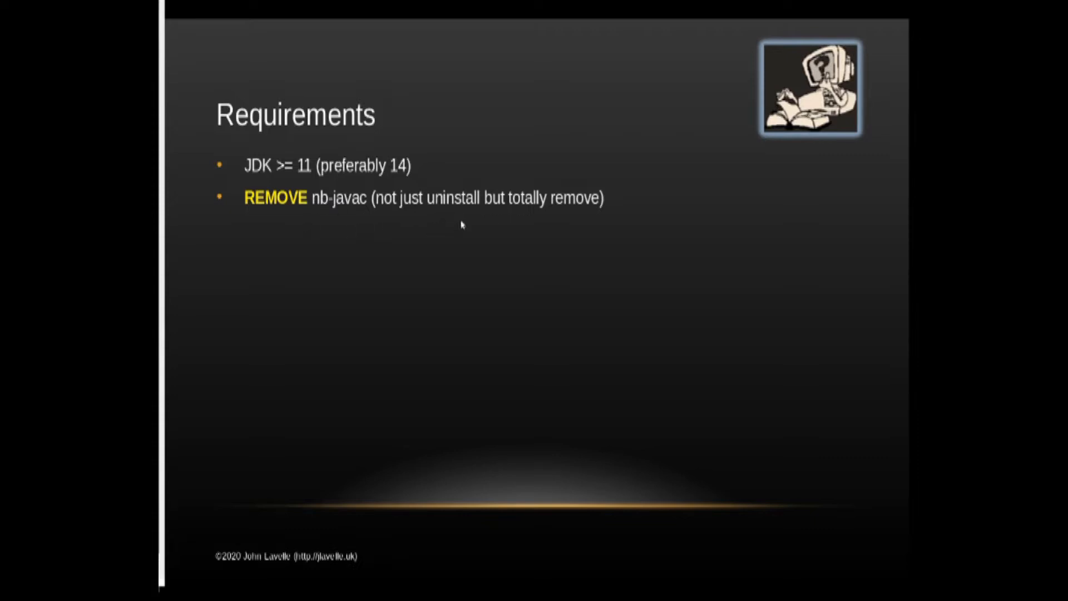
{"action": "mouse_move", "coordinate": [363, 236]}
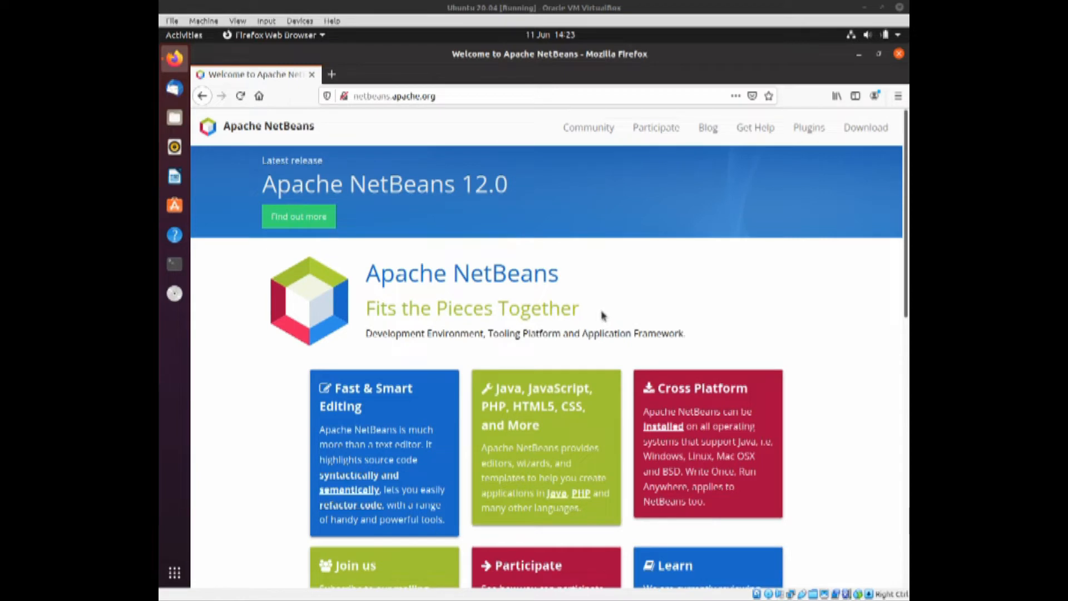
{"action": "mouse_move", "coordinate": [520, 283]}
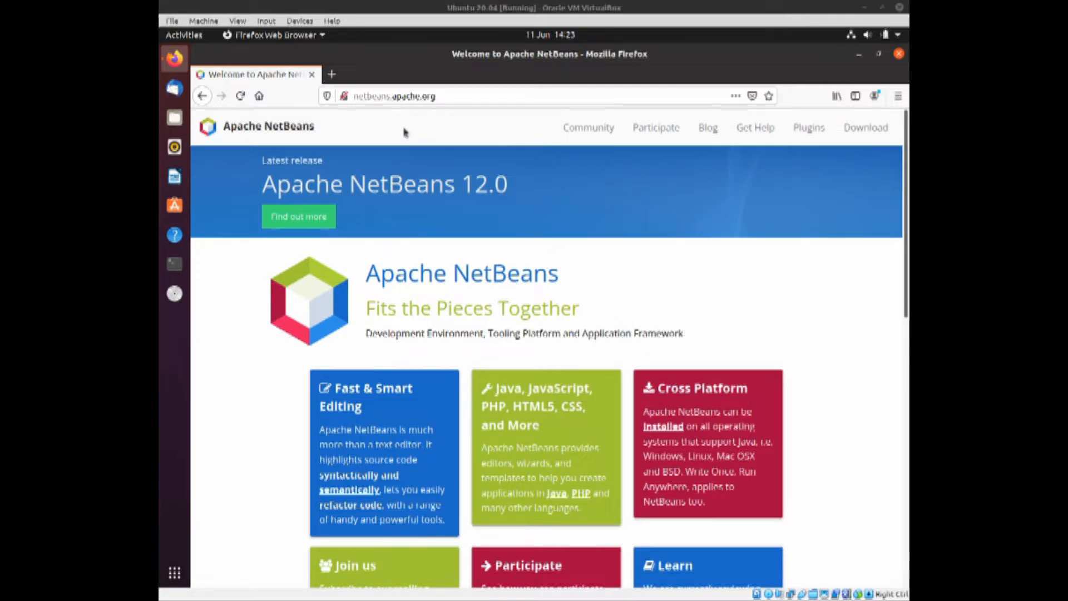
Switch to the Firefox window showing the Apache NetBeans 12.0 home page.
{"action": "left_click", "coordinate": [300, 20]}
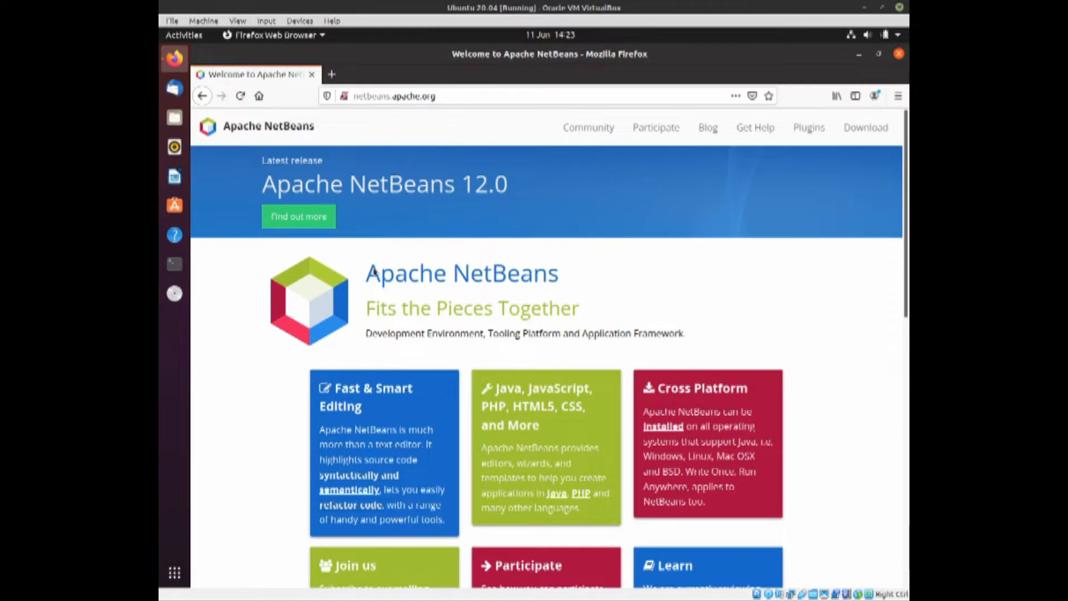
{"action": "mouse_move", "coordinate": [804, 283]}
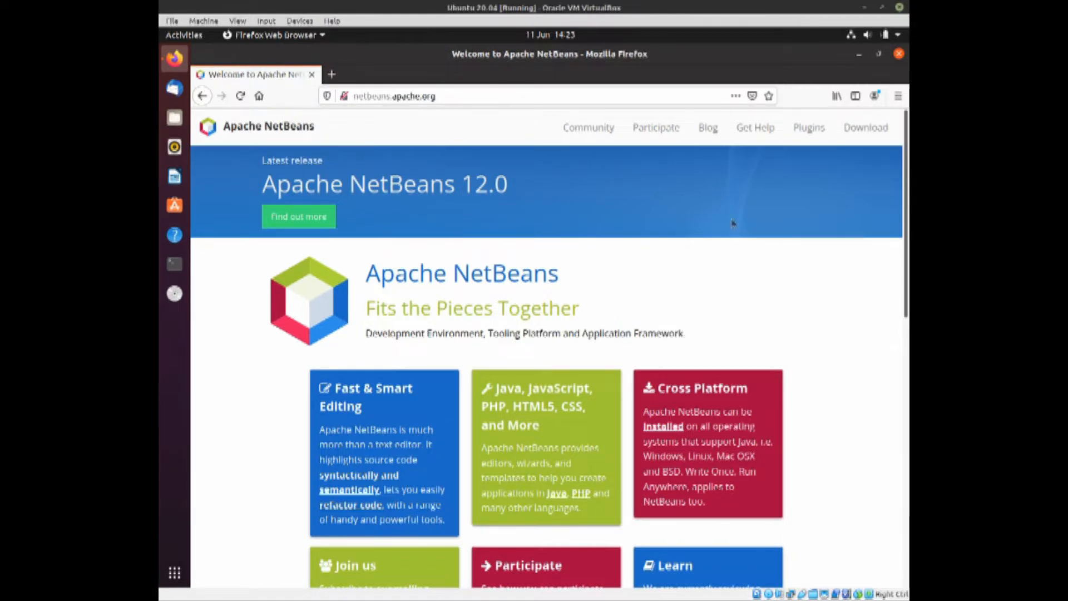
{"action": "mouse_move", "coordinate": [628, 347]}
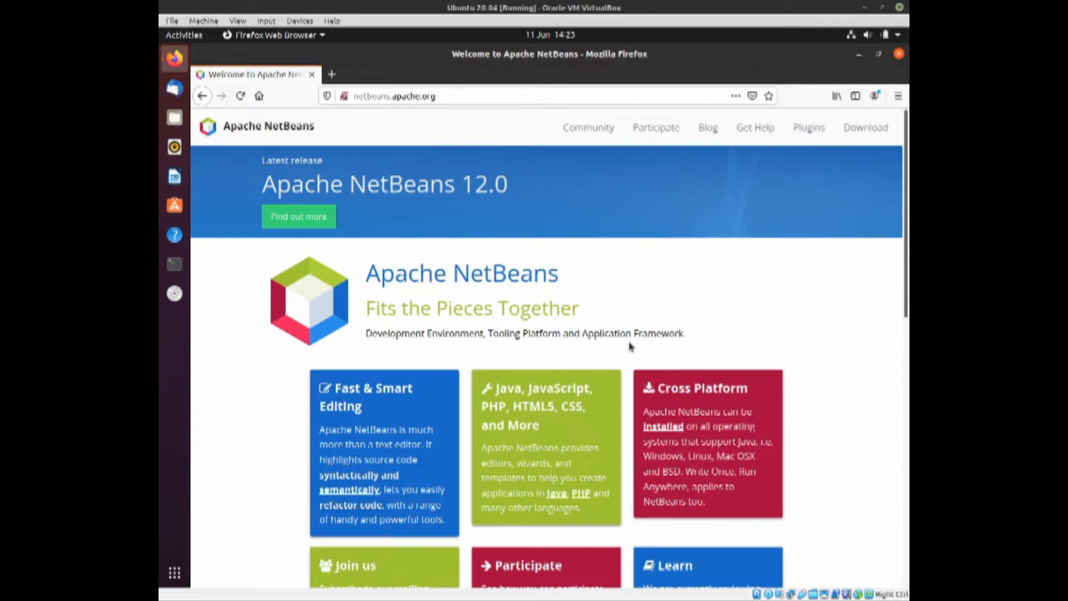
{"action": "mouse_move", "coordinate": [238, 81]}
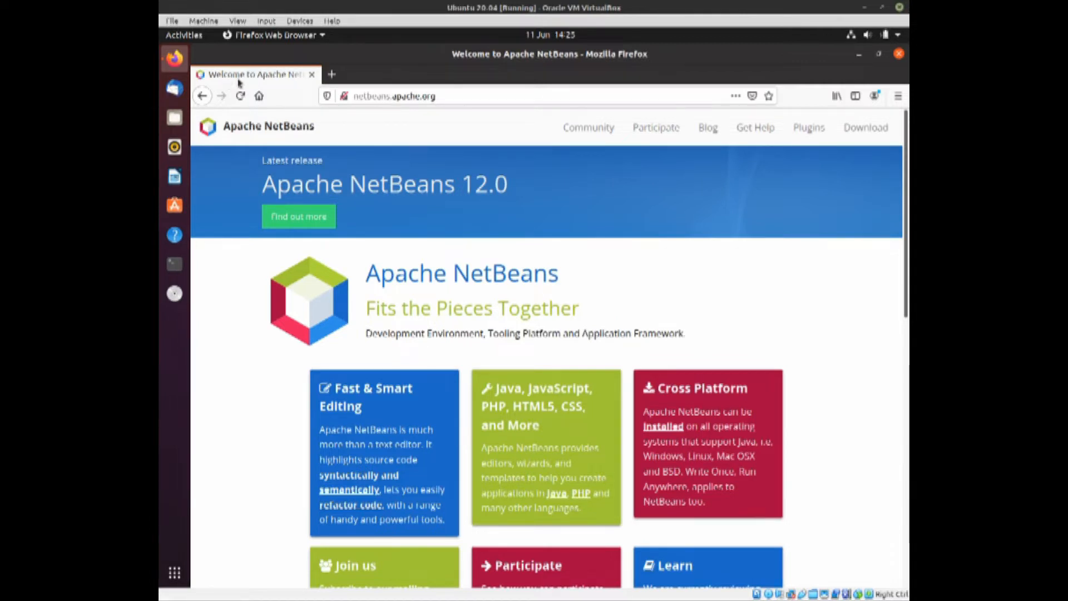
{"action": "mouse_move", "coordinate": [679, 248]}
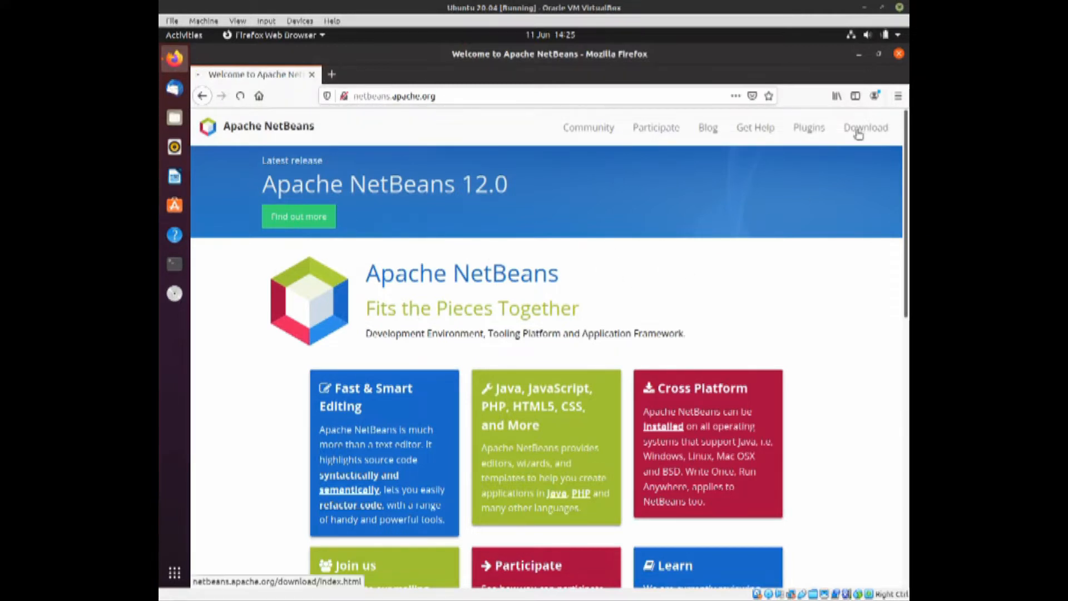
Navigate Download > NetBeans 12 LTS and choose Apache-NetBeans-12.0-bin-linux-x64.sh.
{"action": "left_click", "coordinate": [866, 127]}
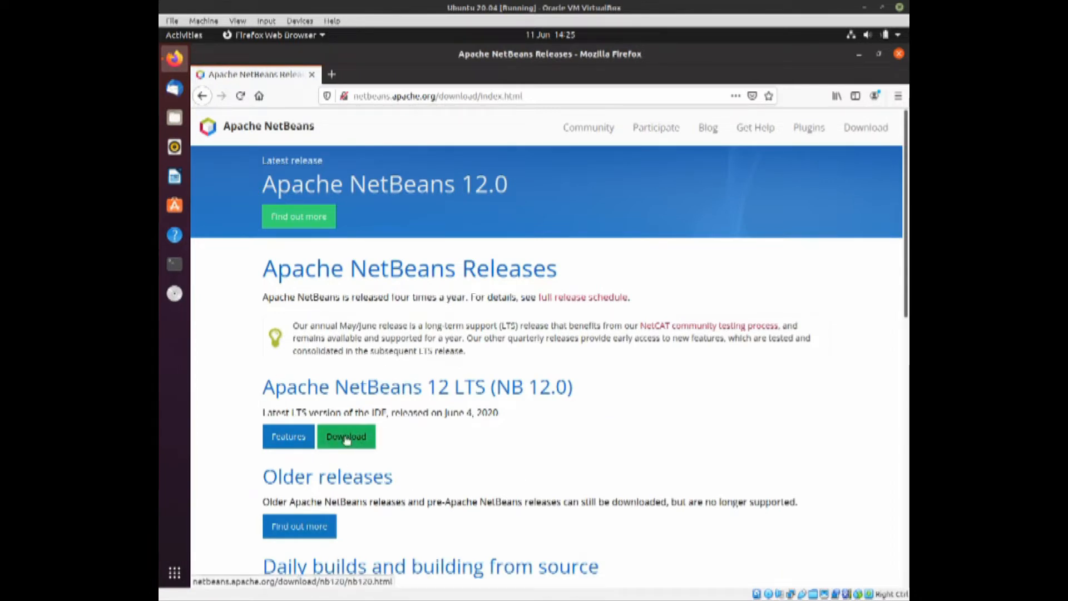
{"action": "left_click", "coordinate": [345, 436]}
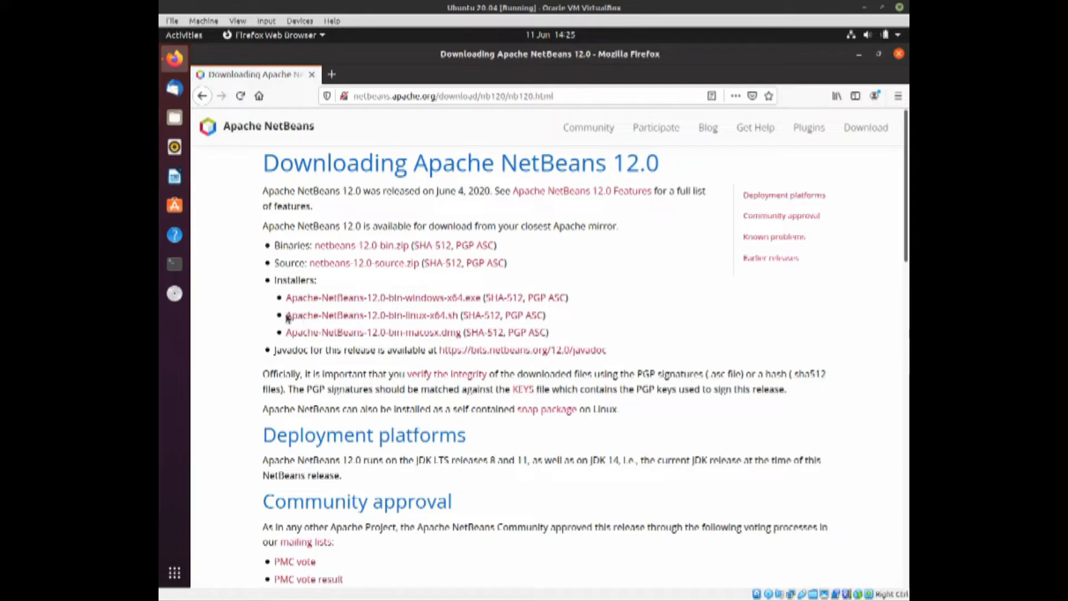
{"action": "mouse_move", "coordinate": [560, 321]}
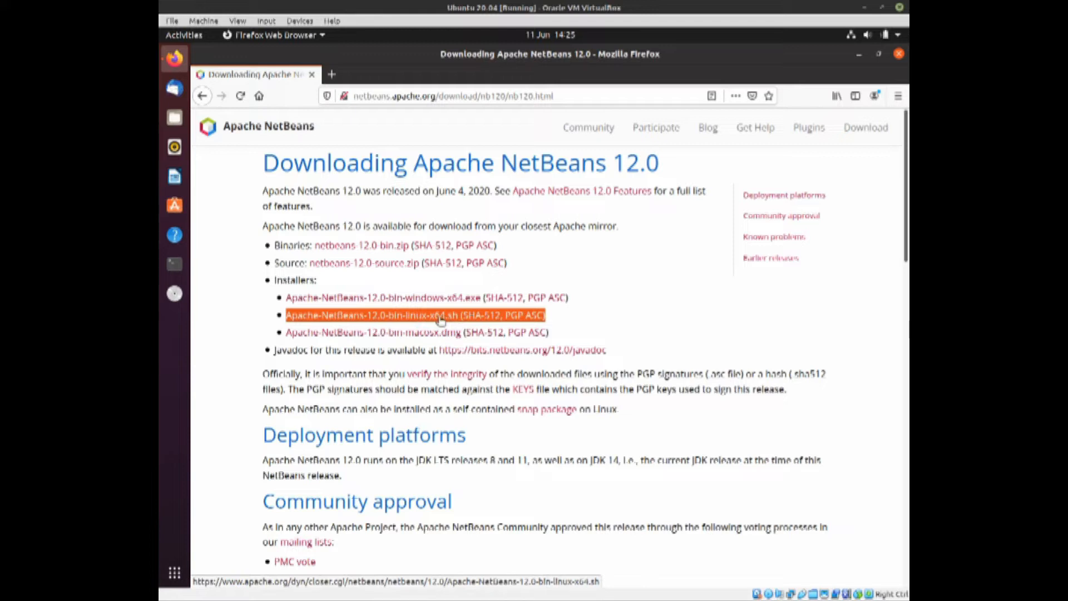
{"action": "left_click", "coordinate": [414, 315]}
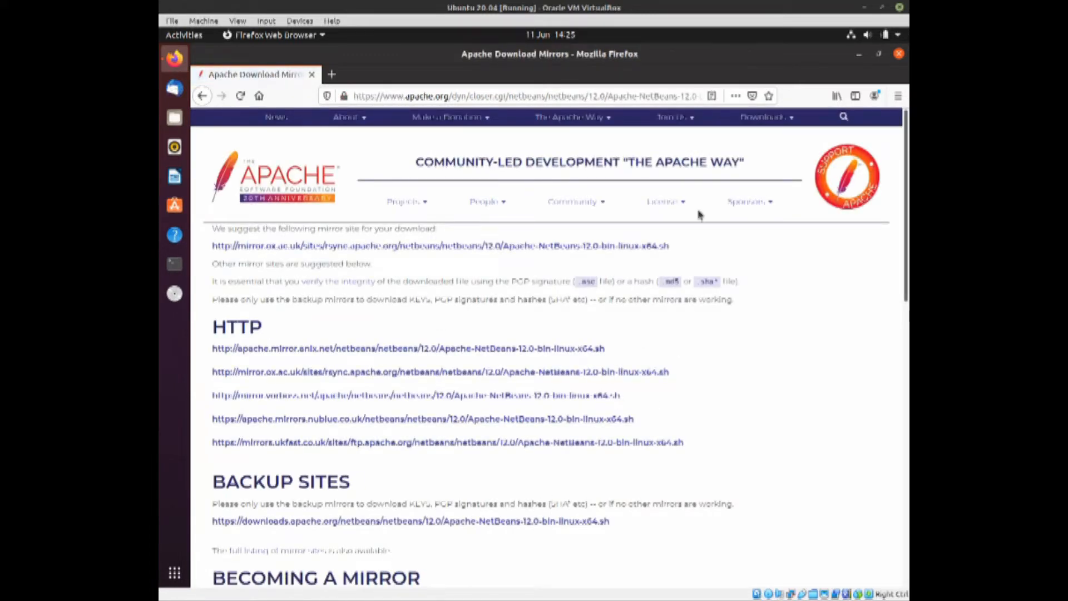
{"action": "mouse_move", "coordinate": [360, 246]}
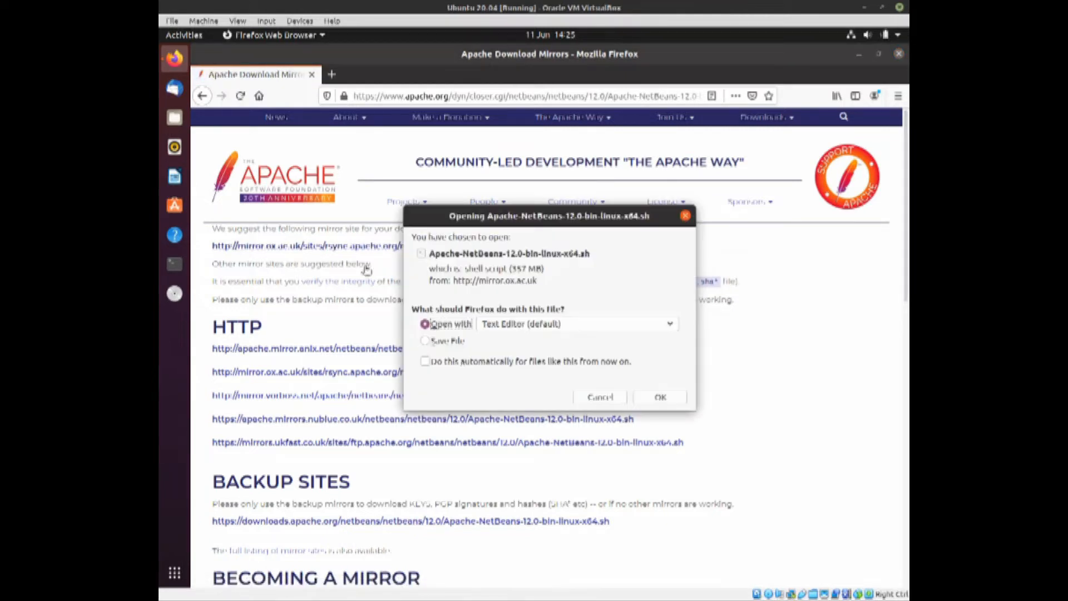
{"action": "left_click", "coordinate": [425, 340]}
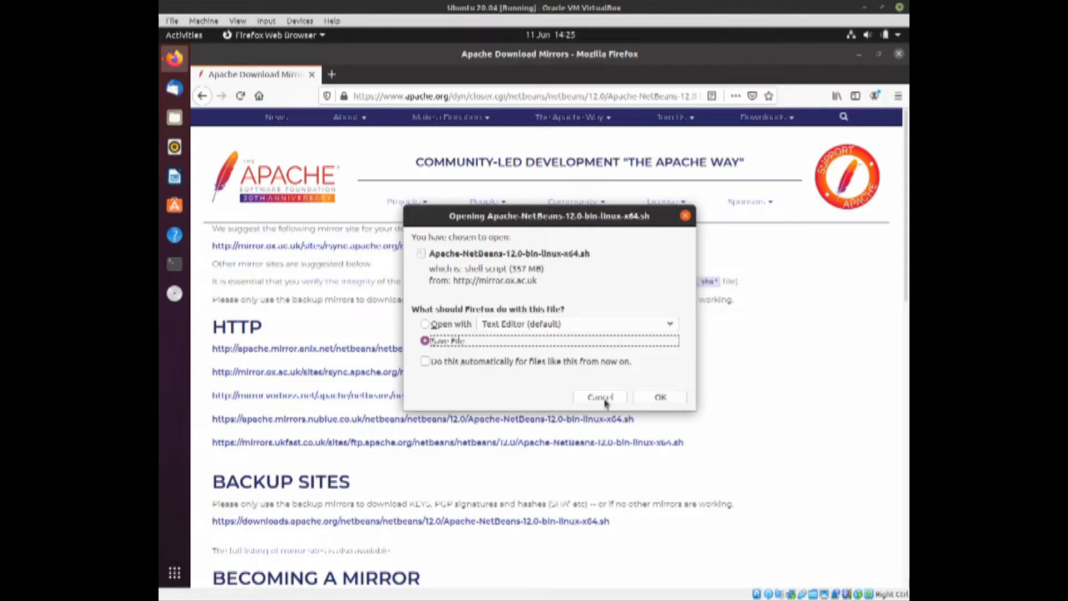
{"action": "left_click", "coordinate": [599, 397]}
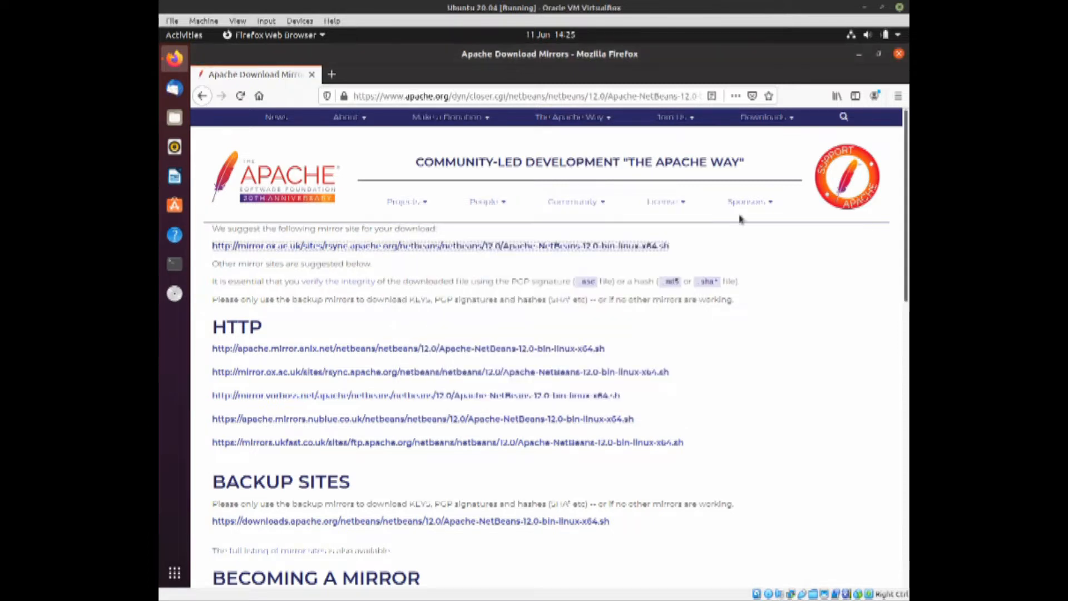
Close Firefox and show the sl_VShare shared folder in Files with the installer script.
{"action": "left_click", "coordinate": [898, 54]}
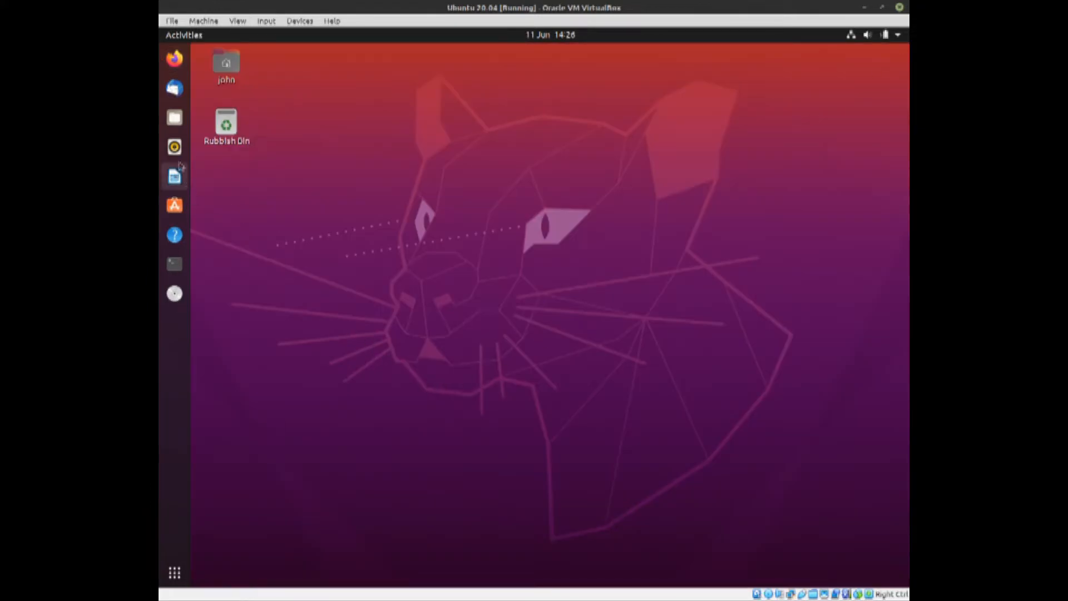
{"action": "left_click", "coordinate": [174, 117]}
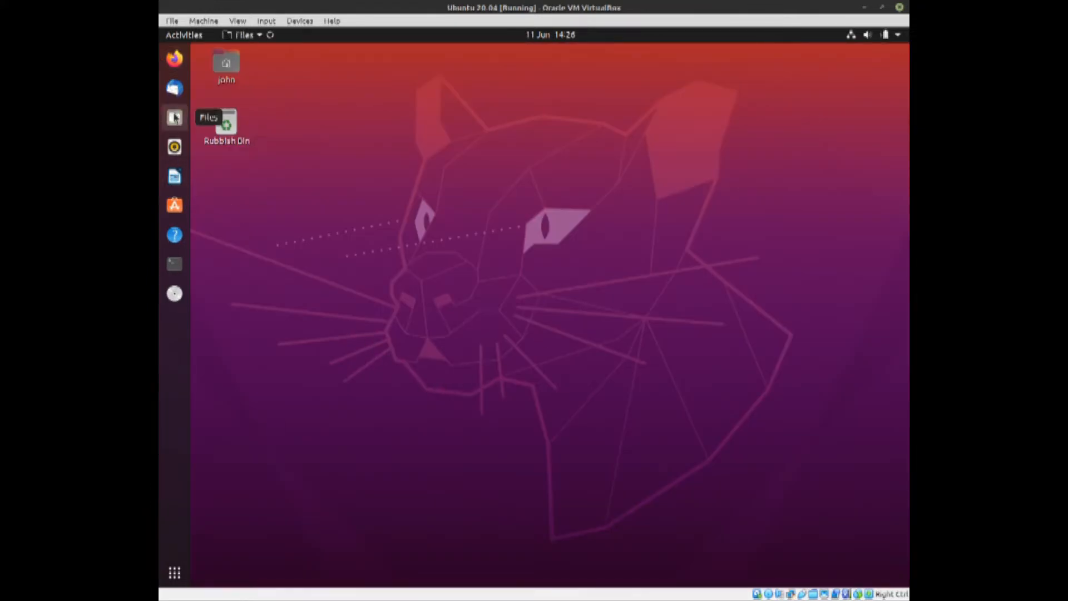
{"action": "left_click", "coordinate": [175, 116]}
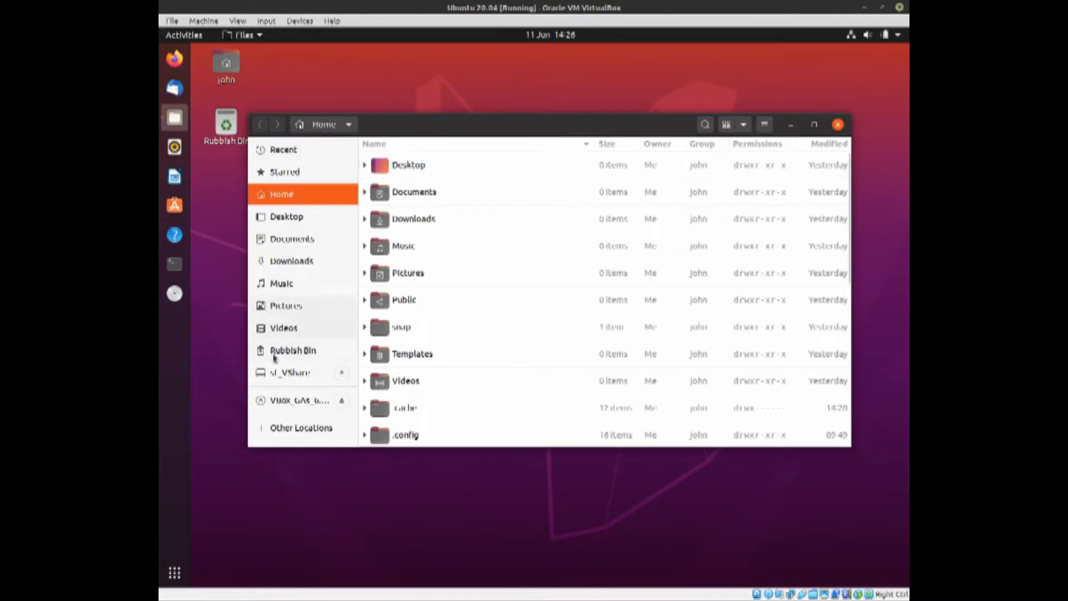
{"action": "left_click", "coordinate": [290, 373]}
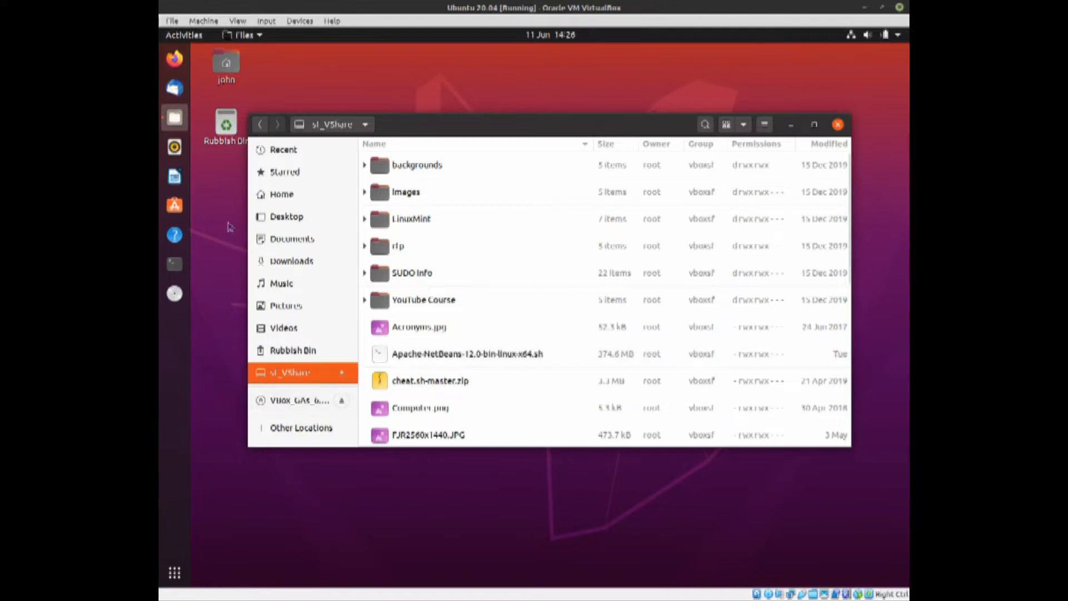
Launch a Terminal window and bring up the applications grid.
{"action": "left_click", "coordinate": [174, 265]}
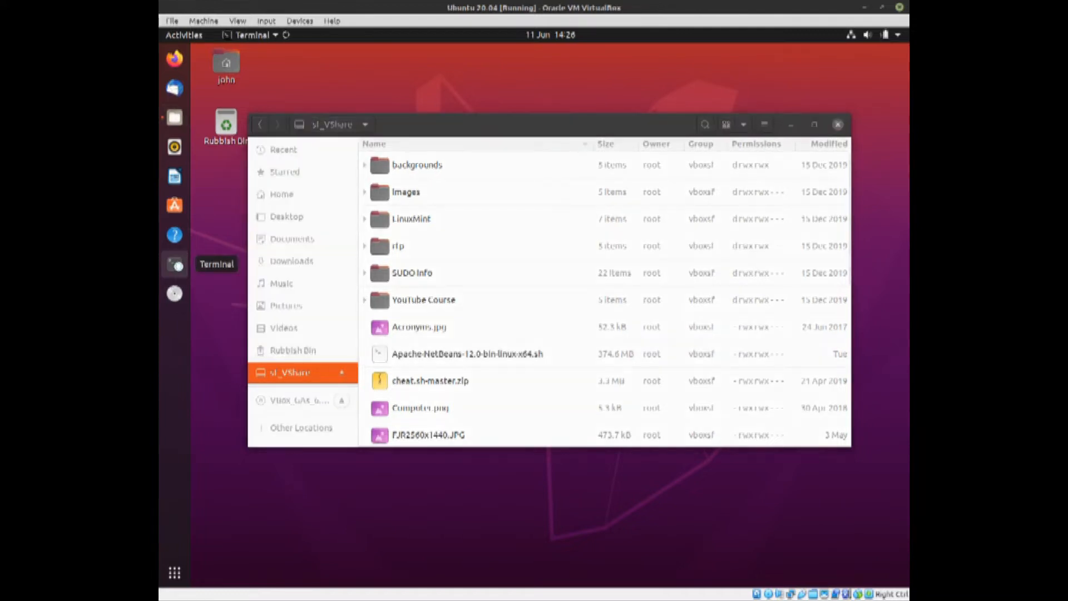
{"action": "left_click", "coordinate": [175, 264]}
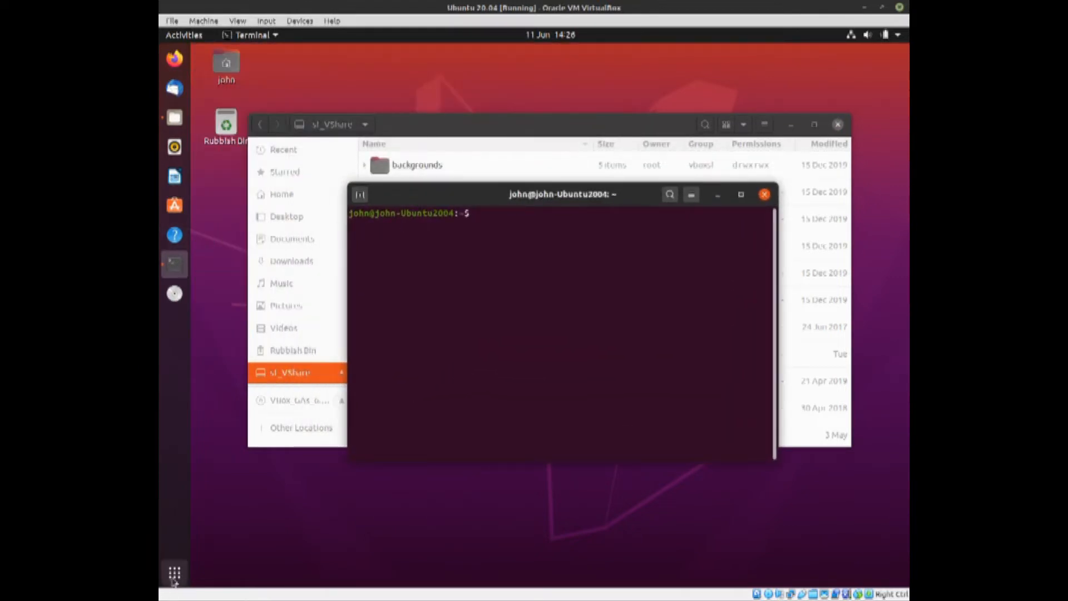
{"action": "mouse_move", "coordinate": [175, 572]}
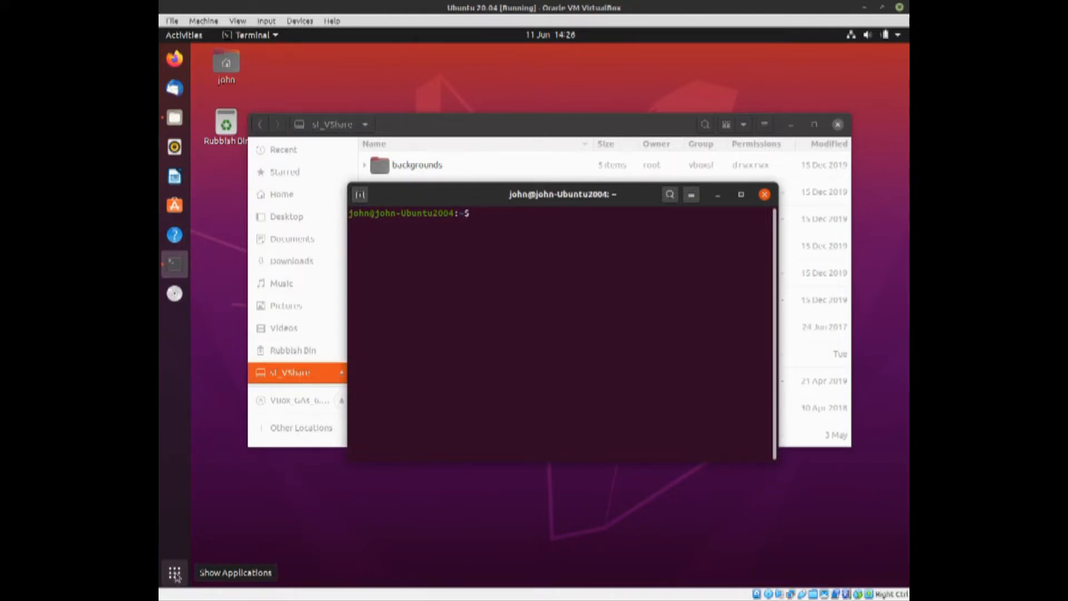
{"action": "left_click", "coordinate": [175, 572]}
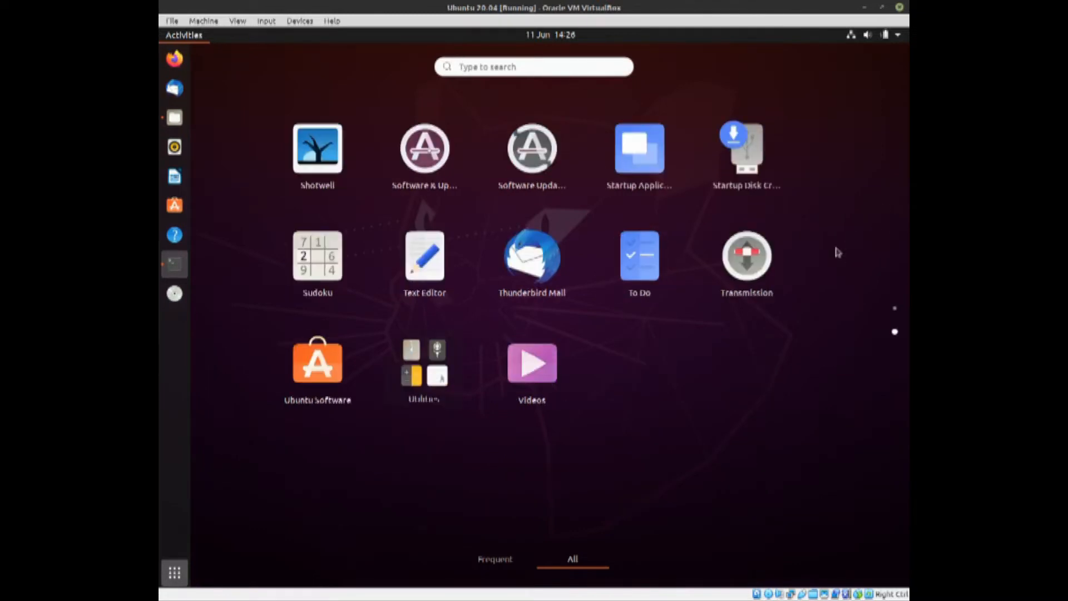
{"action": "mouse_move", "coordinate": [725, 463]}
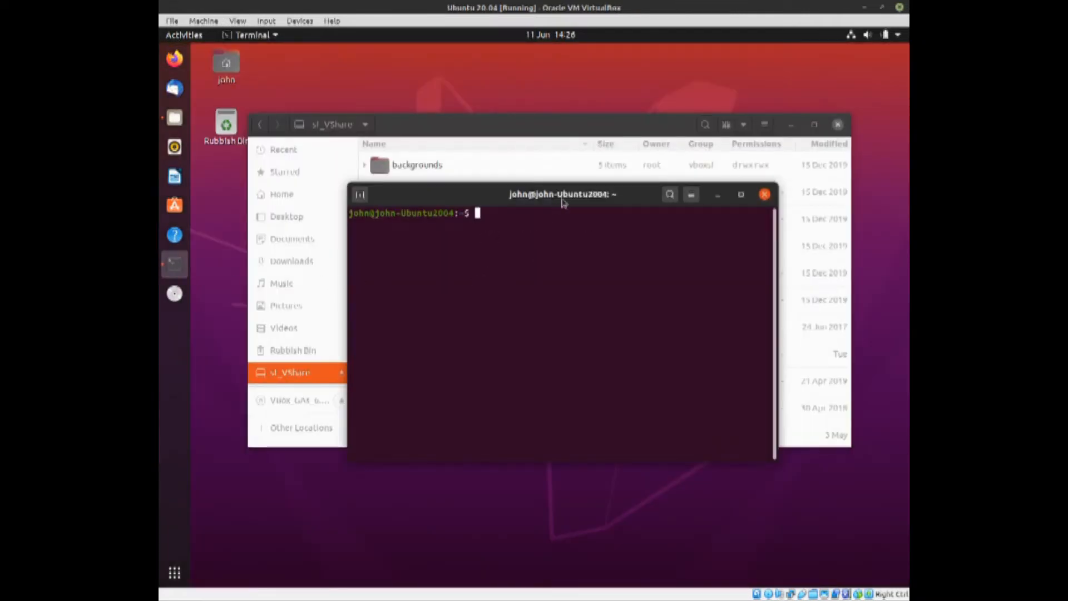
Run 'sudo apt install openjdk-14-jdk' and answer y to install the JDK packages.
{"action": "left_click_drag", "start_coordinate": [562, 193], "coordinate": [487, 156]}
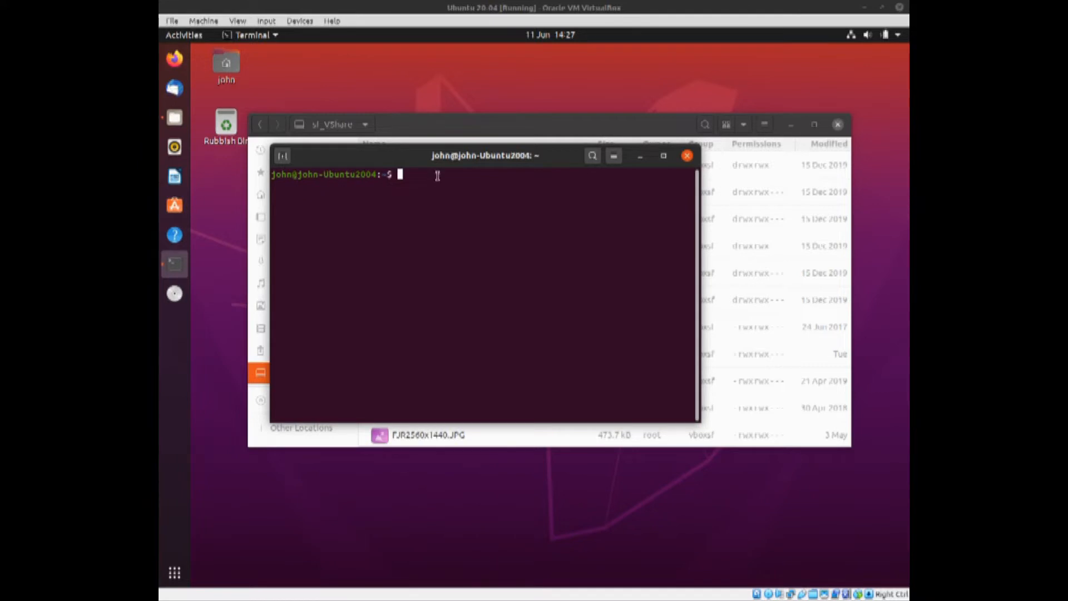
{"action": "type", "text": "sudo apt install openjdk-14-jdk"}
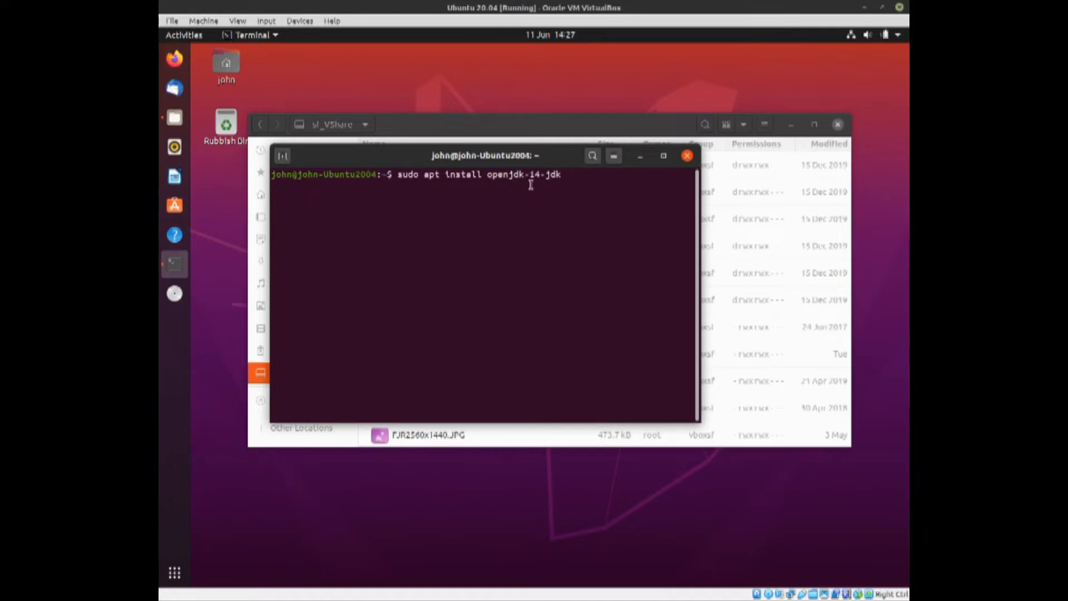
{"action": "mouse_move", "coordinate": [419, 371]}
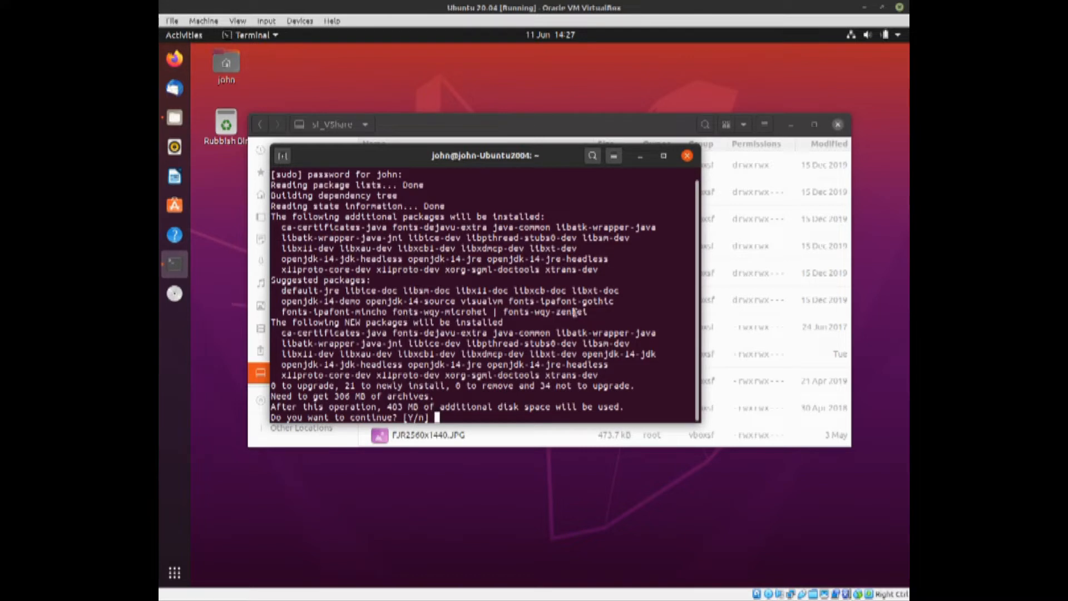
{"action": "mouse_move", "coordinate": [607, 311]}
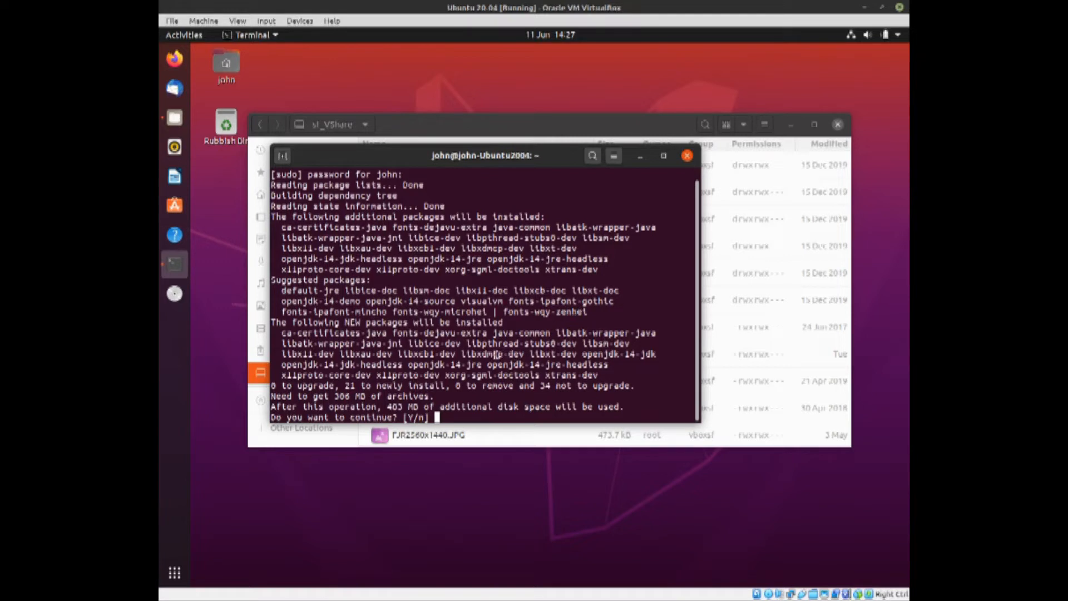
{"action": "type", "text": "y"}
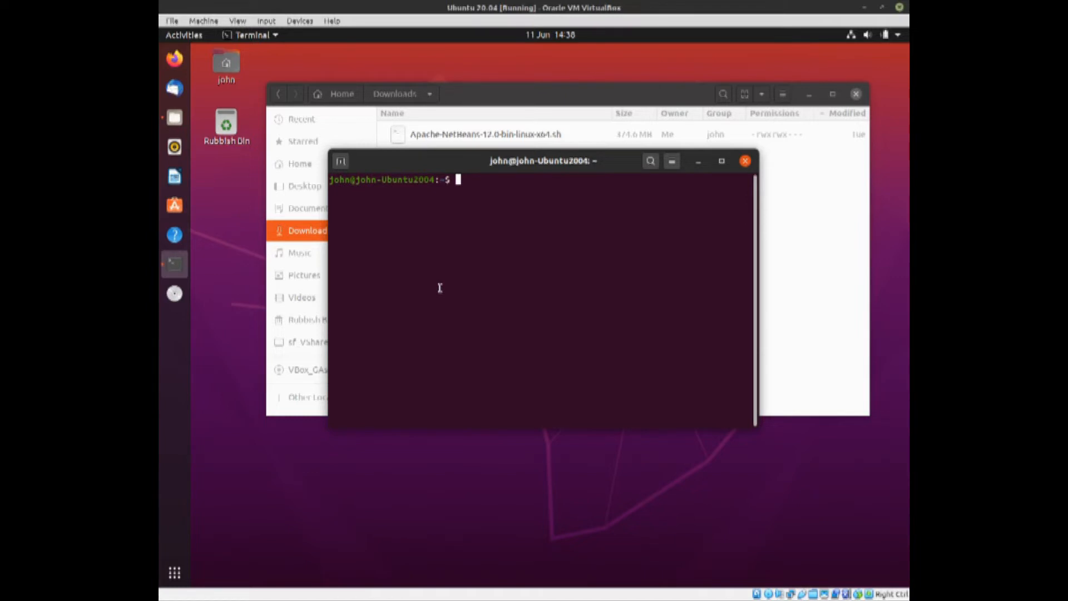
Run 'which java' and 'java --version' to confirm /usr/bin/java and OpenJDK 14.0.1.
{"action": "type", "text": "which"}
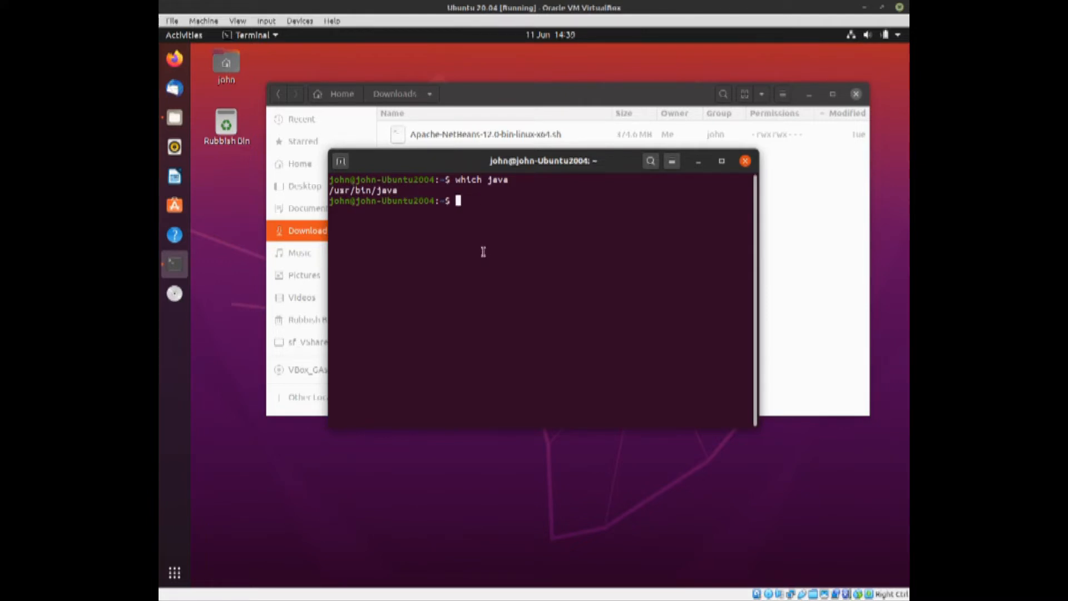
{"action": "type", "text": "j"}
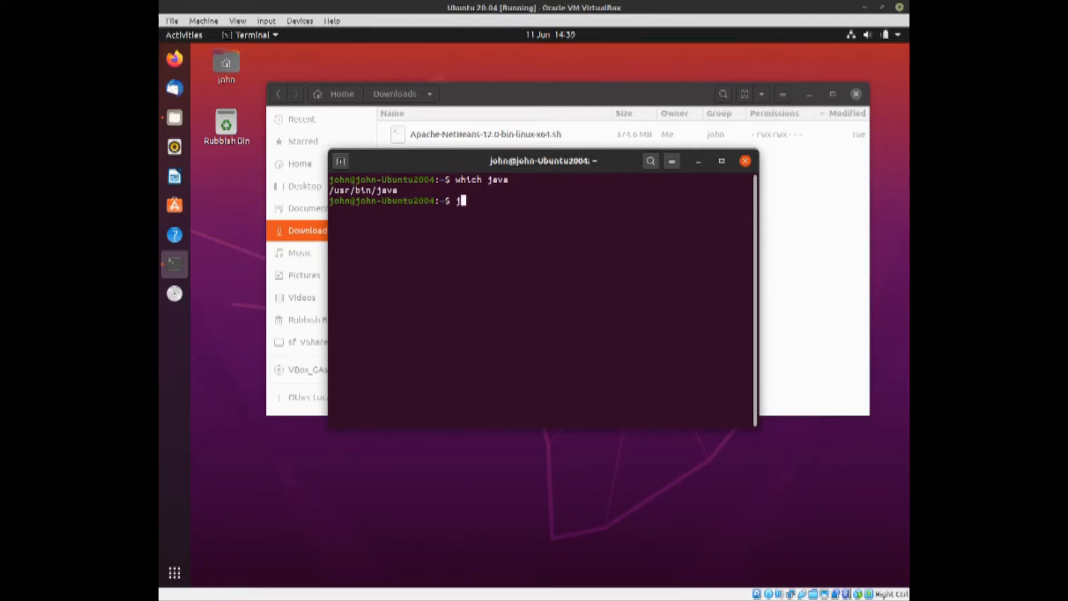
{"action": "type", "text": "ava"}
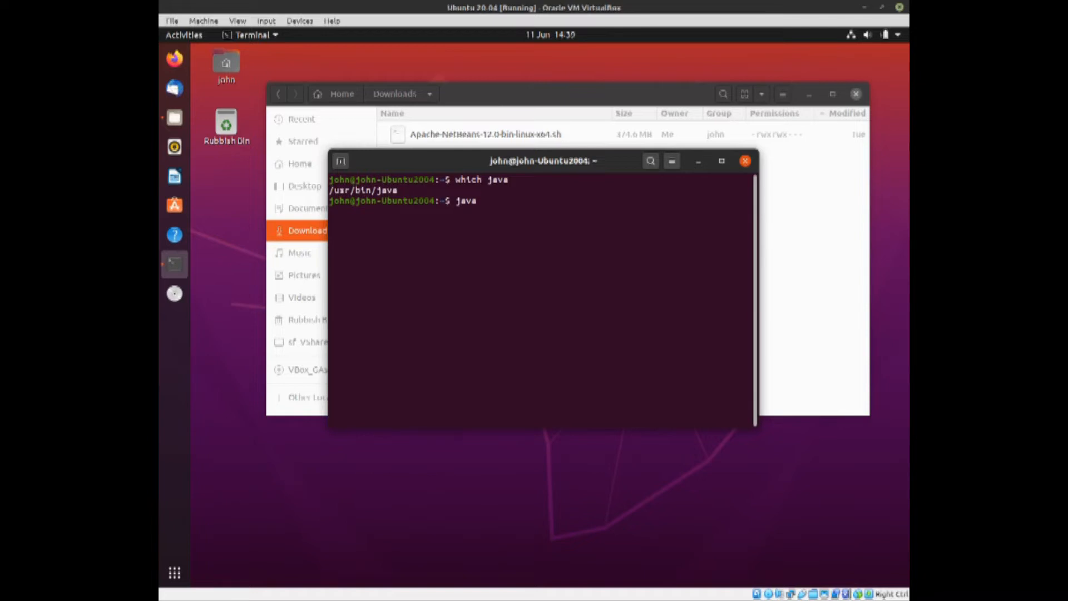
{"action": "type", "text": "--"}
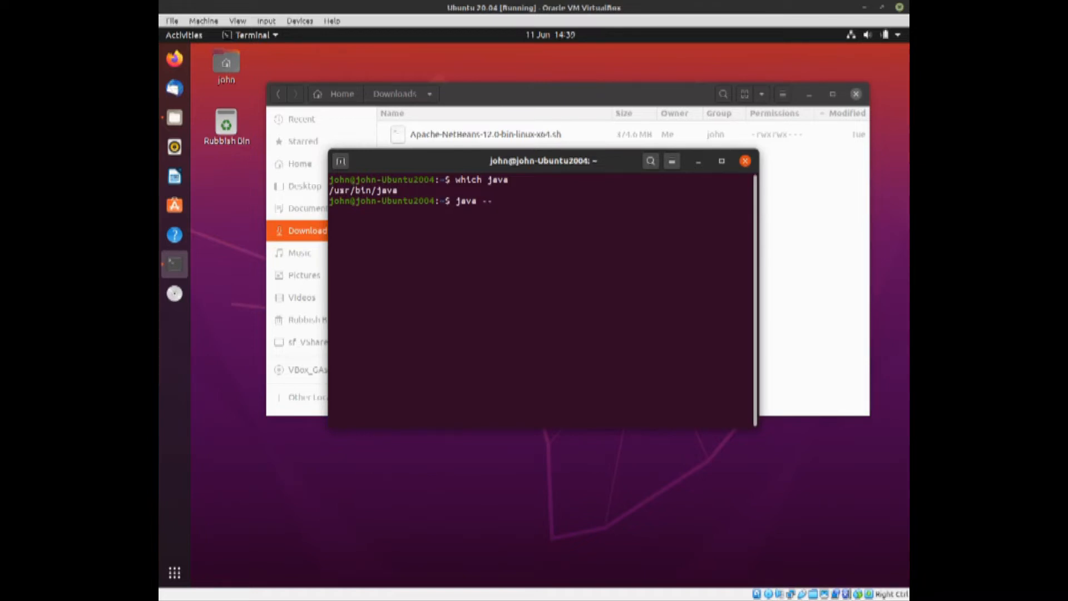
{"action": "type", "text": "version"}
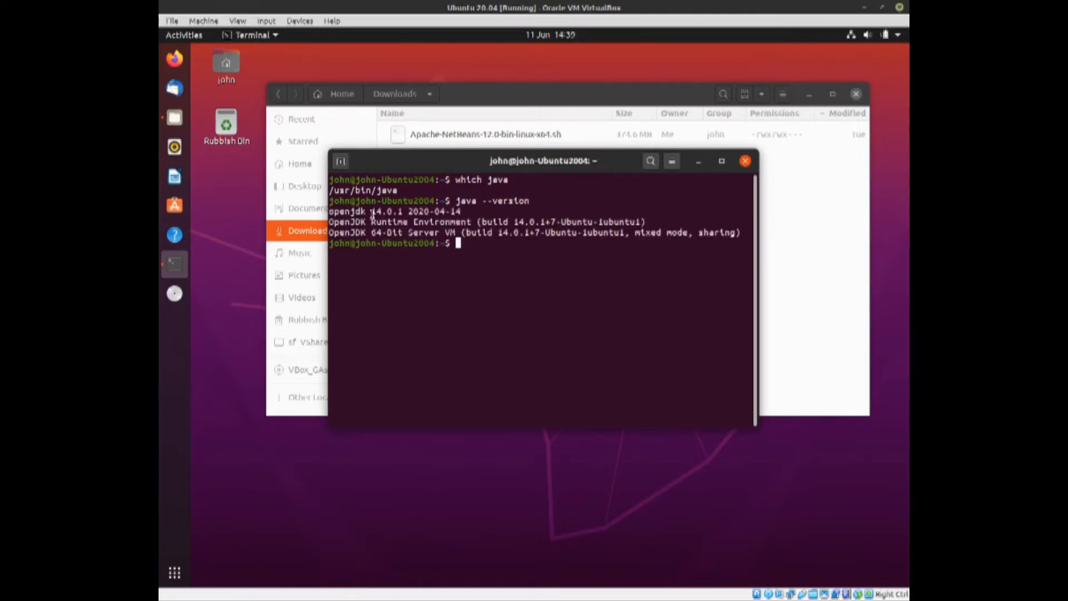
{"action": "double_click", "coordinate": [384, 212]}
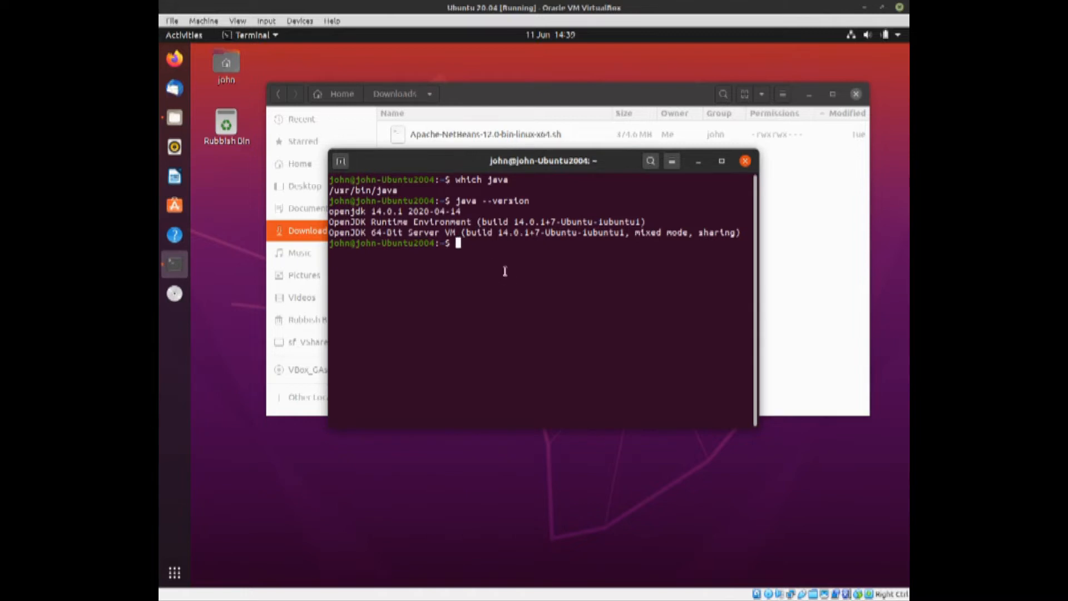
{"action": "mouse_move", "coordinate": [454, 170]}
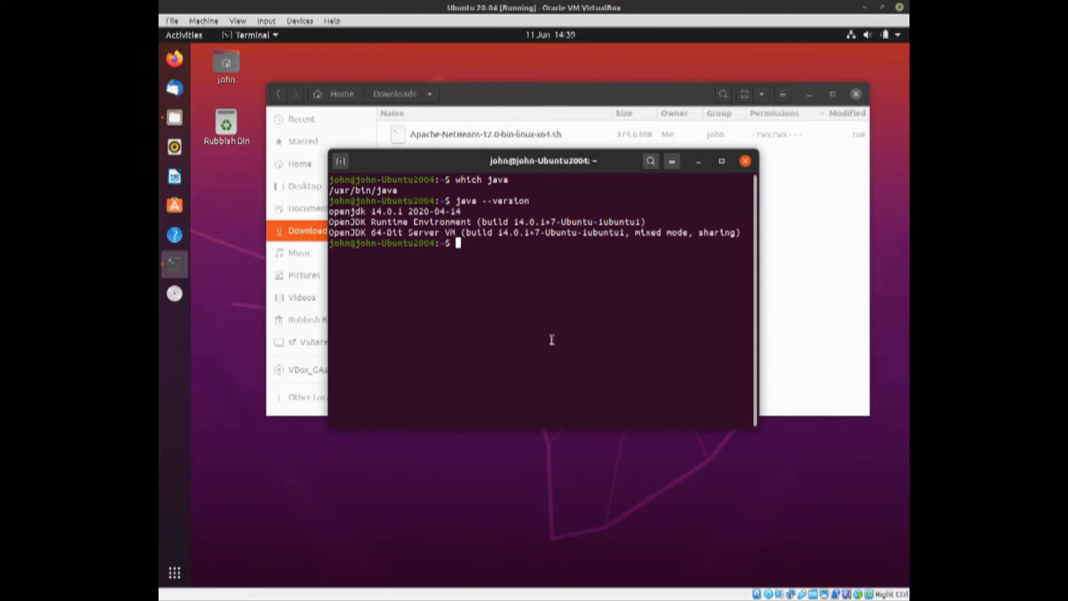
Change directory into Downloads using tab completion.
{"action": "type", "text": "cd"}
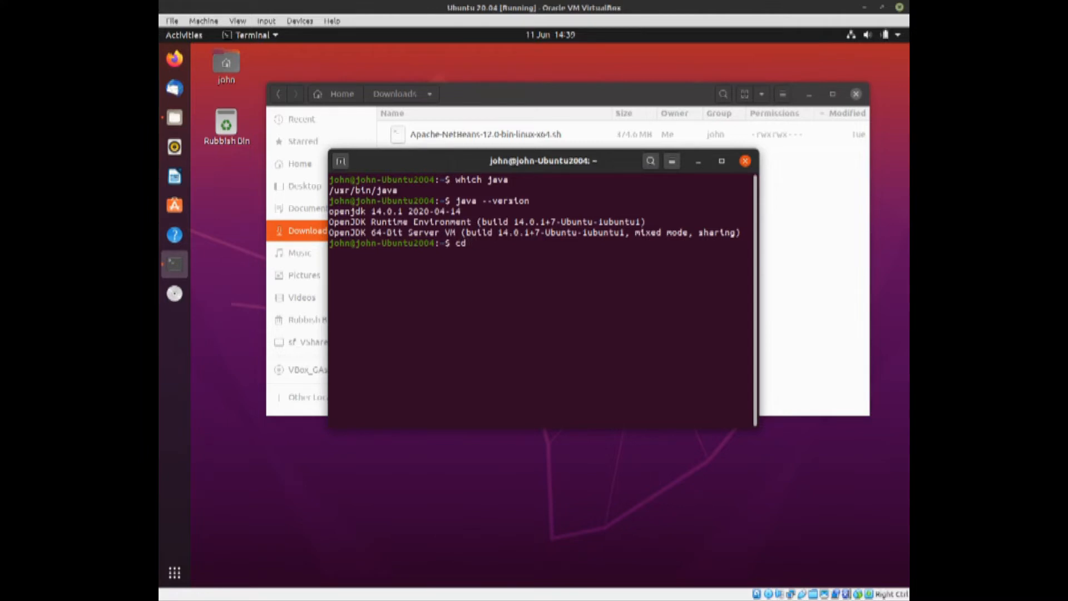
{"action": "type", "text": "S"}
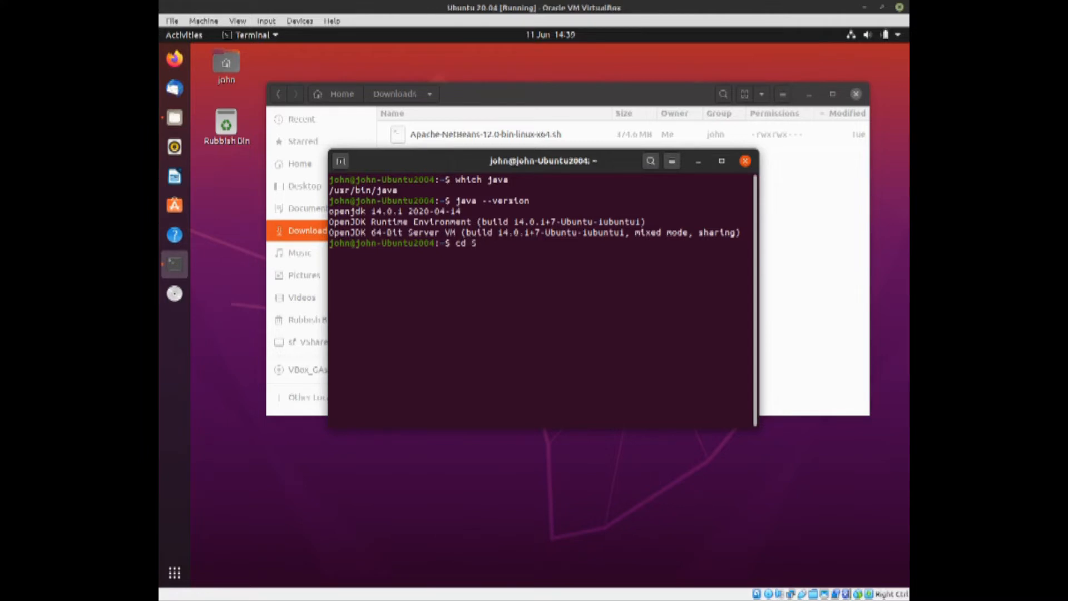
{"action": "type", "text": "Down"}
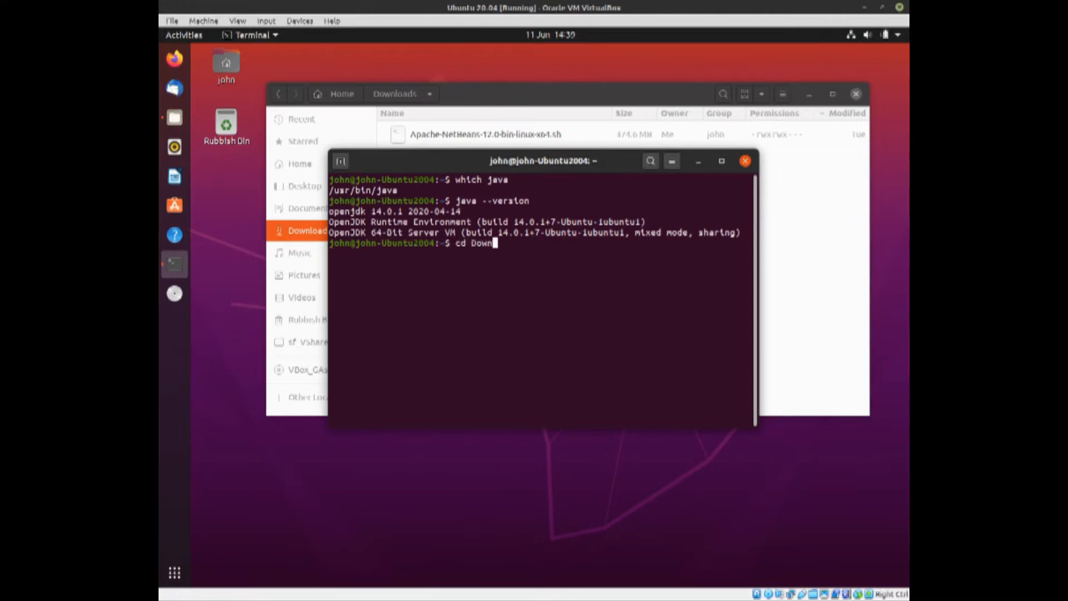
{"action": "key", "text": "Return"}
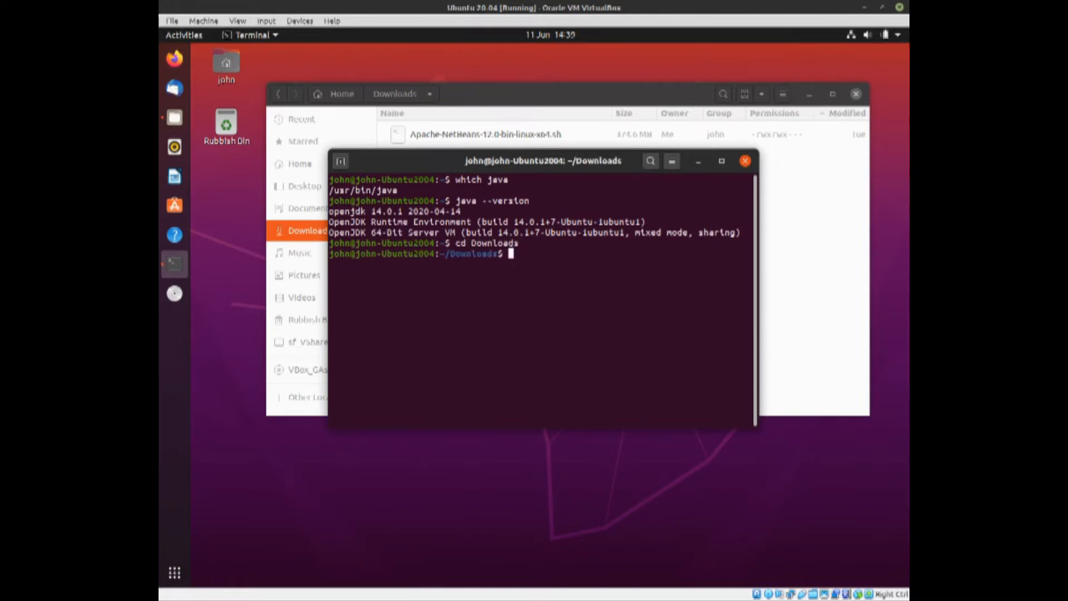
Enter the command ./Apache-NetBeans-12.0-bin-linux-x64.sh at the prompt without running it.
{"action": "type", "text": "./"}
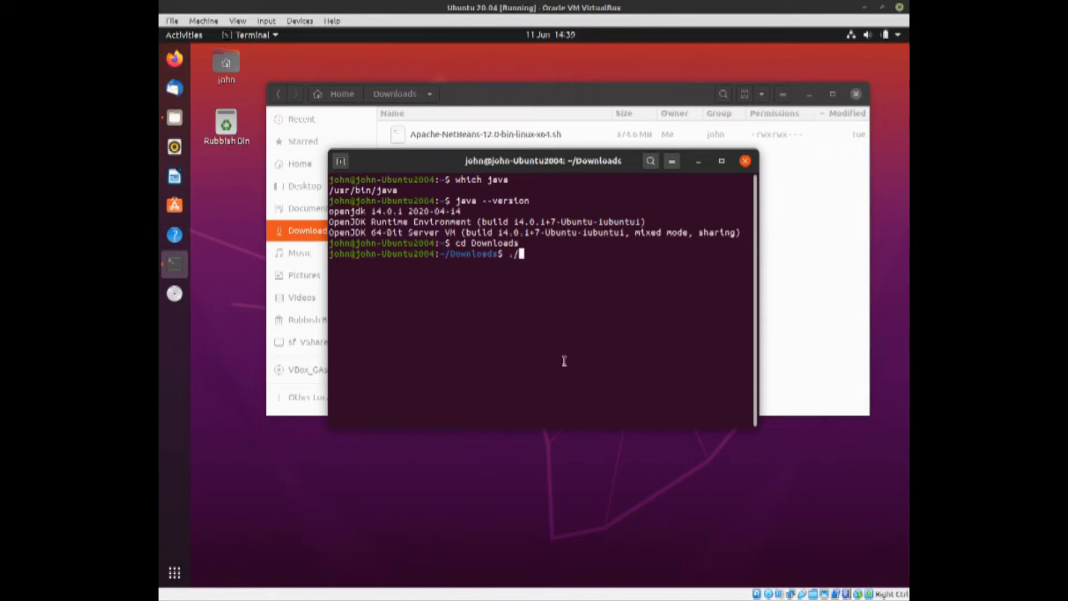
{"action": "type", "text": "Apache-"}
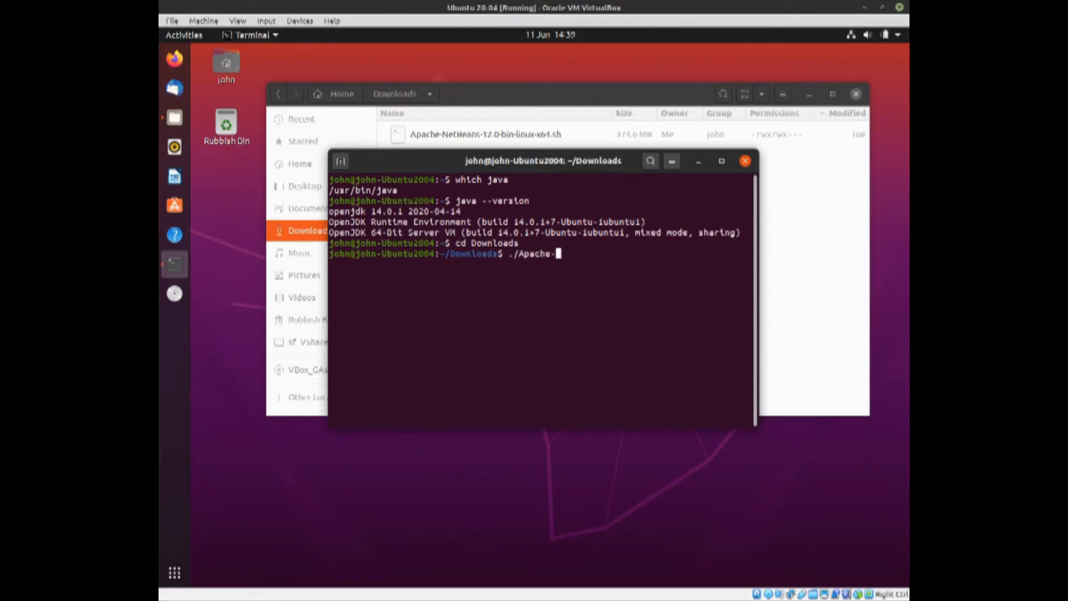
{"action": "type", "text": "netBeans"}
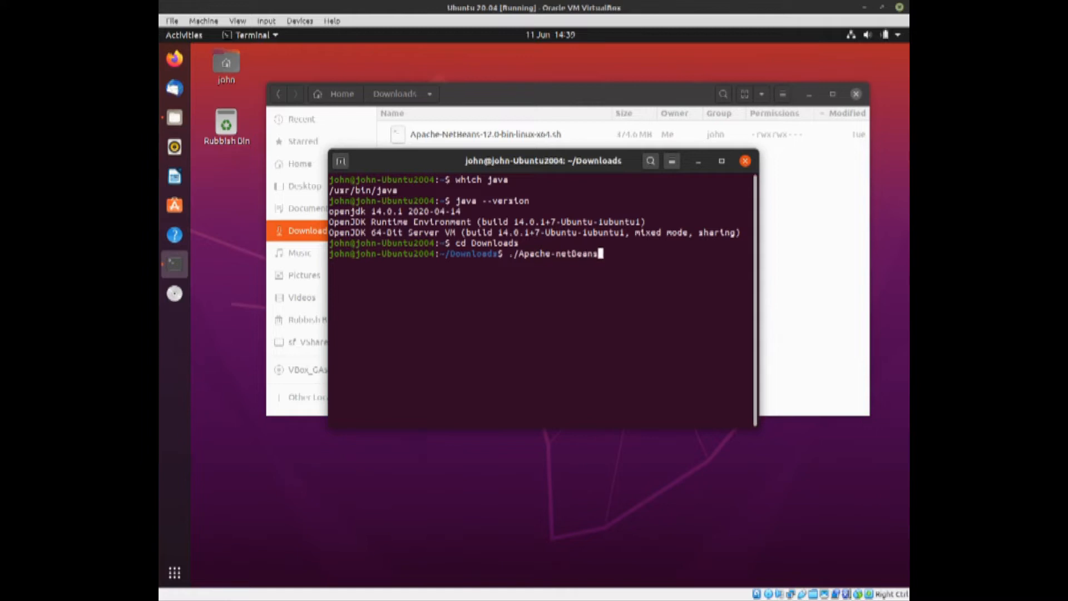
{"action": "type", "text": "-"}
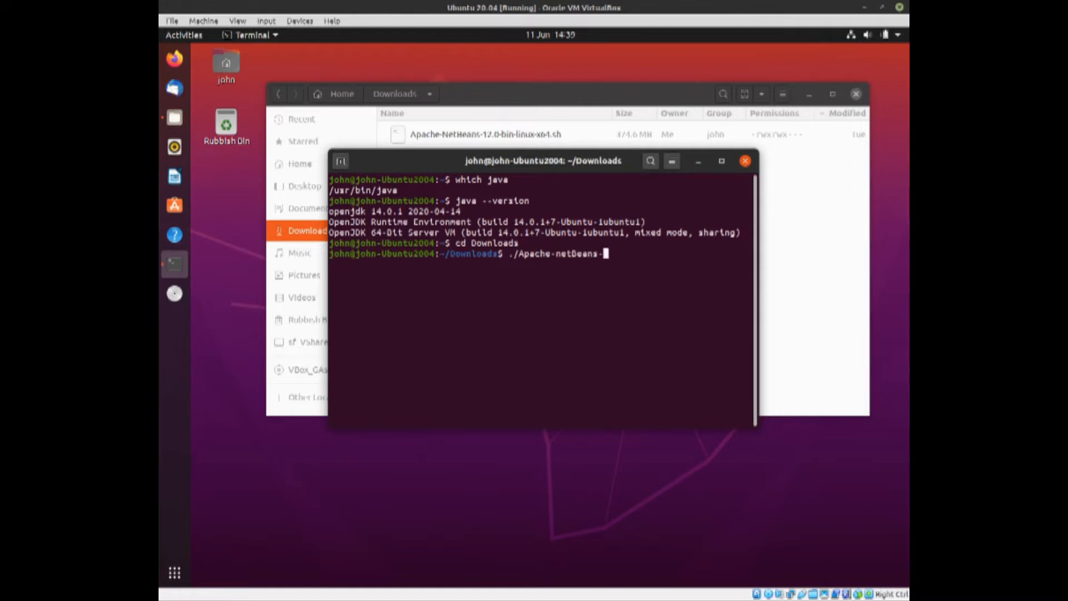
{"action": "type", "text": "12"}
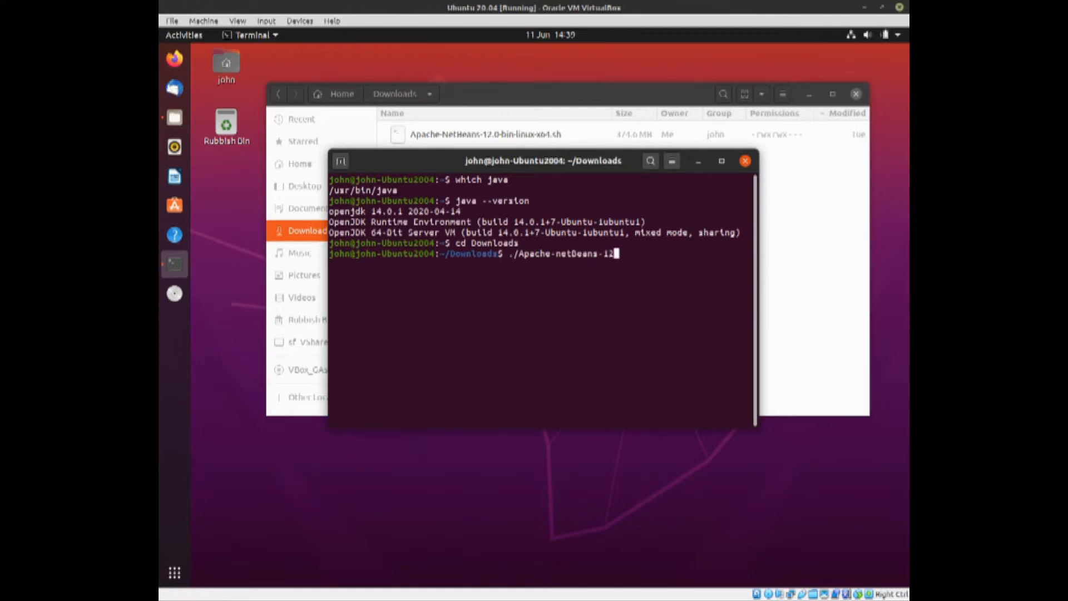
{"action": "type", "text": "0"}
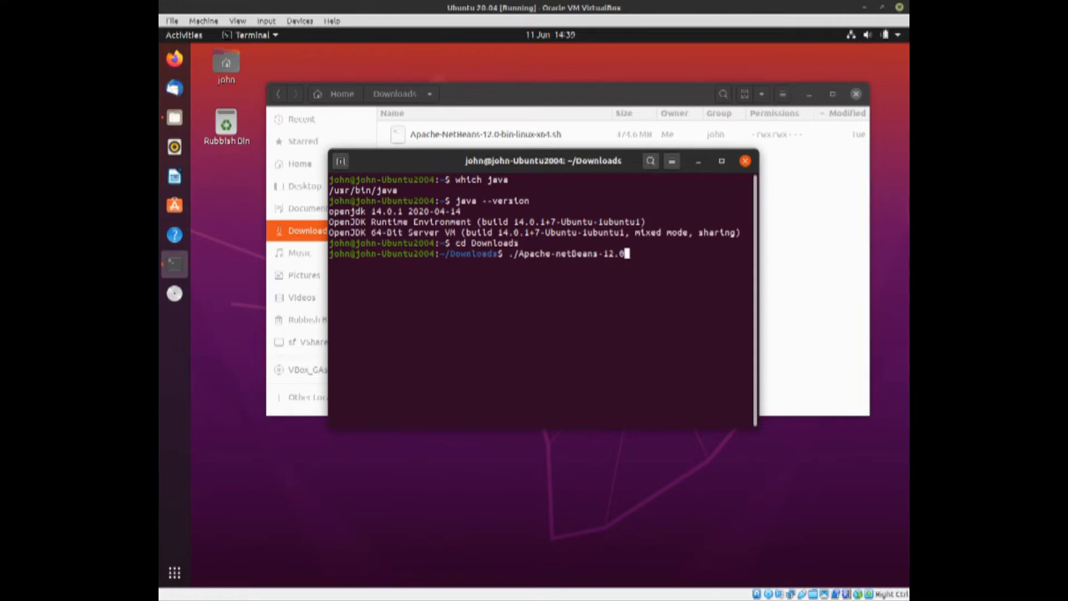
{"action": "type", "text": "-b"}
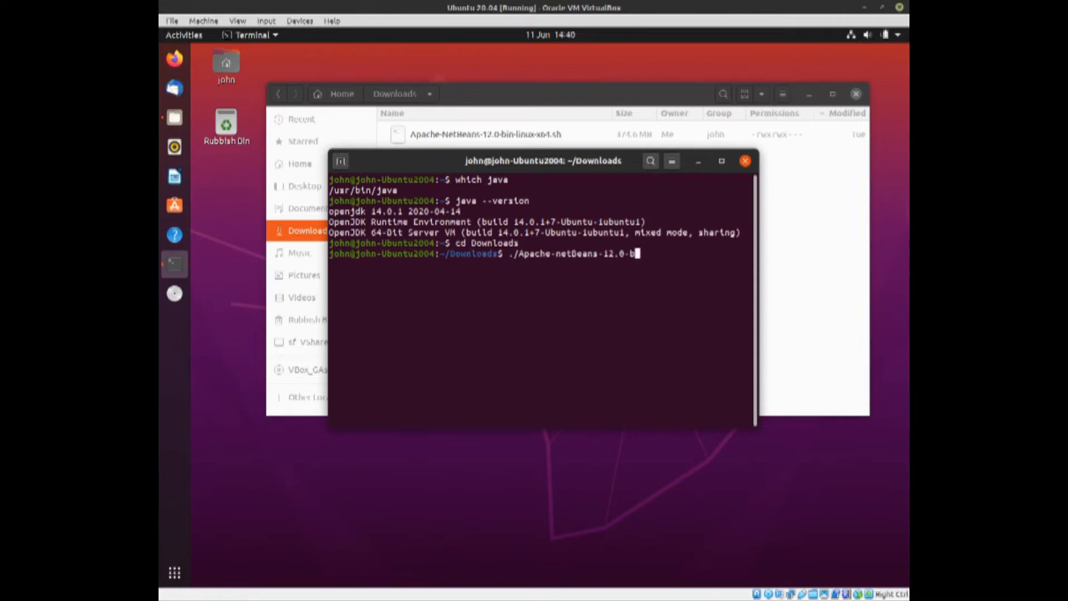
{"action": "type", "text": "in-lin"}
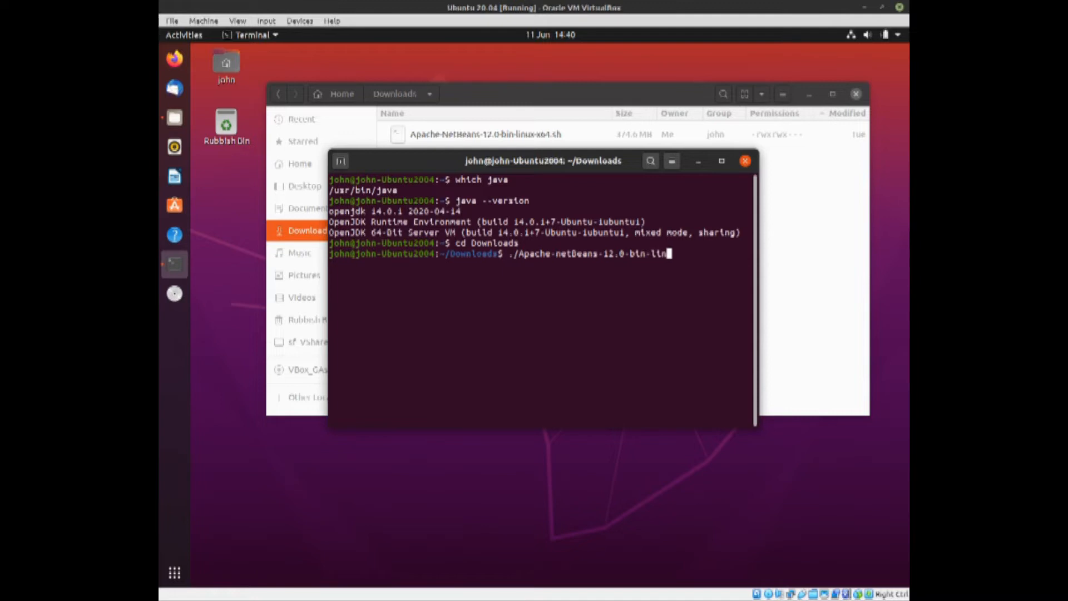
{"action": "type", "text": "ux-"}
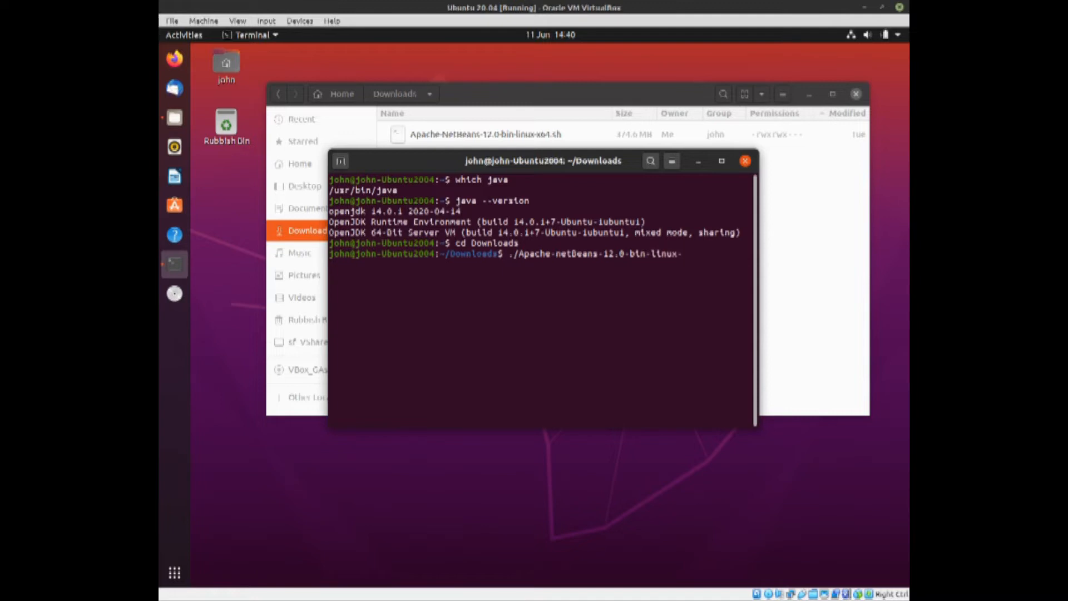
{"action": "type", "text": "x64"}
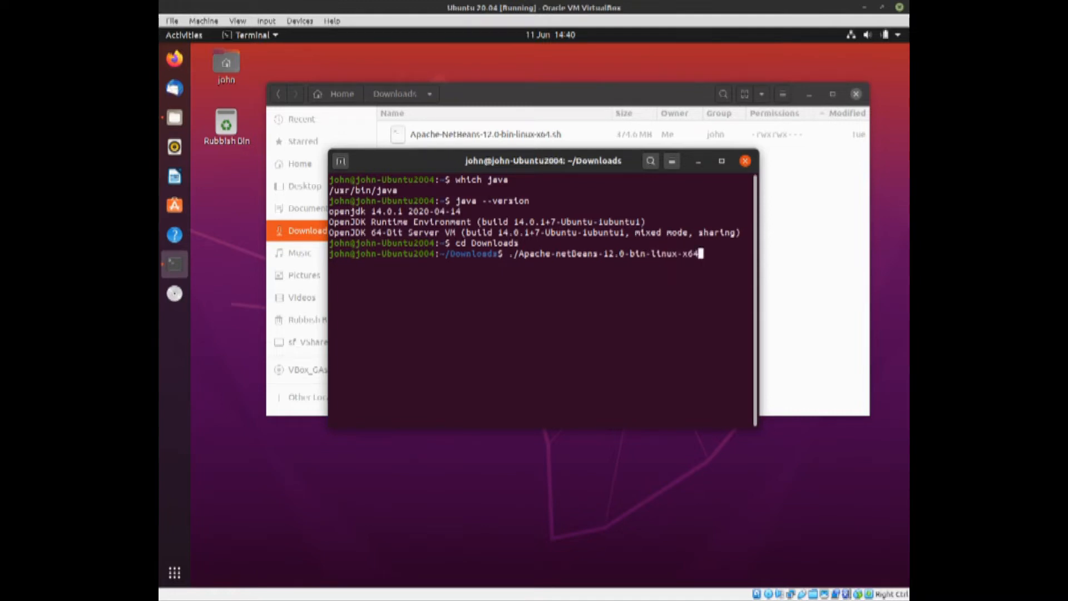
{"action": "type", "text": ".sh"}
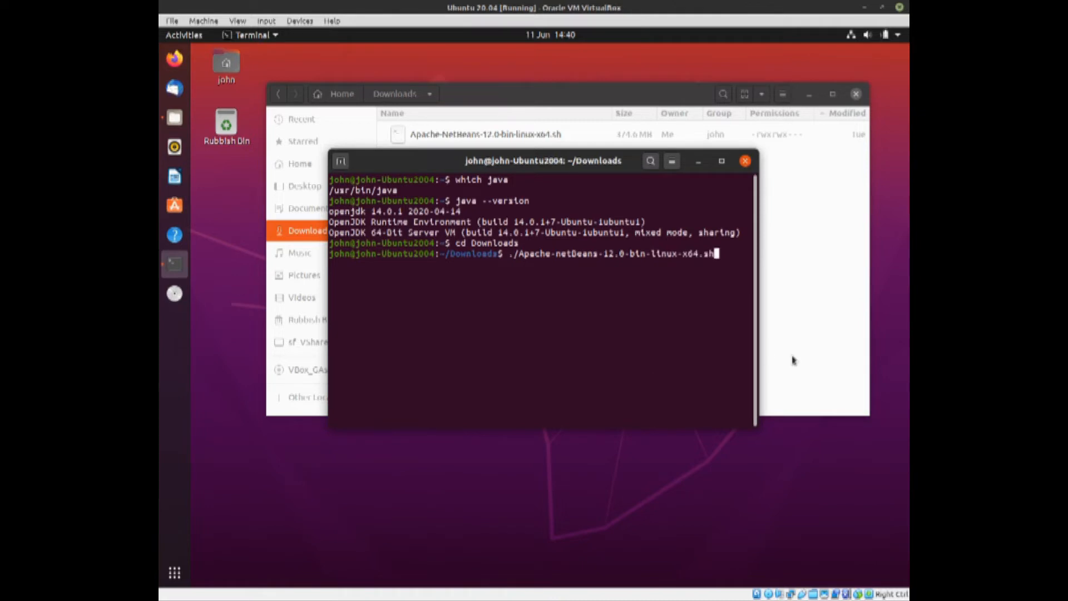
{"action": "mouse_move", "coordinate": [637, 265]}
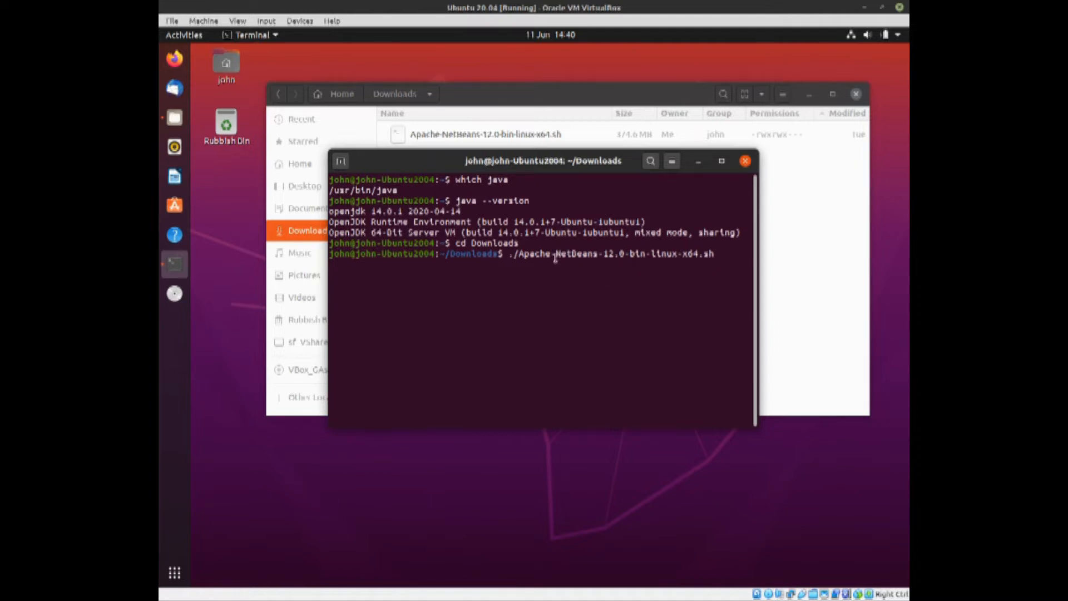
{"action": "mouse_move", "coordinate": [597, 264]}
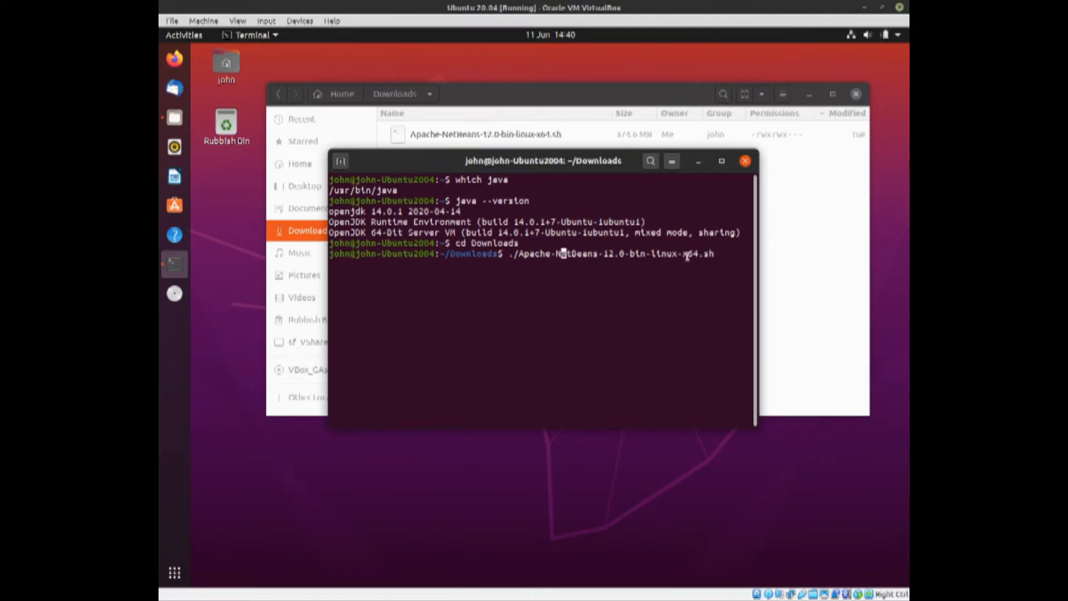
{"action": "mouse_move", "coordinate": [720, 256]}
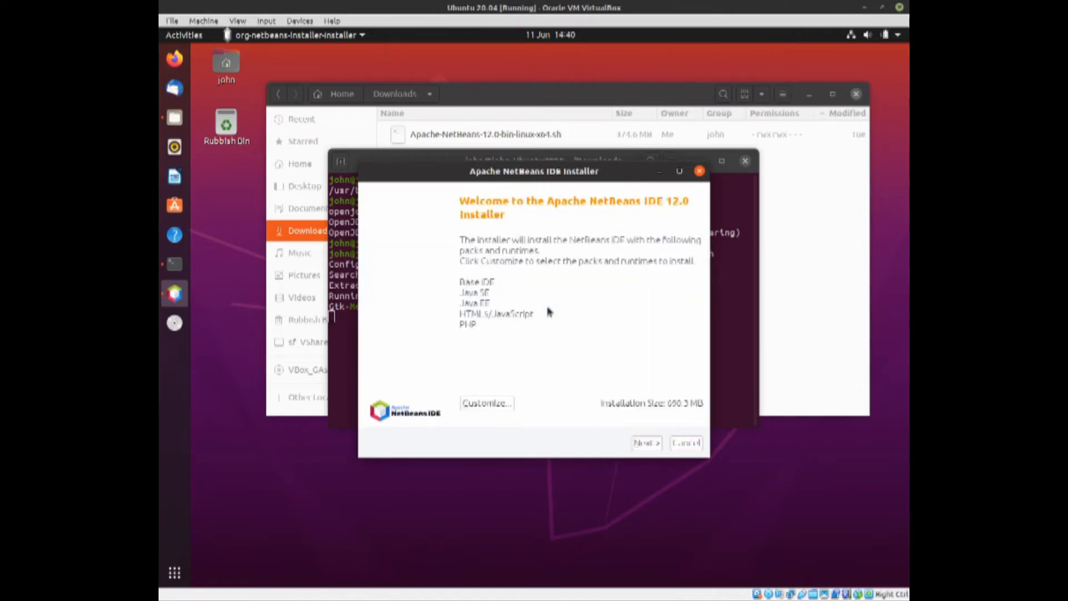
{"action": "mouse_move", "coordinate": [494, 298]}
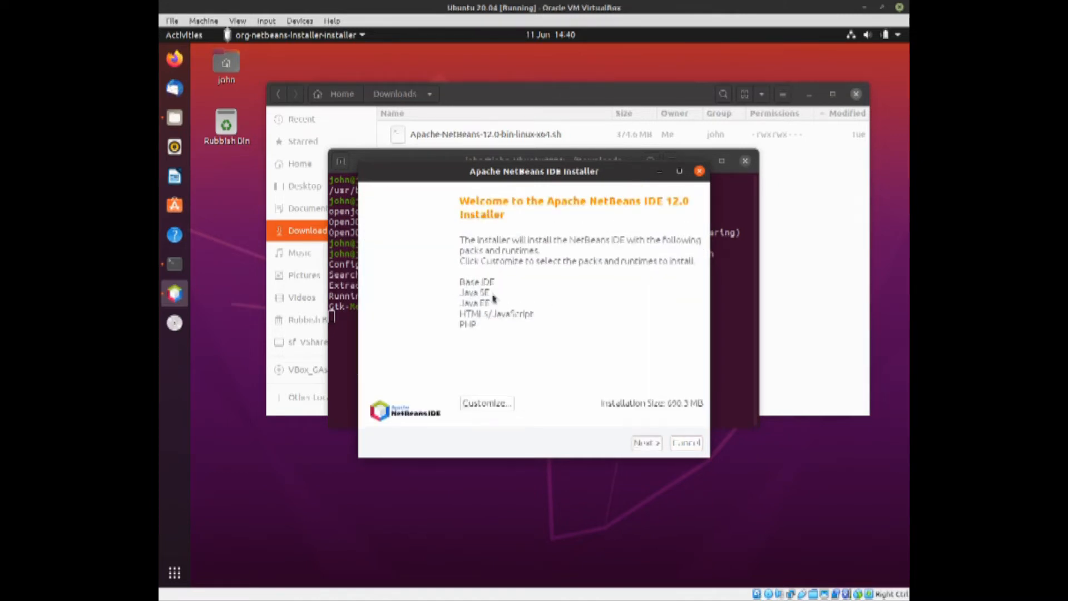
{"action": "mouse_move", "coordinate": [474, 332]}
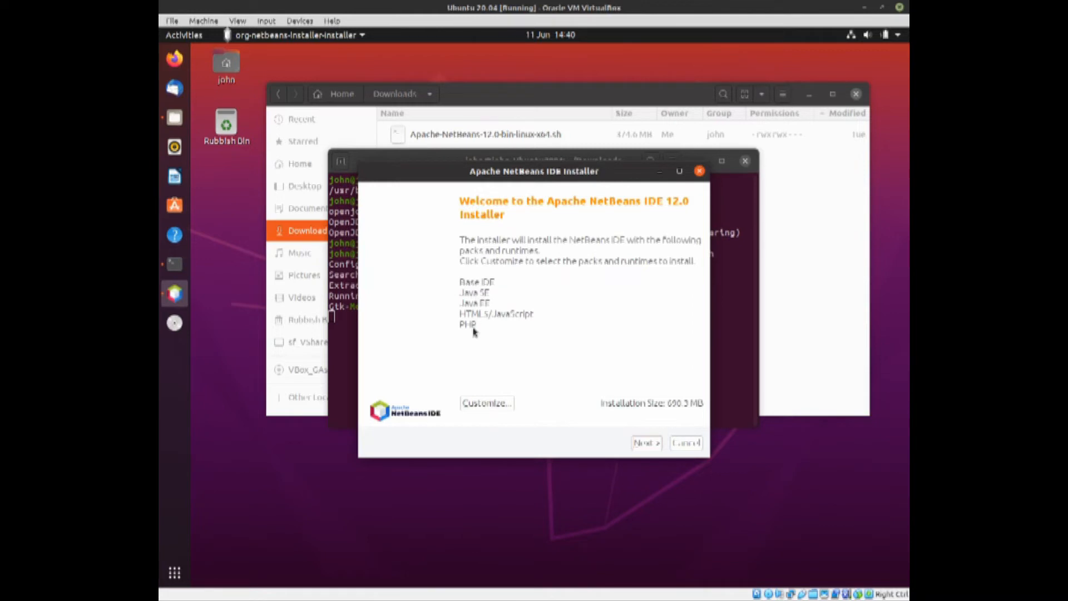
{"action": "mouse_move", "coordinate": [495, 269]}
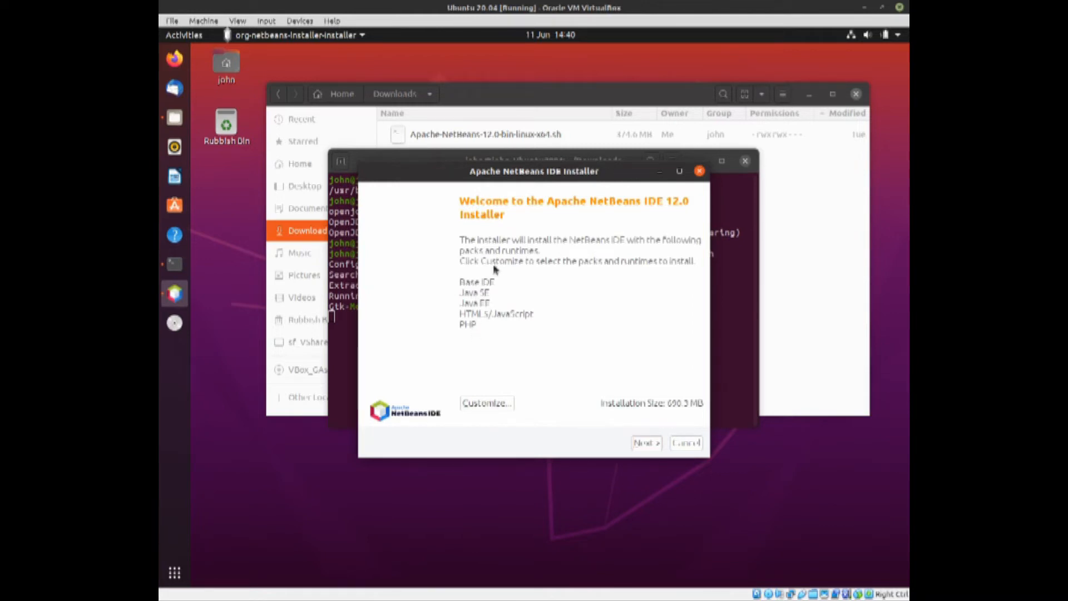
{"action": "mouse_move", "coordinate": [483, 304]}
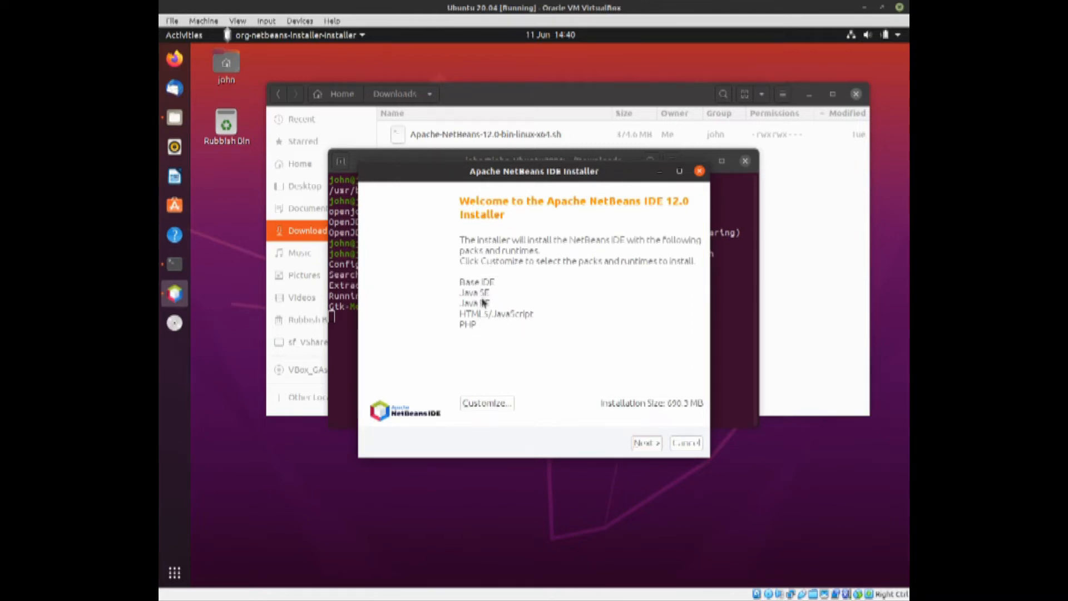
Confirm via Customize that all five packs including PHP are selected and continue to the license.
{"action": "left_click", "coordinate": [486, 403]}
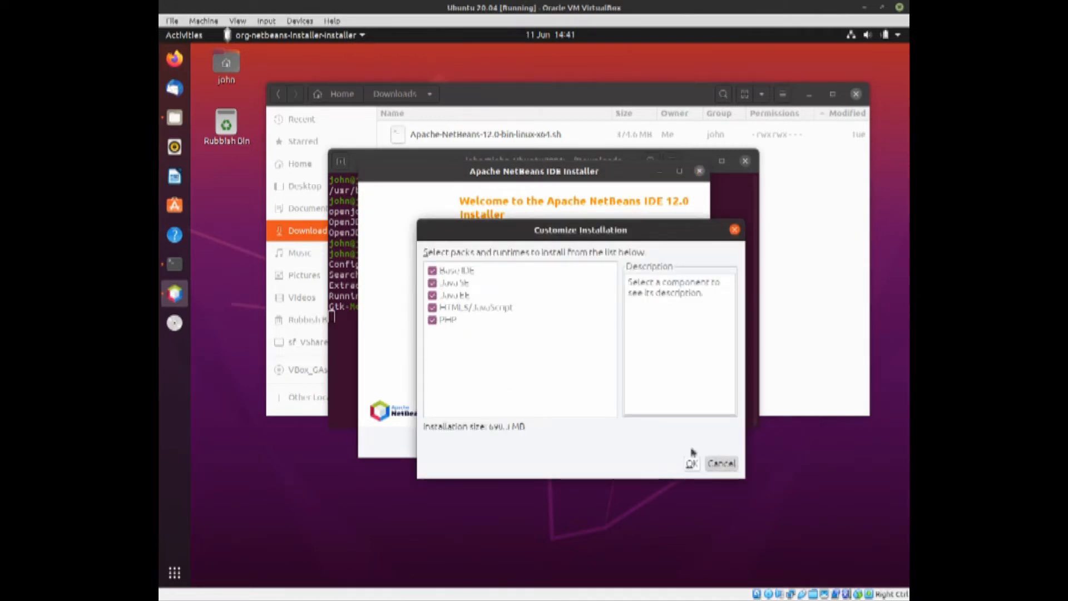
{"action": "left_click", "coordinate": [690, 463]}
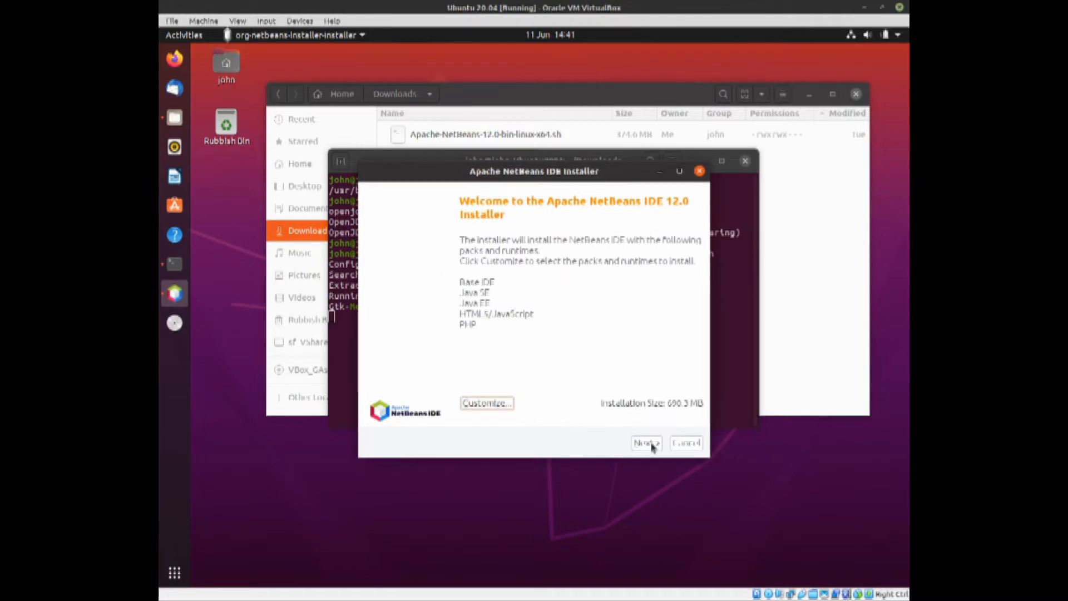
{"action": "left_click", "coordinate": [644, 444]}
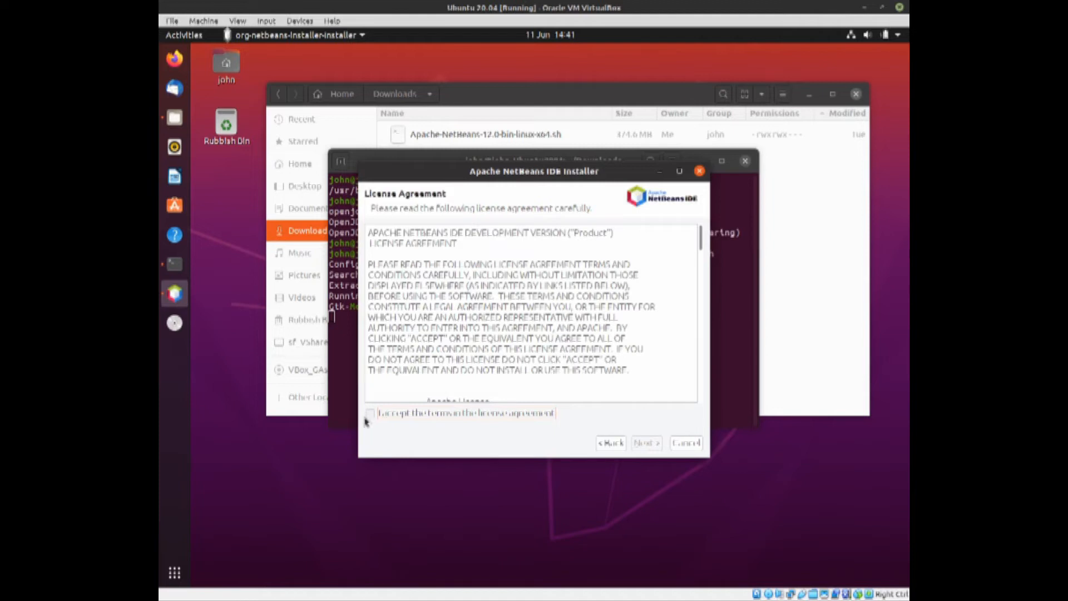
Accept the license and keep /home/john/netbeans-12.0 with JDK /usr to reach the summary.
{"action": "left_click", "coordinate": [370, 413]}
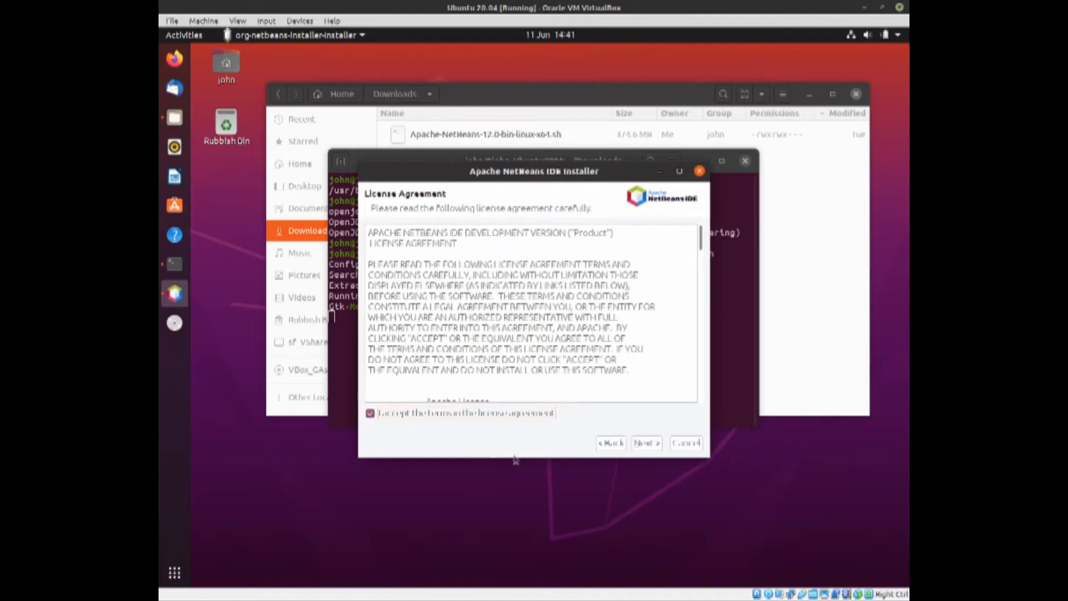
{"action": "left_click", "coordinate": [646, 443]}
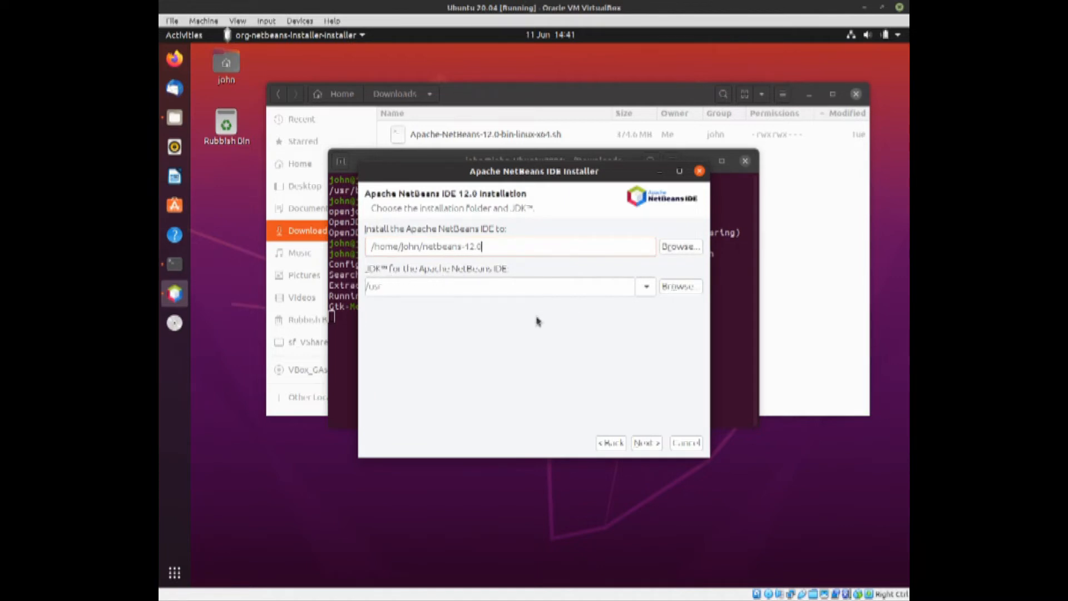
{"action": "mouse_move", "coordinate": [460, 292]}
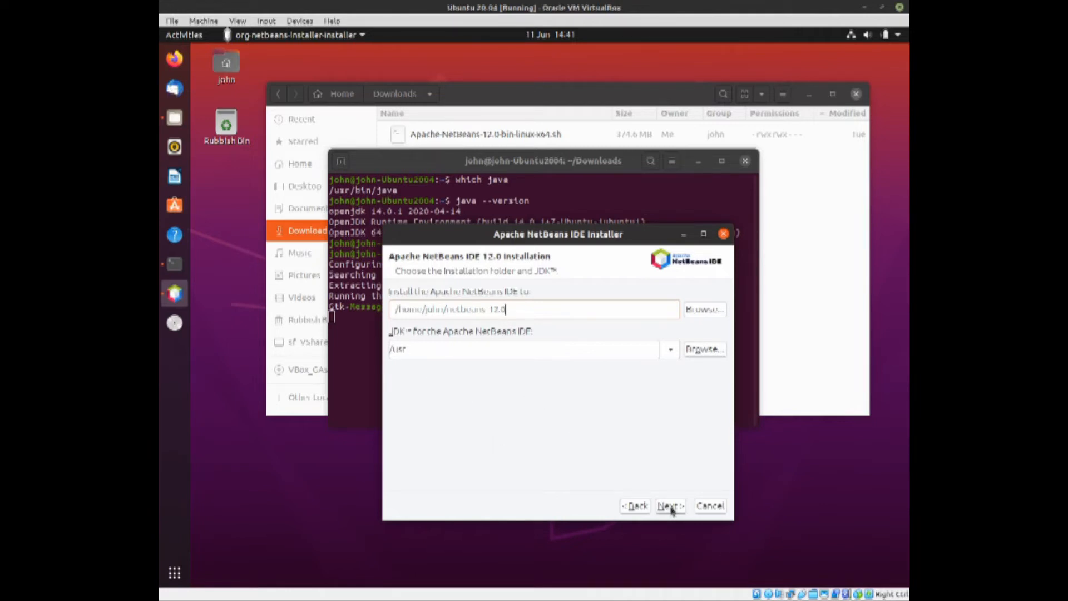
{"action": "left_click", "coordinate": [670, 505]}
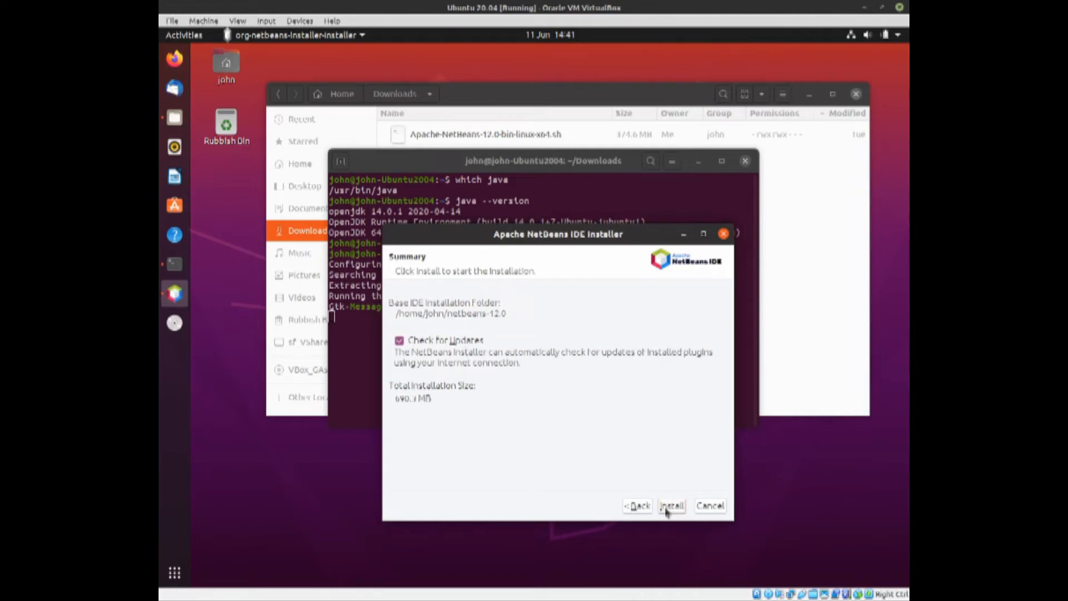
Install NetBeans 12.0 and finish once the installation completes successfully.
{"action": "left_click", "coordinate": [670, 506]}
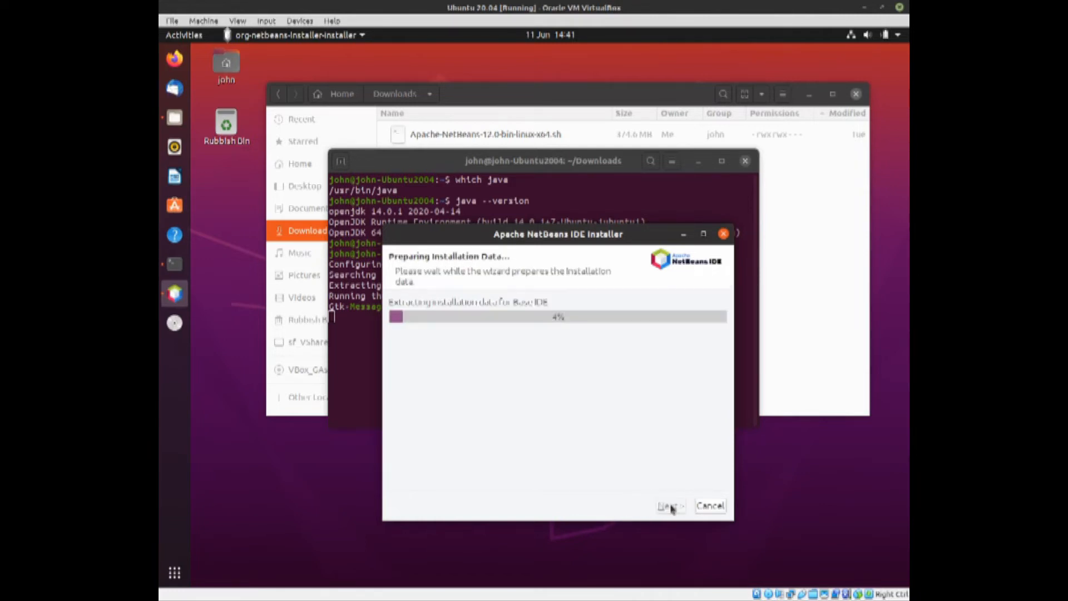
{"action": "mouse_move", "coordinate": [626, 466]}
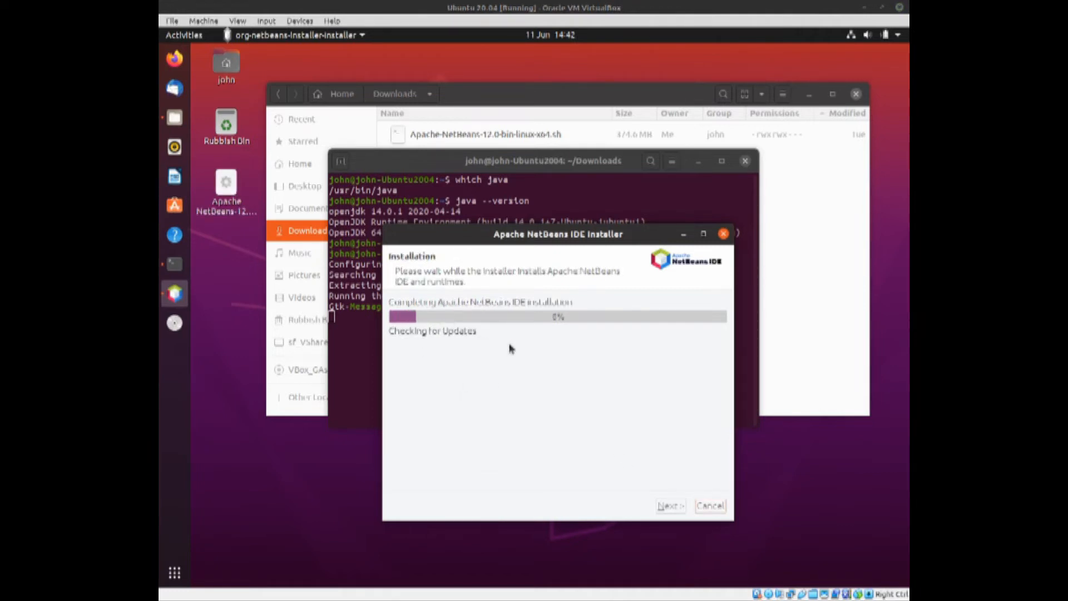
{"action": "mouse_move", "coordinate": [520, 485]}
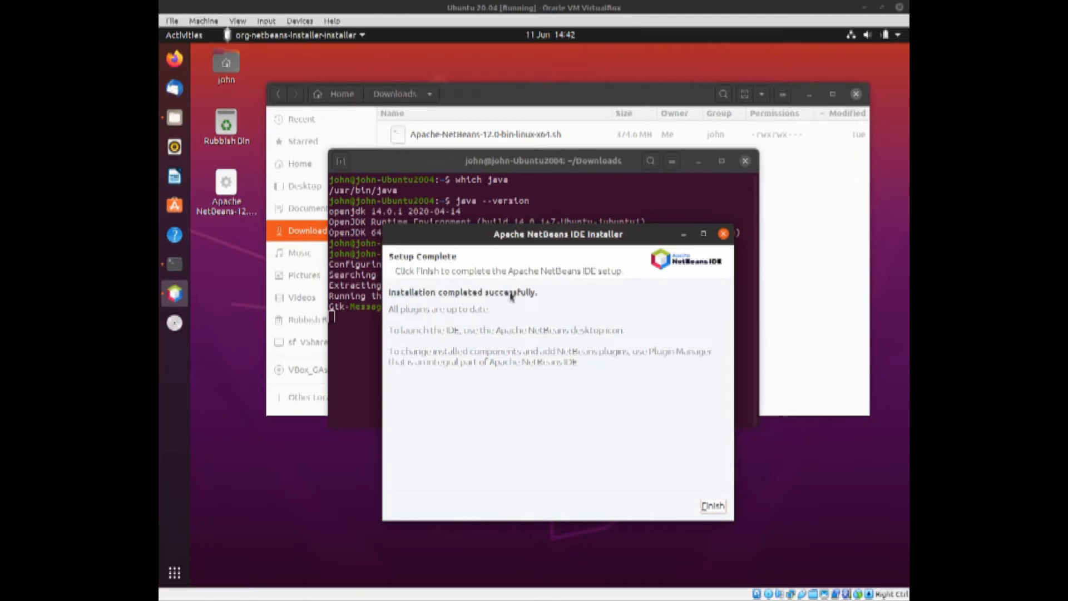
{"action": "mouse_move", "coordinate": [521, 445]}
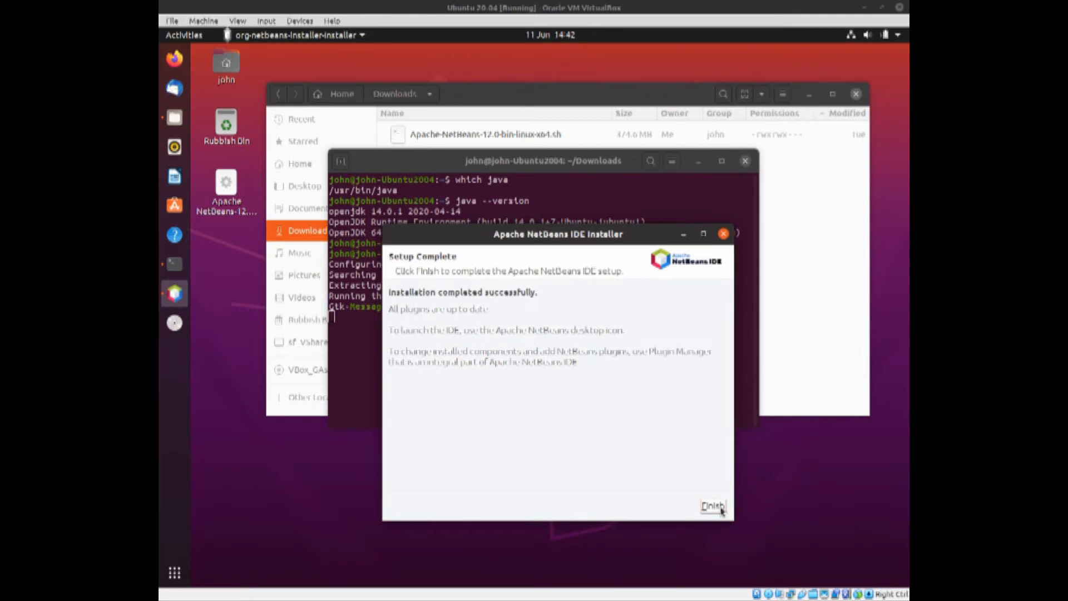
{"action": "left_click", "coordinate": [712, 508]}
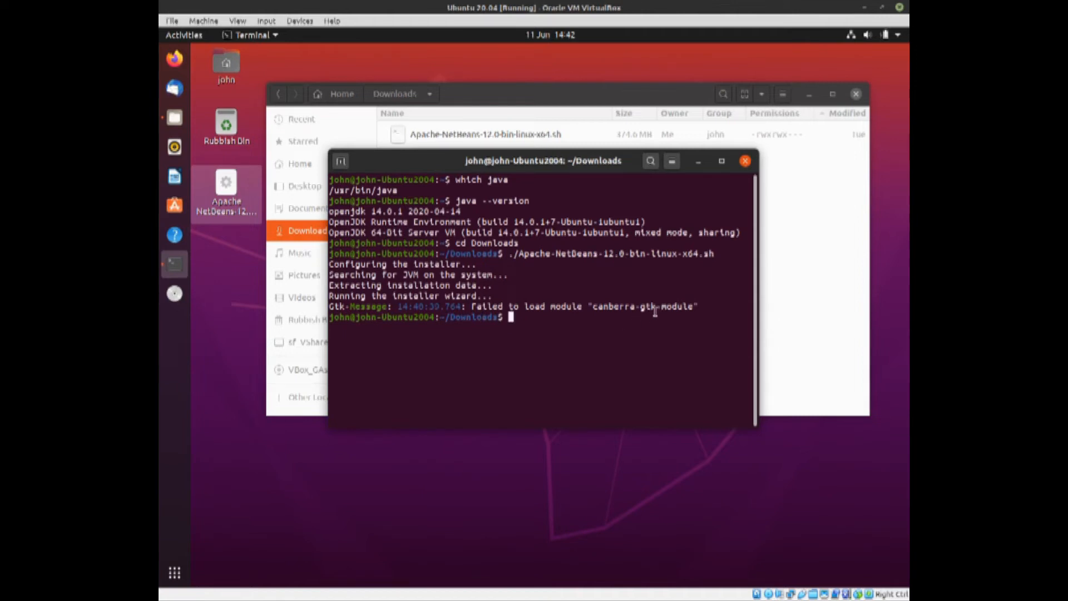
{"action": "mouse_move", "coordinate": [662, 264]}
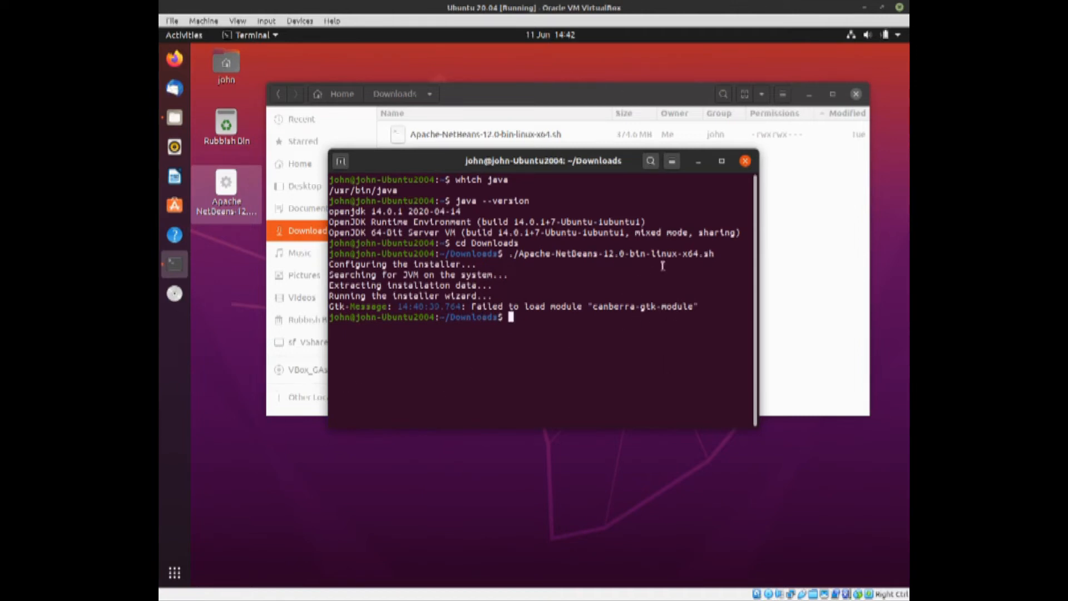
{"action": "mouse_move", "coordinate": [592, 368]}
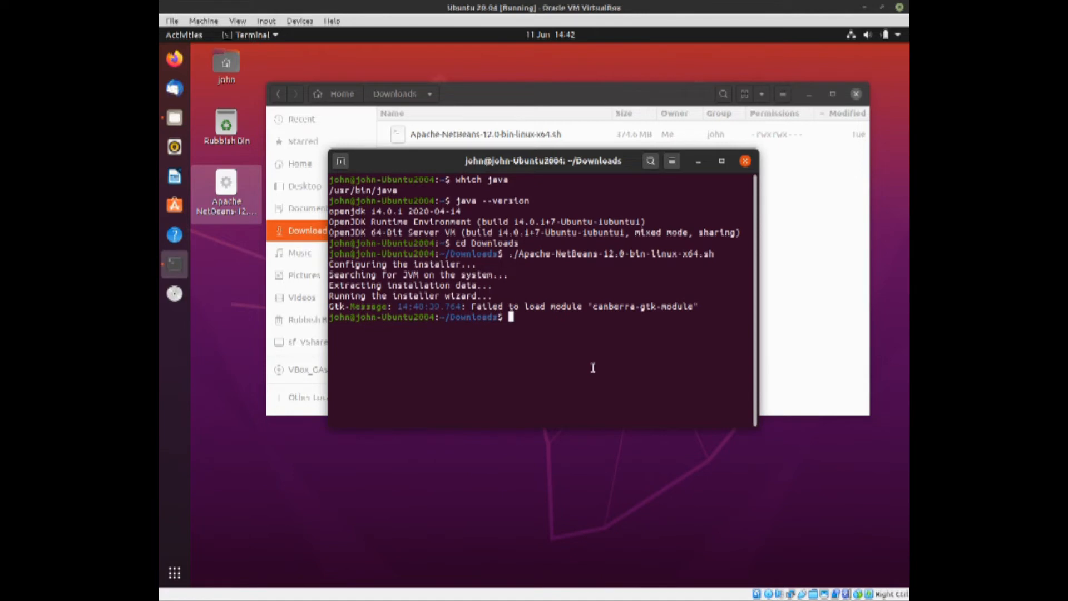
Close the terminal window to reveal the desktop with the NetBeans launcher.
{"action": "left_click", "coordinate": [744, 160]}
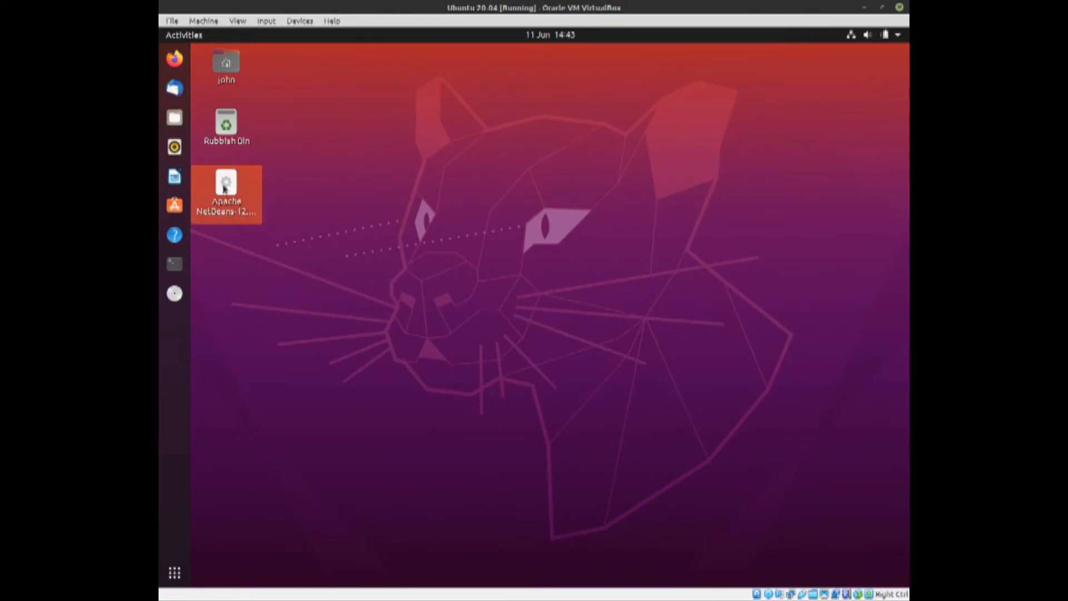
Allow Launching on the Apache NetBeans desktop icon so it becomes a trusted launcher.
{"action": "right_click", "coordinate": [226, 191]}
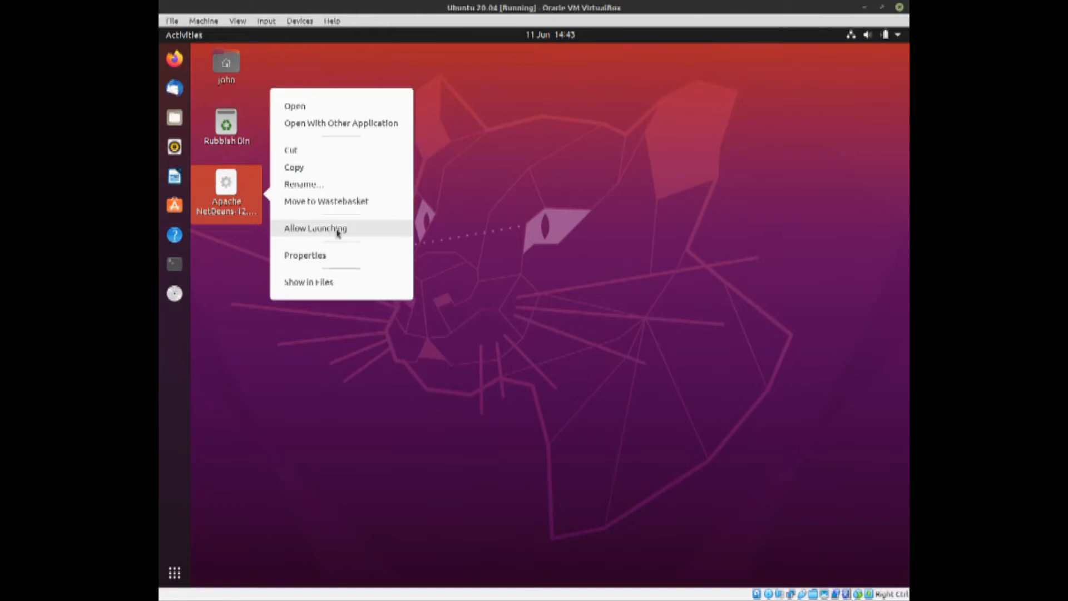
{"action": "left_click", "coordinate": [315, 228]}
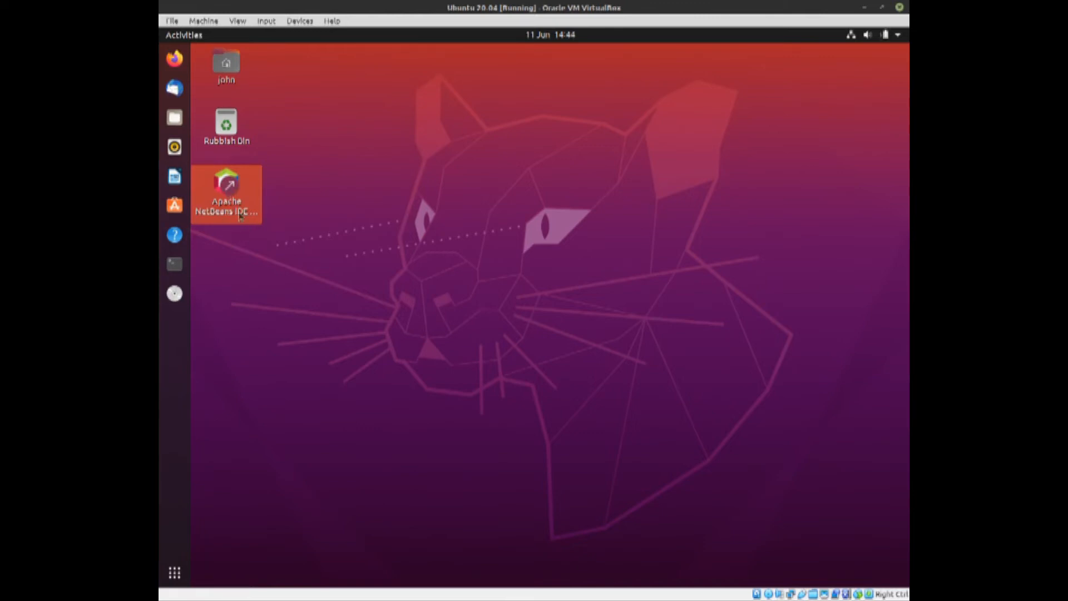
{"action": "right_click", "coordinate": [226, 194]}
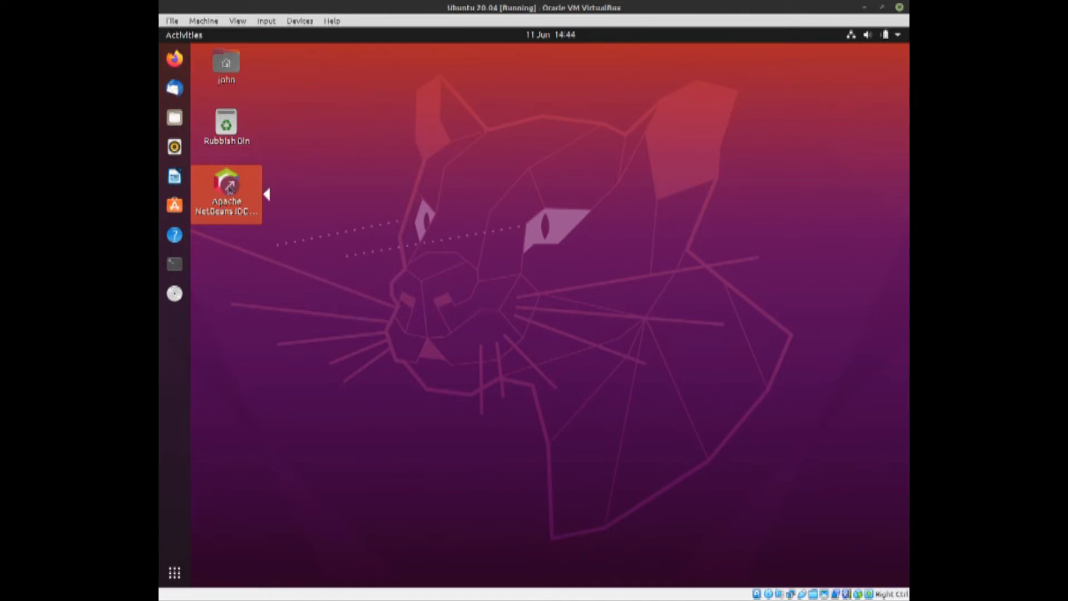
{"action": "double_click", "coordinate": [226, 184]}
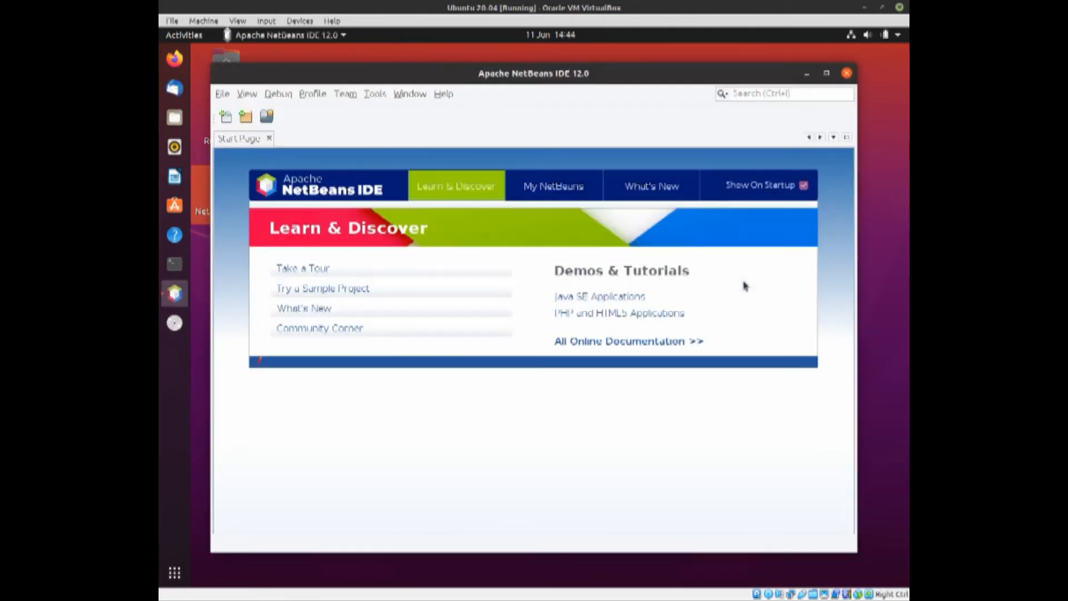
{"action": "mouse_move", "coordinate": [656, 78]}
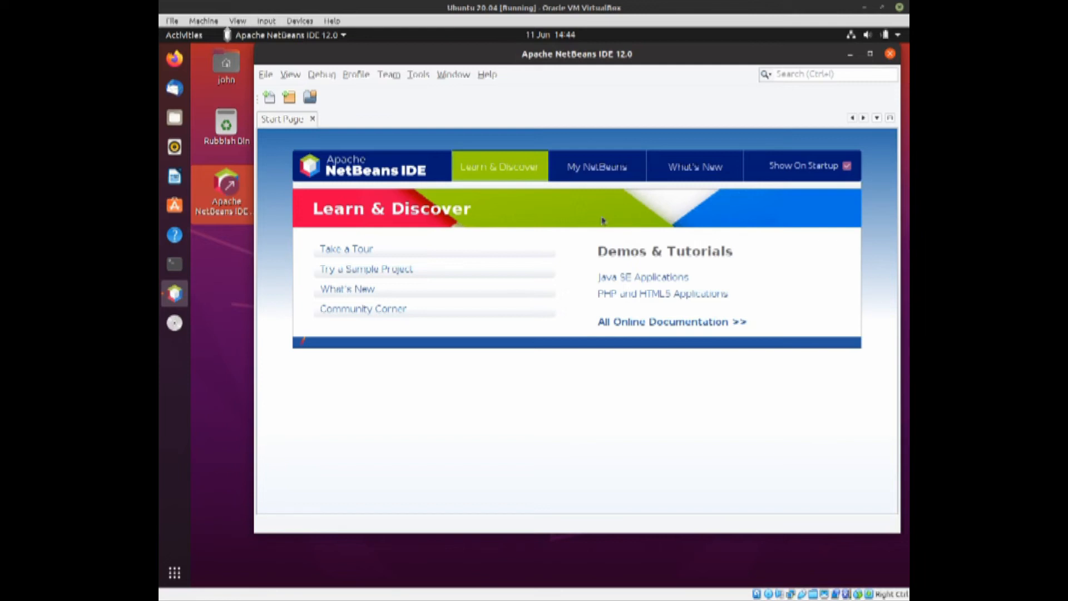
{"action": "mouse_move", "coordinate": [375, 265]}
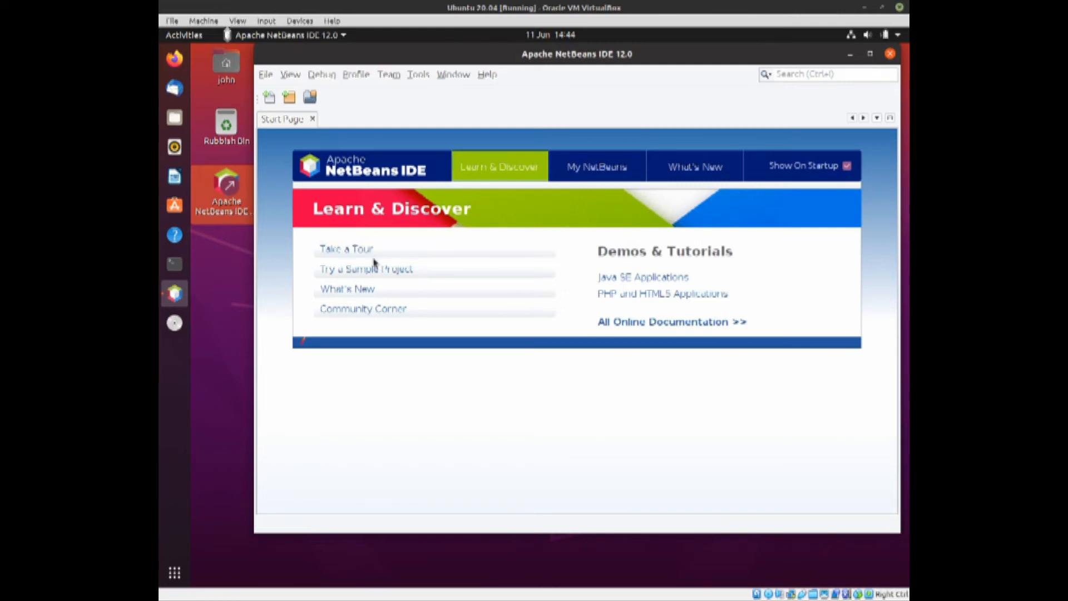
{"action": "mouse_move", "coordinate": [491, 121]}
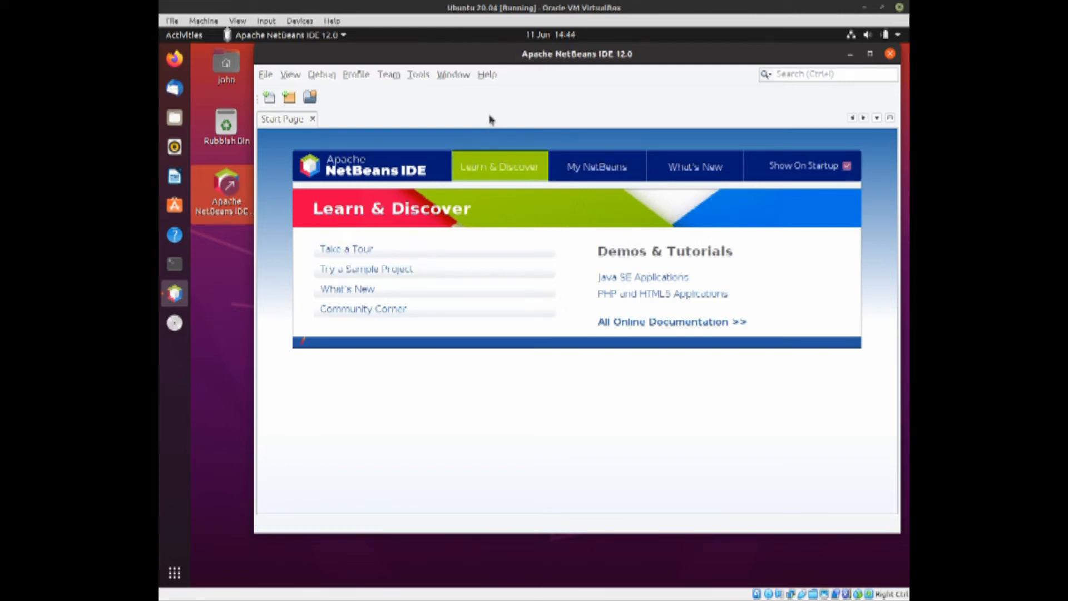
{"action": "mouse_move", "coordinate": [623, 408]}
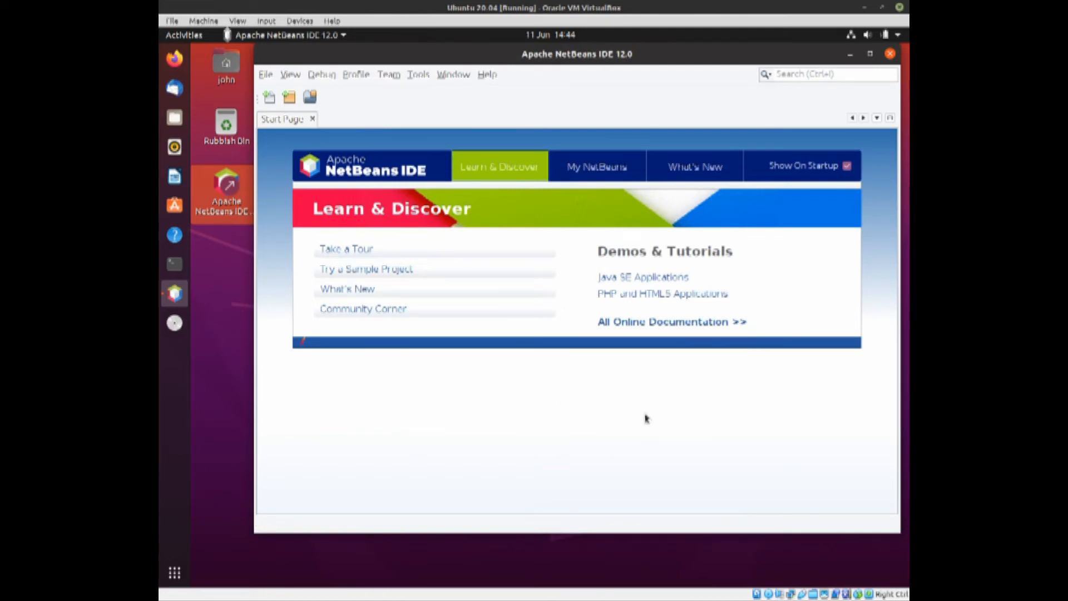
{"action": "mouse_move", "coordinate": [458, 369]}
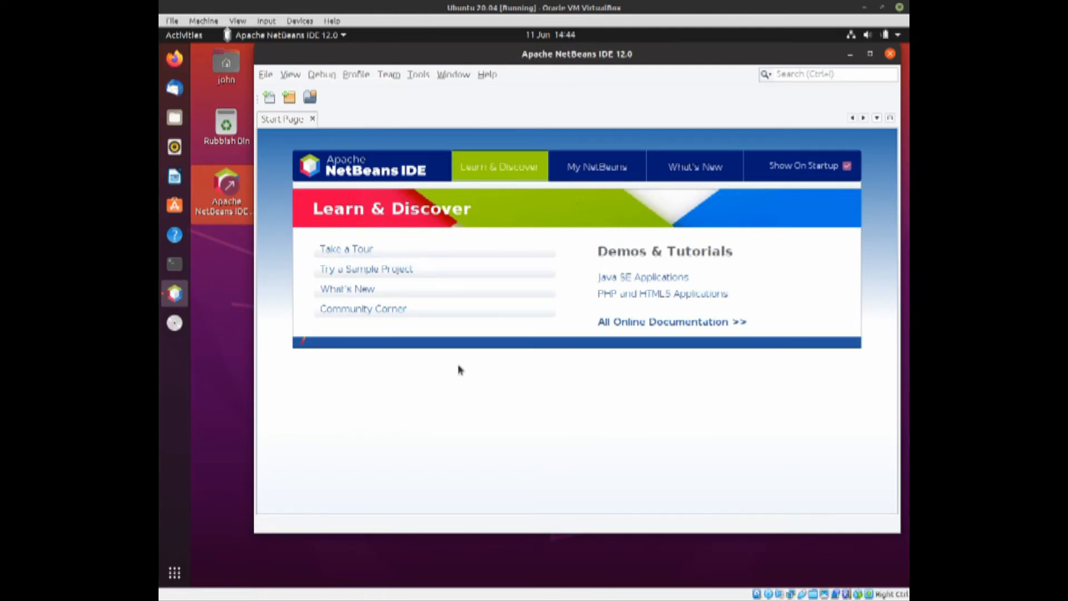
{"action": "mouse_move", "coordinate": [641, 122]}
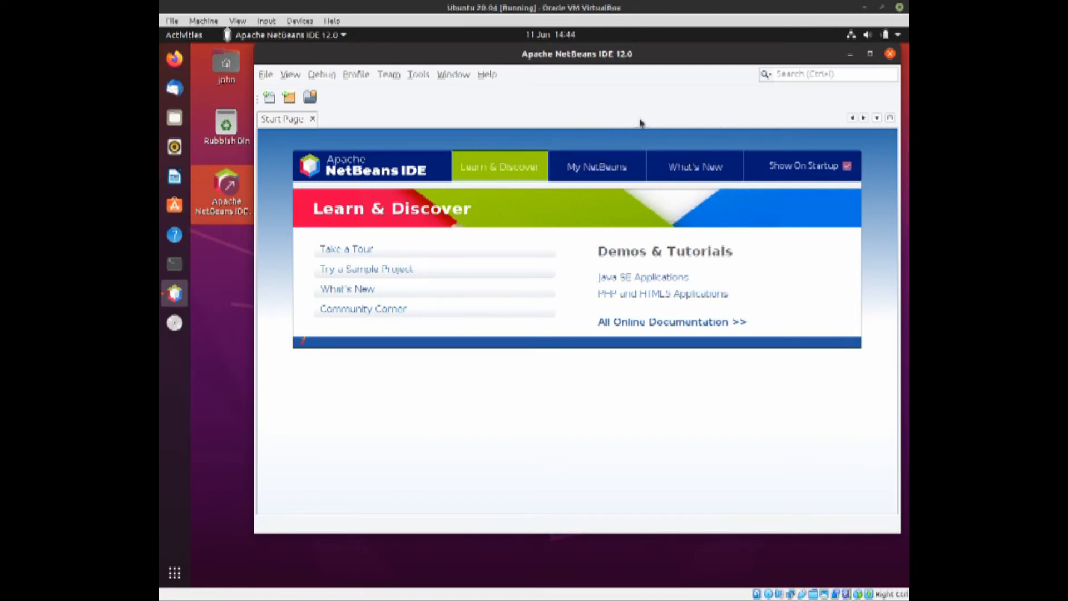
{"action": "mouse_move", "coordinate": [518, 335]}
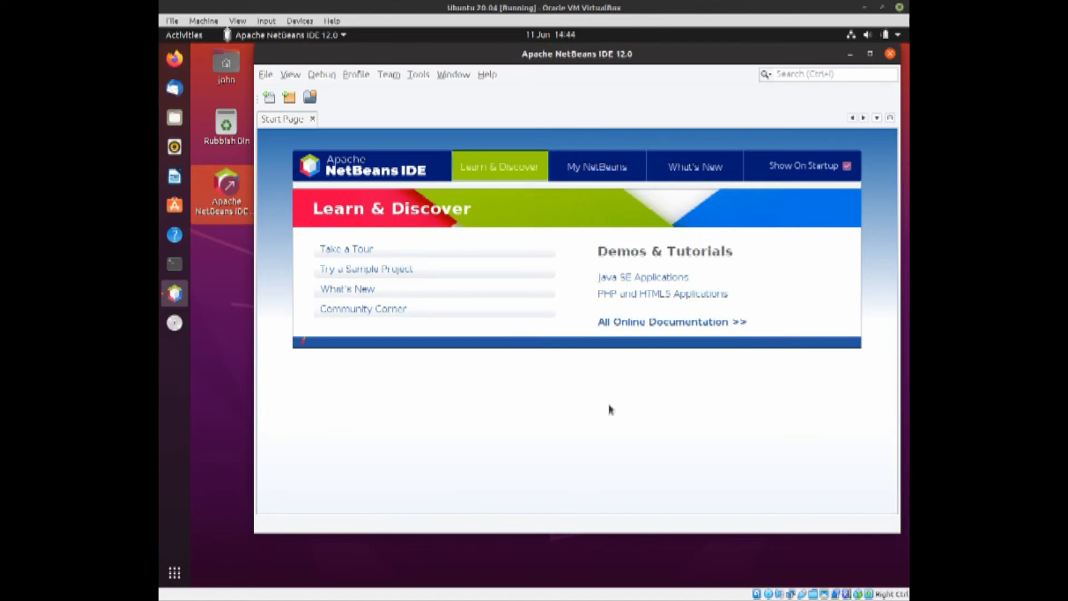
{"action": "mouse_move", "coordinate": [504, 424]}
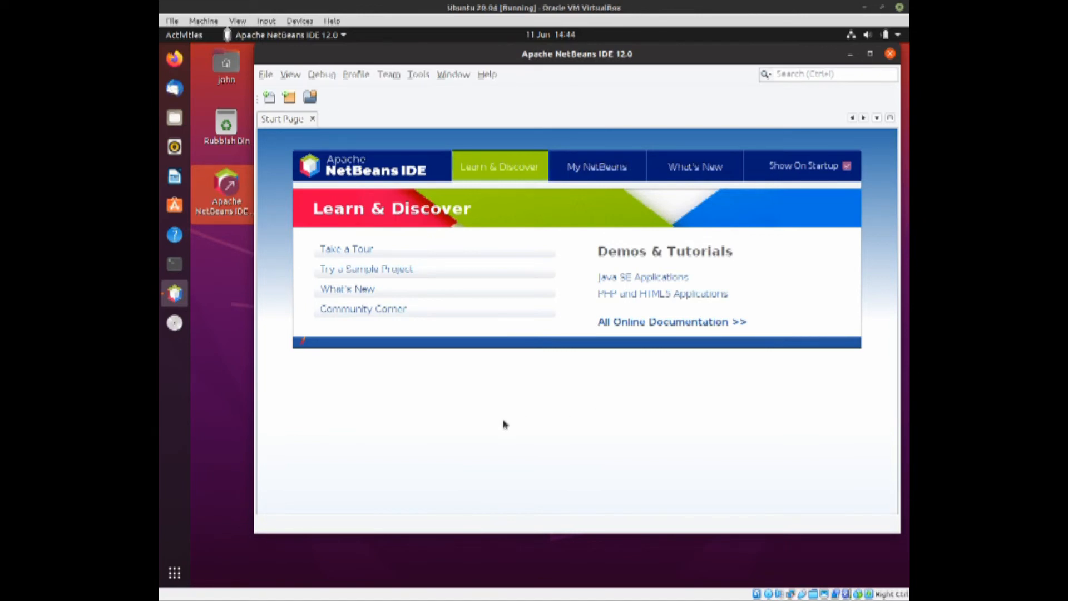
{"action": "mouse_move", "coordinate": [450, 426]}
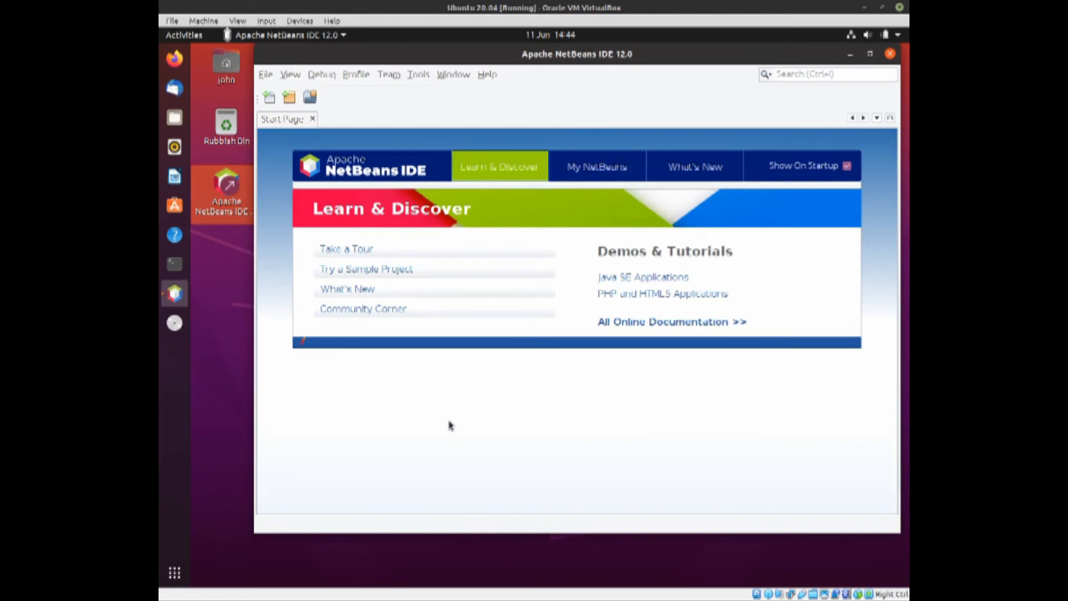
{"action": "mouse_move", "coordinate": [457, 400]}
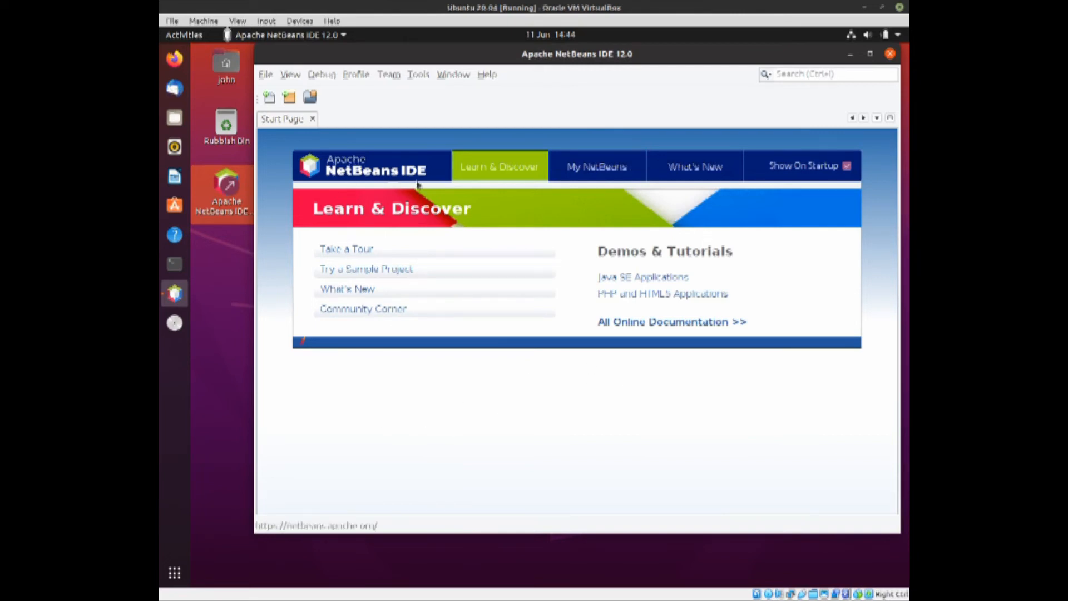
{"action": "mouse_move", "coordinate": [253, 198]}
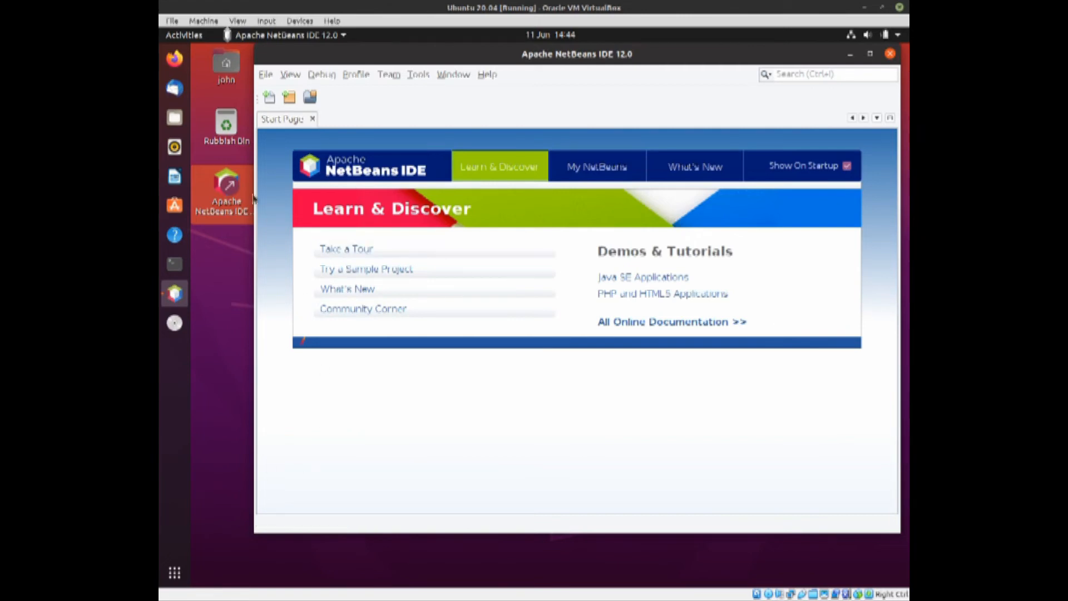
{"action": "mouse_move", "coordinate": [288, 97]}
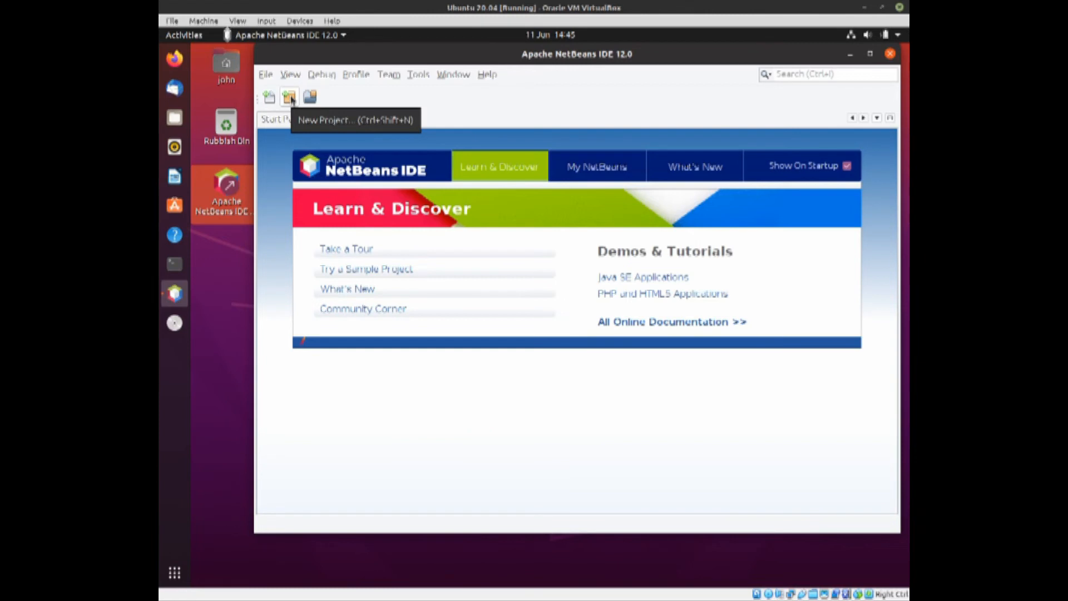
{"action": "mouse_move", "coordinate": [288, 98]}
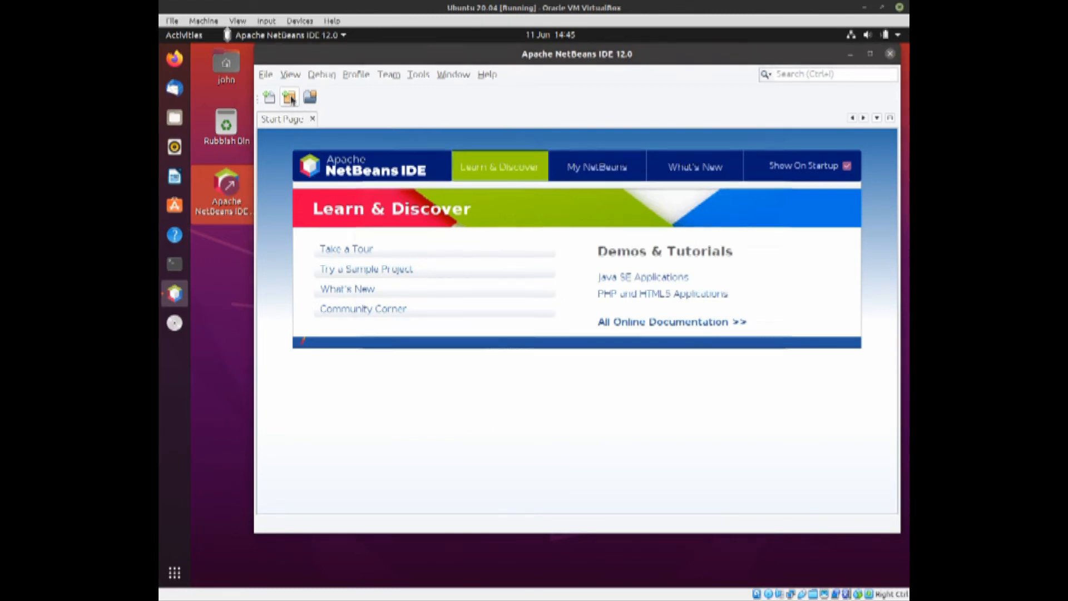
{"action": "left_click", "coordinate": [288, 98]}
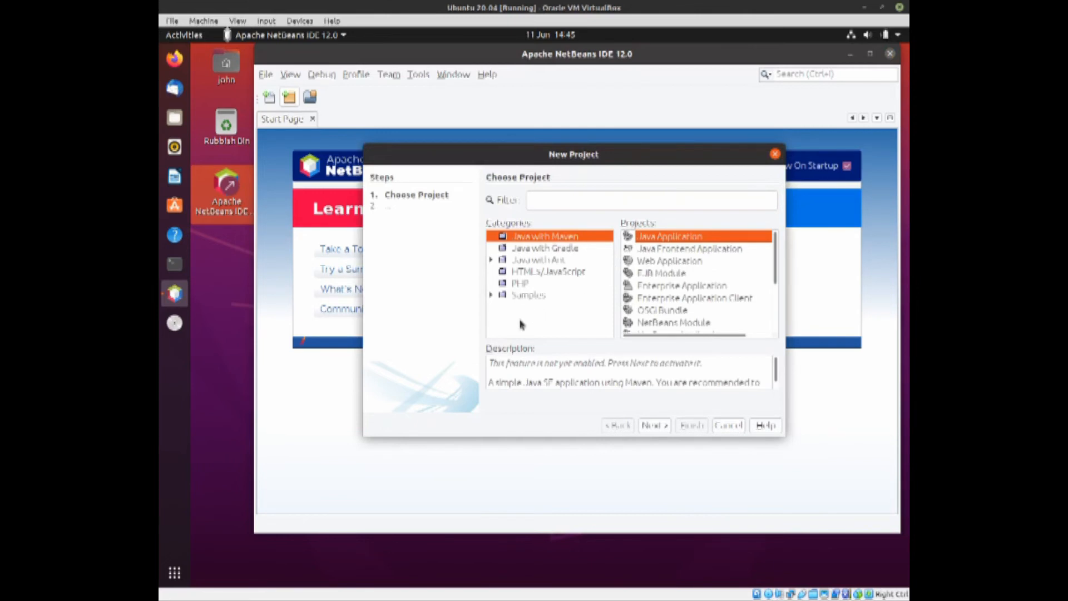
{"action": "left_click", "coordinate": [549, 272]}
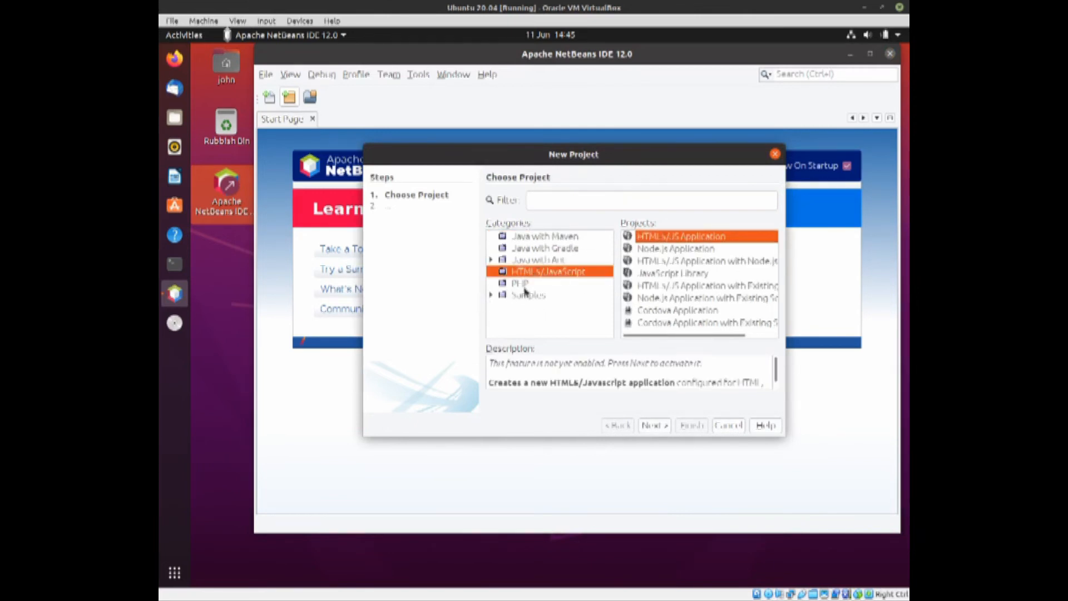
{"action": "left_click", "coordinate": [519, 282]}
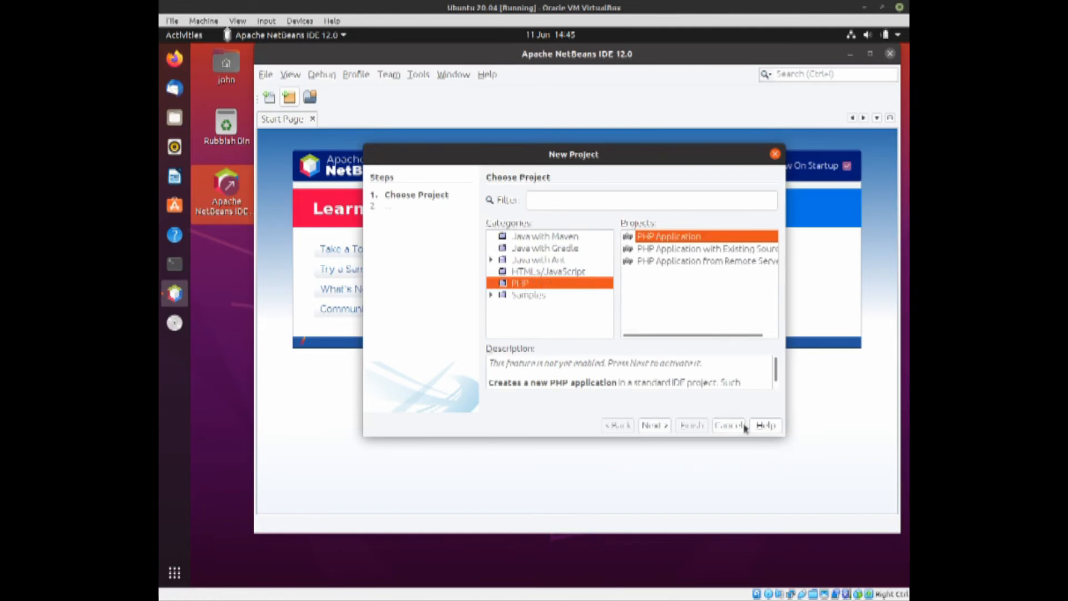
{"action": "left_click", "coordinate": [728, 425]}
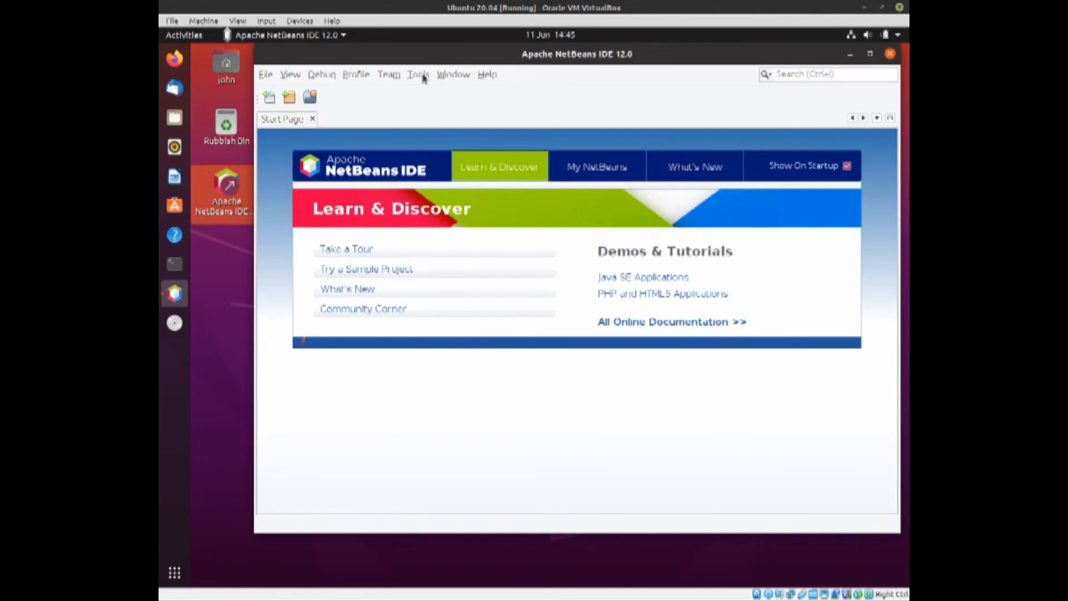
{"action": "left_click", "coordinate": [419, 74]}
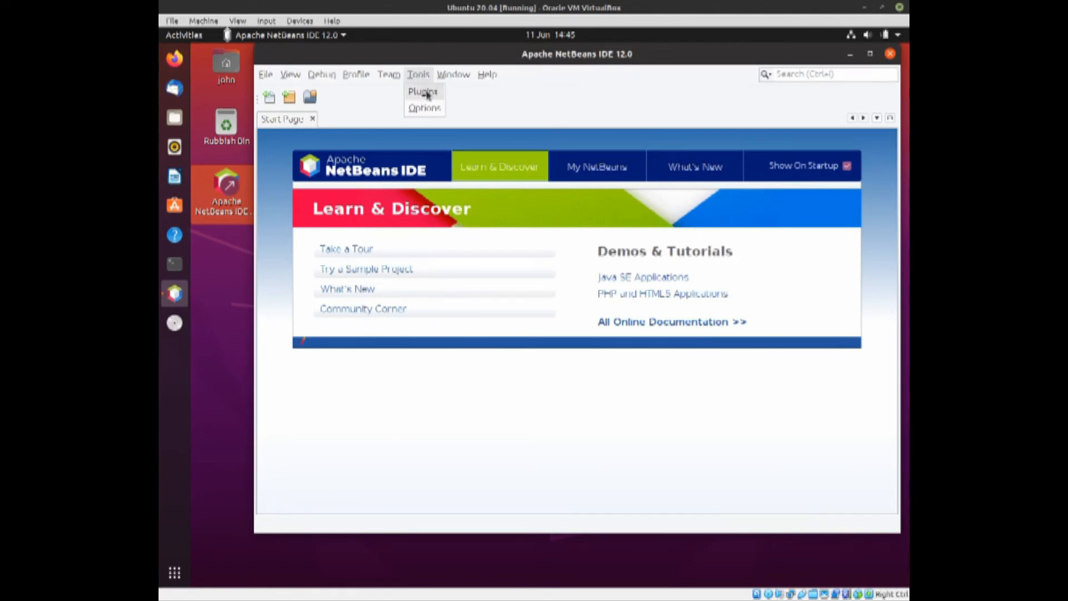
{"action": "left_click", "coordinate": [422, 91]}
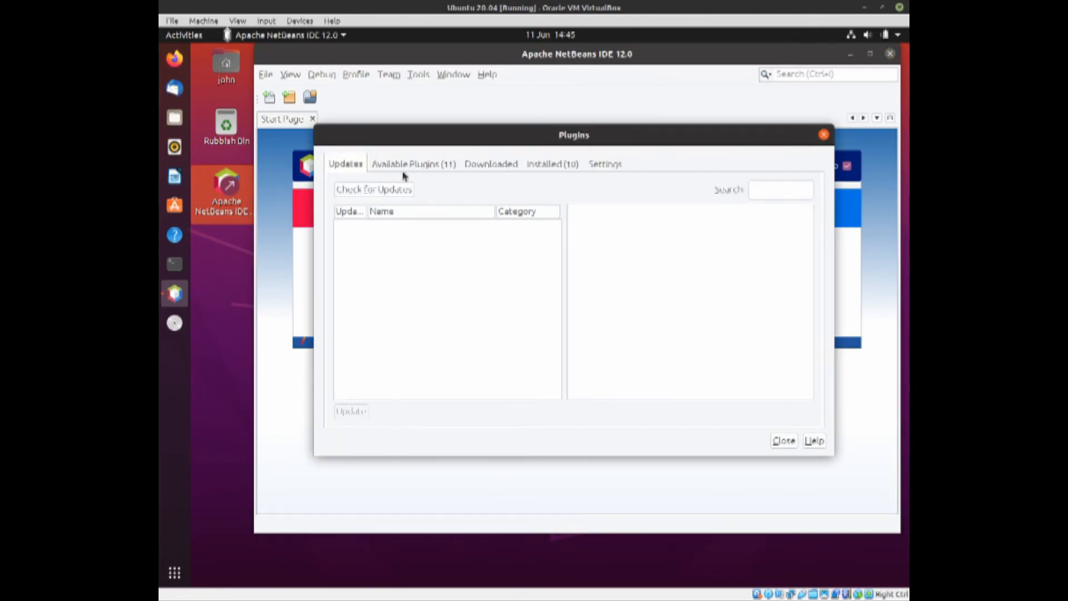
{"action": "left_click", "coordinate": [413, 163]}
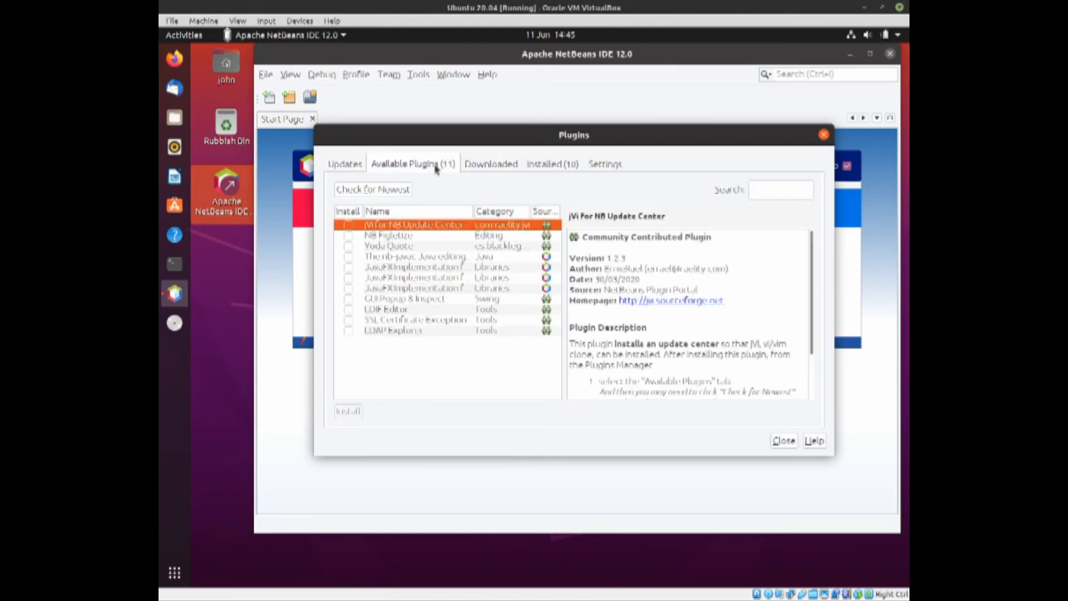
{"action": "mouse_move", "coordinate": [354, 235]}
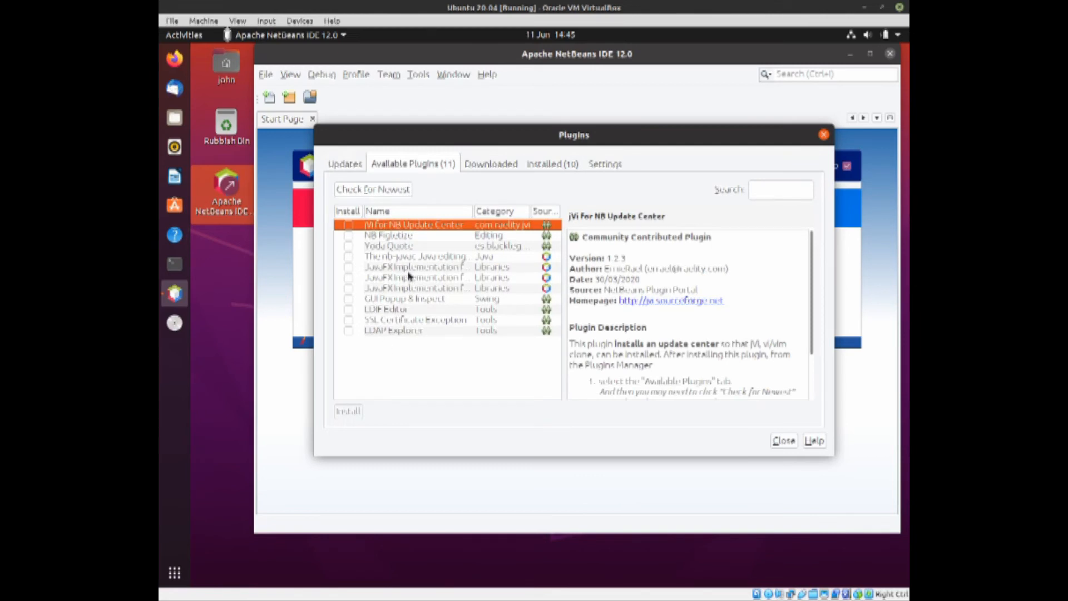
{"action": "mouse_move", "coordinate": [551, 170]}
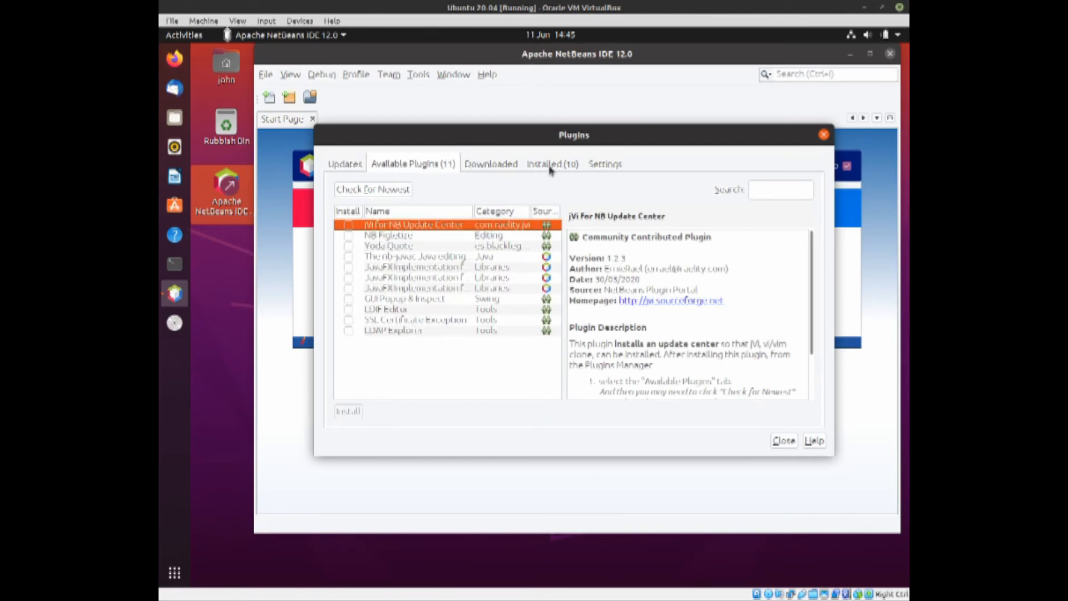
{"action": "left_click", "coordinate": [545, 163]}
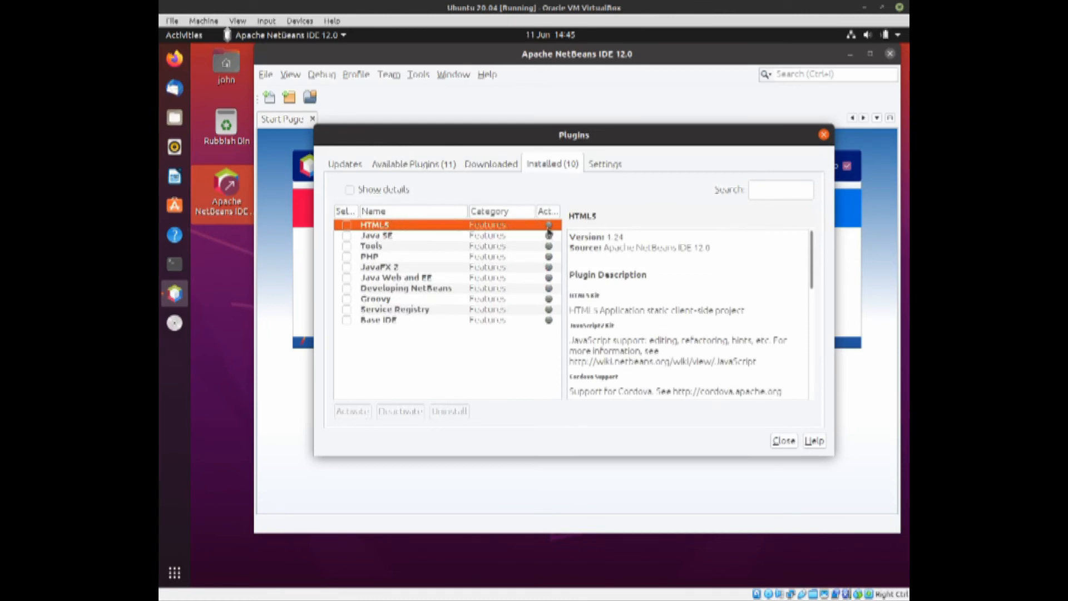
{"action": "mouse_move", "coordinate": [556, 330]}
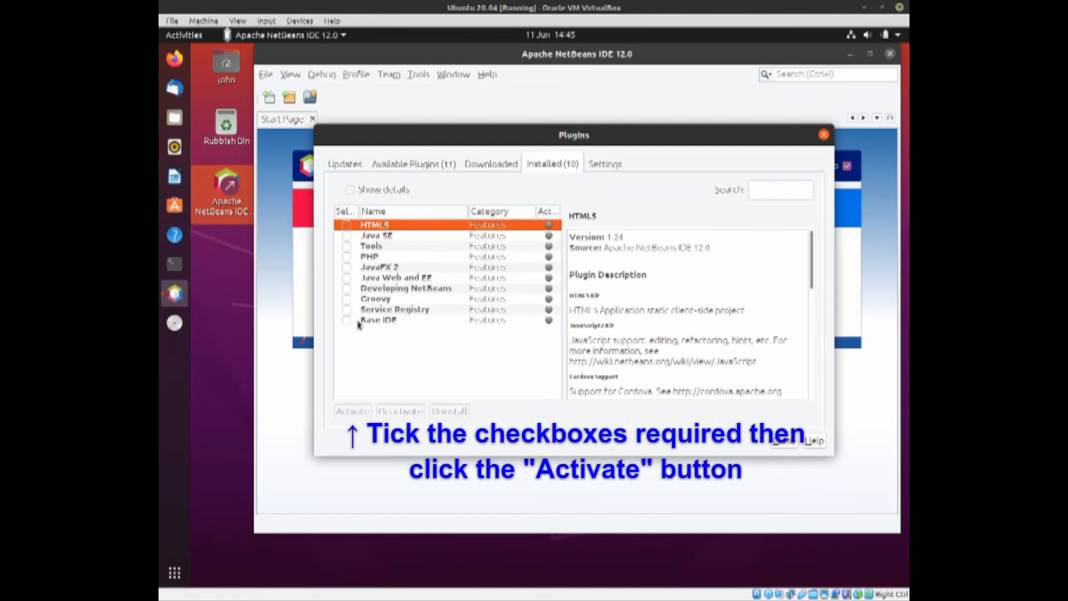
{"action": "mouse_move", "coordinate": [521, 323]}
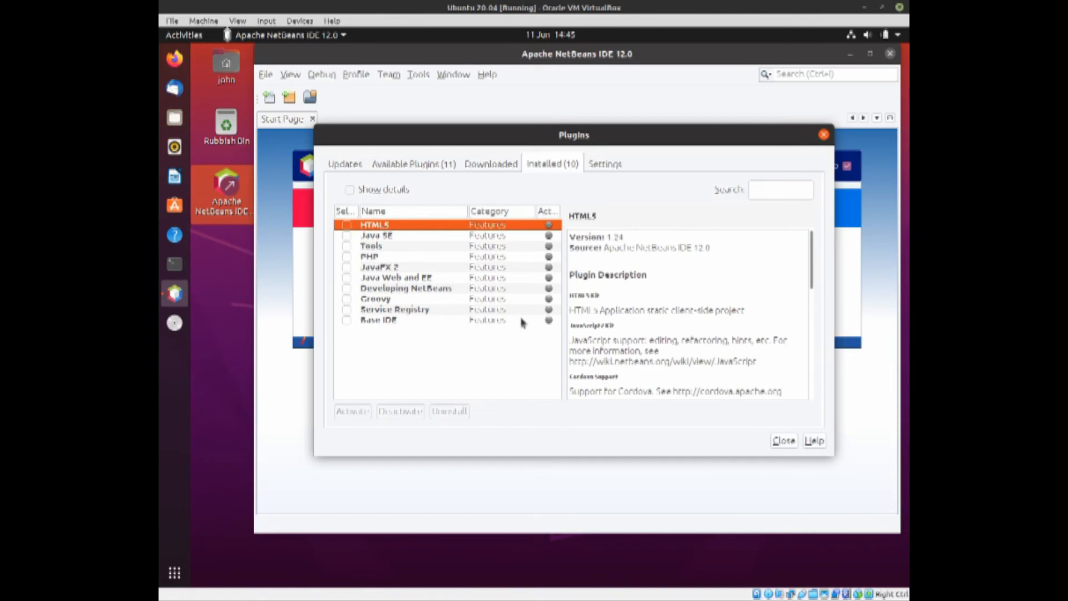
{"action": "mouse_move", "coordinate": [484, 298]}
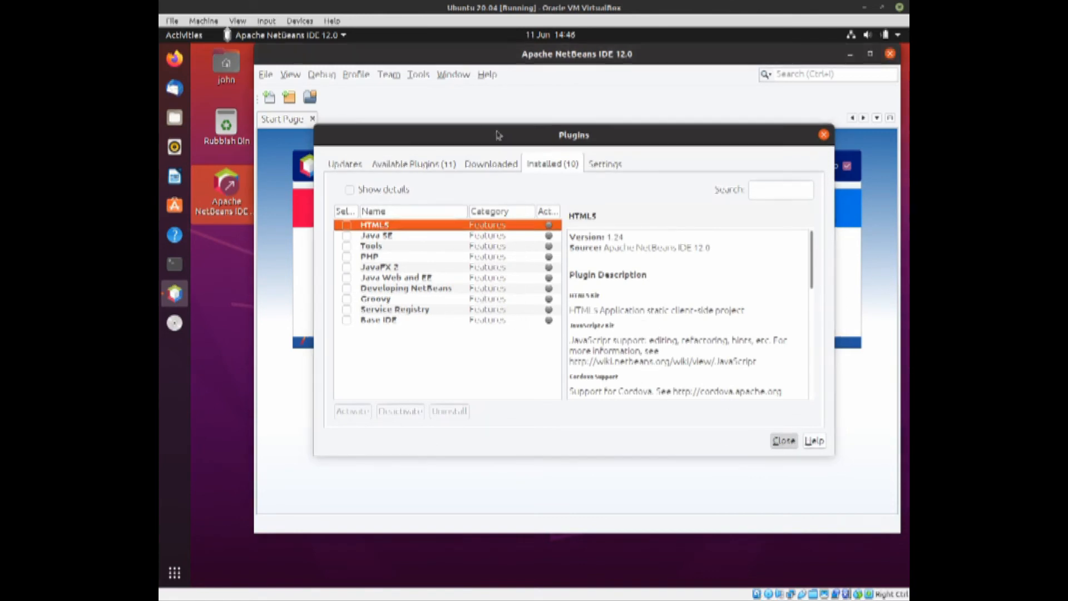
{"action": "left_click", "coordinate": [784, 440]}
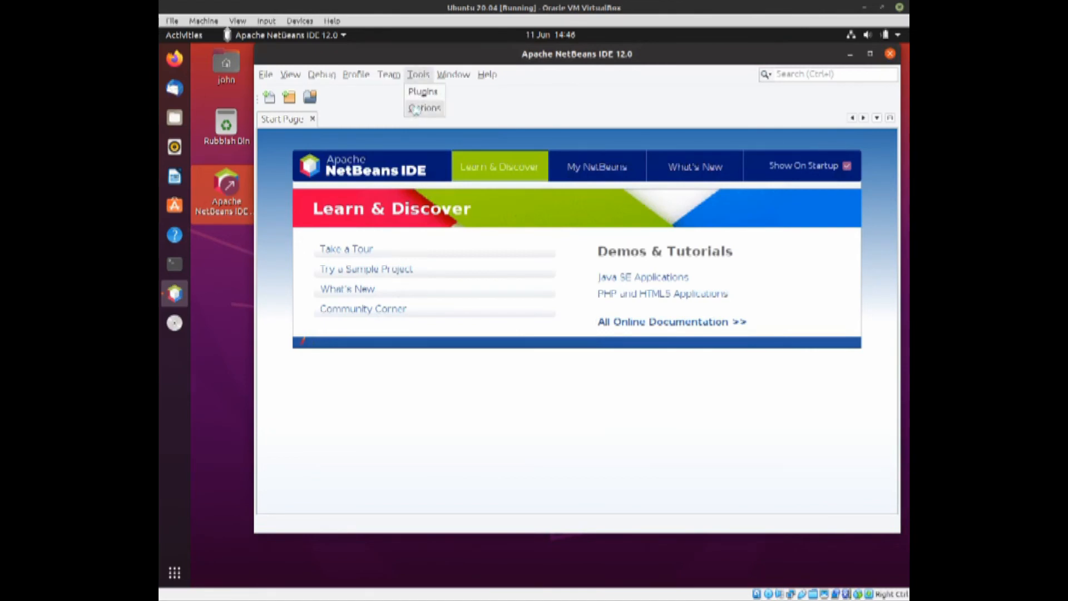
Visit the Options dialog's General settings, close it, and return to the Start Page.
{"action": "left_click", "coordinate": [424, 108]}
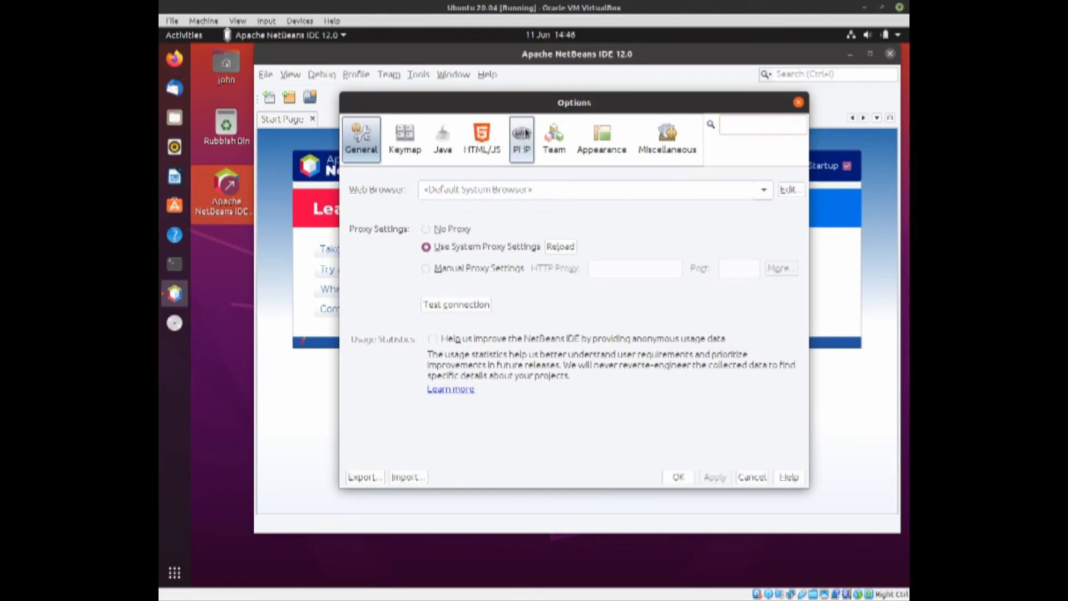
{"action": "left_click", "coordinate": [761, 124]}
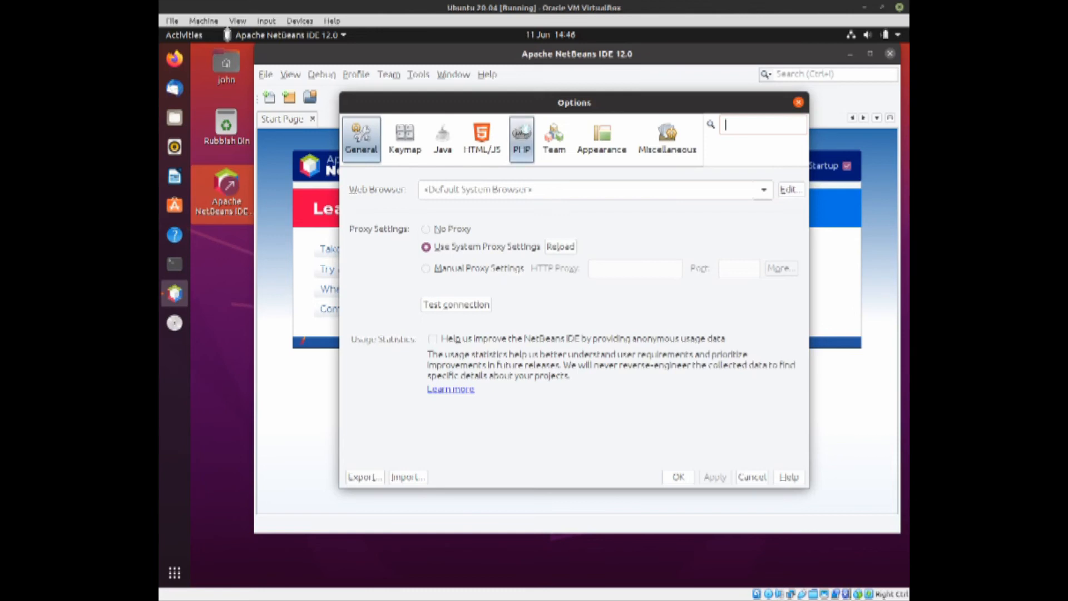
{"action": "left_click", "coordinate": [521, 136]}
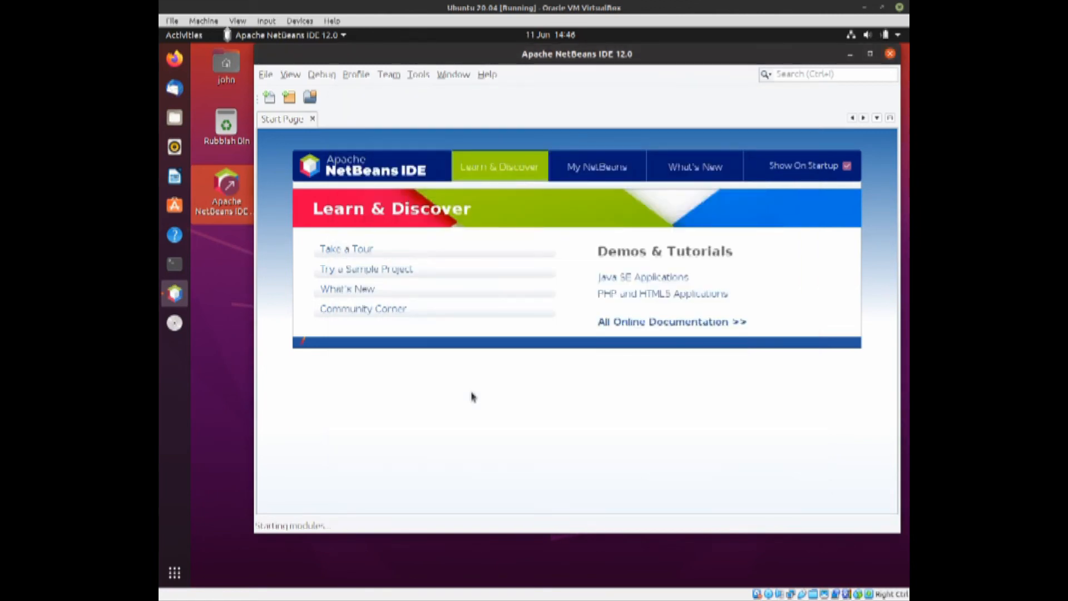
{"action": "left_click", "coordinate": [419, 75]}
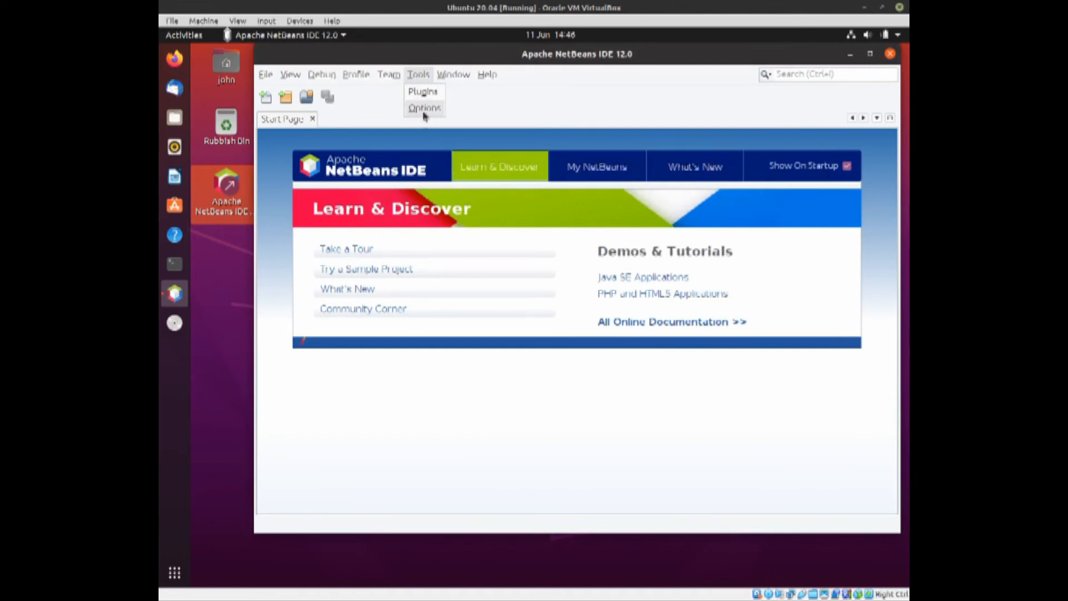
Activate the PHP and HTML/JS categories in the Options dialog.
{"action": "left_click", "coordinate": [424, 108]}
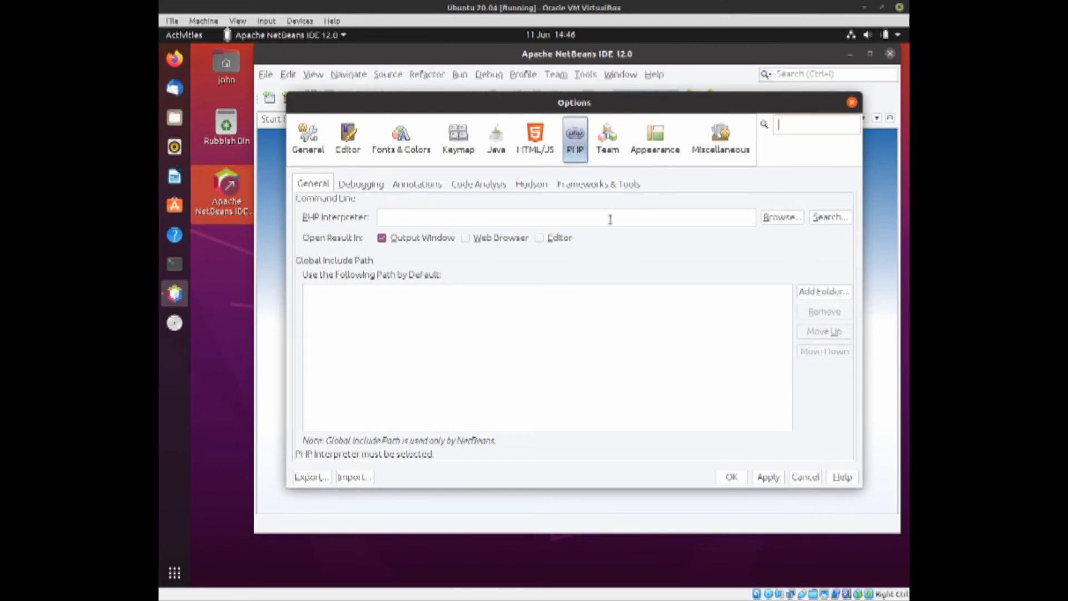
{"action": "mouse_move", "coordinate": [664, 303]}
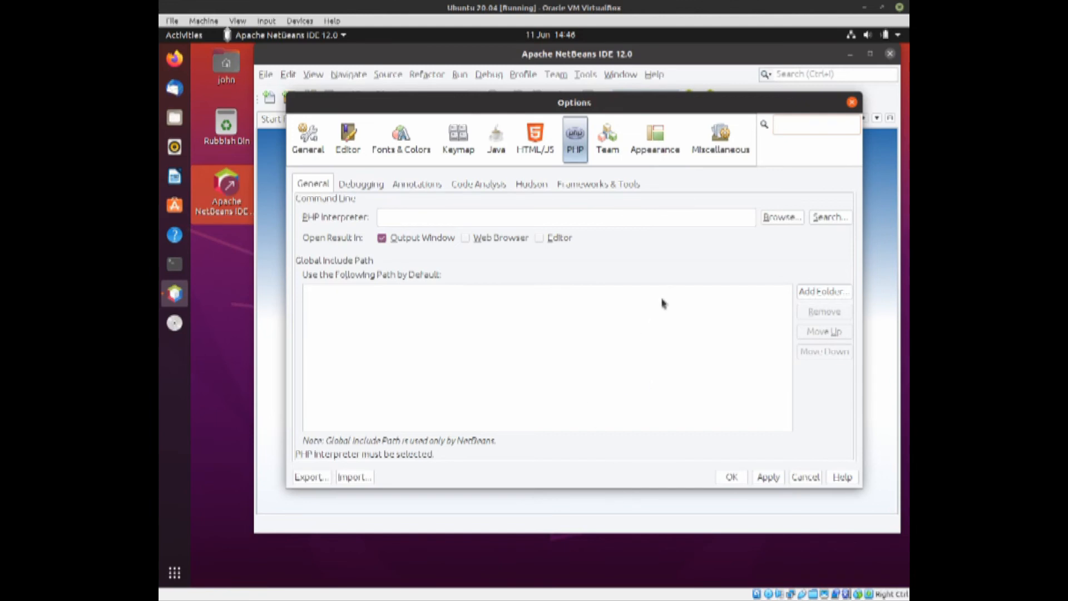
{"action": "left_click", "coordinate": [535, 136]}
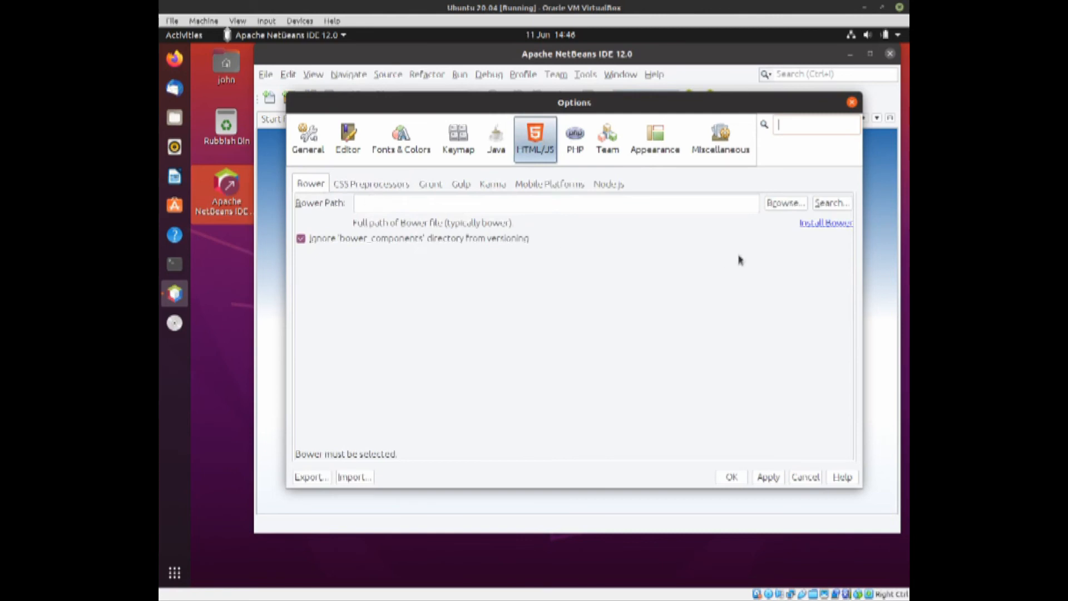
{"action": "mouse_move", "coordinate": [651, 182]}
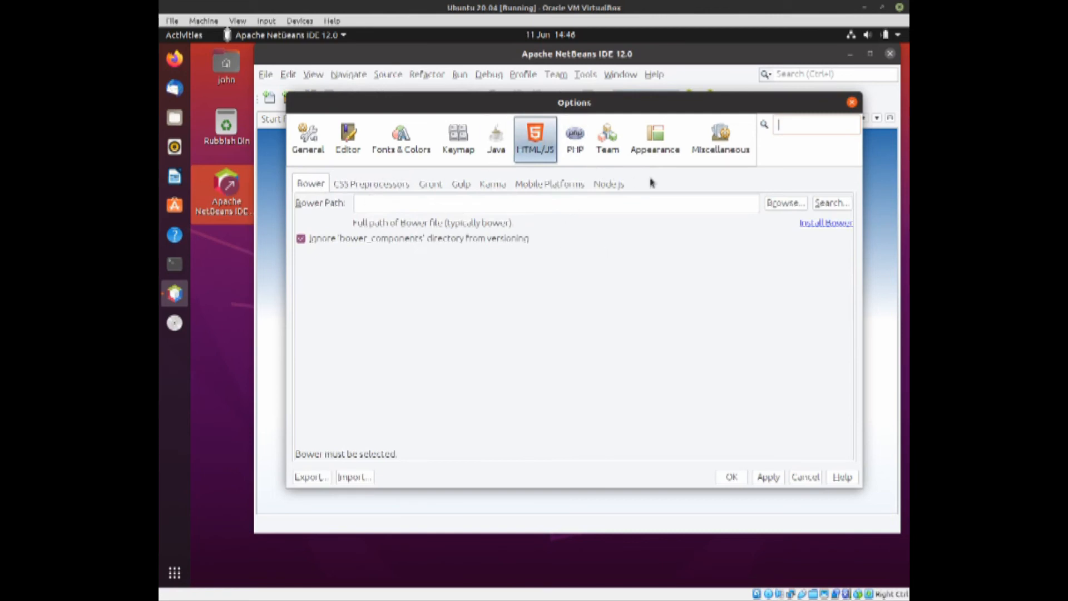
{"action": "mouse_move", "coordinate": [504, 144]}
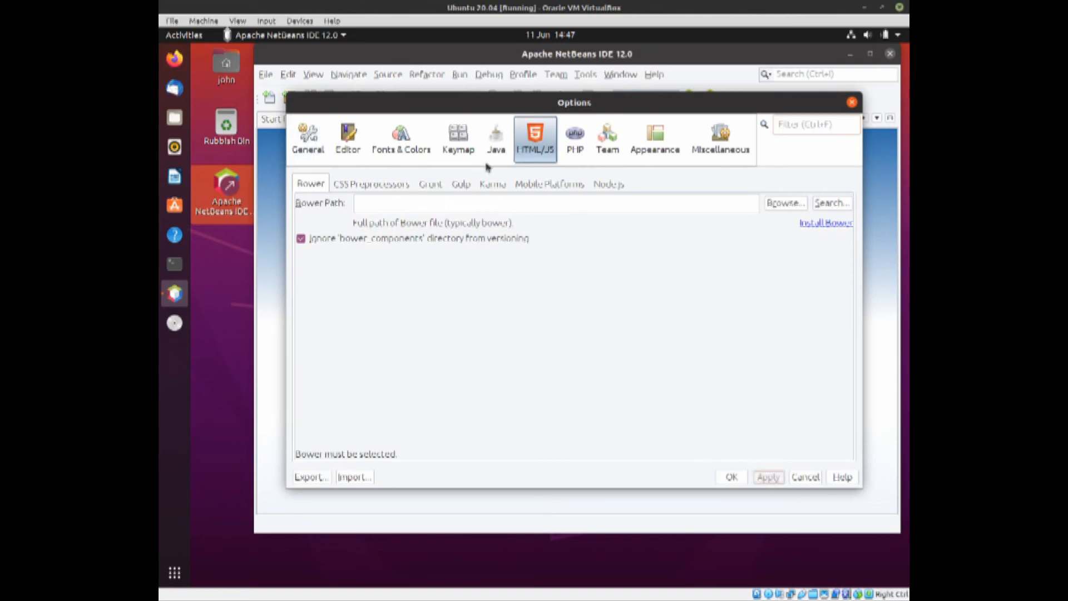
{"action": "mouse_move", "coordinate": [593, 453]}
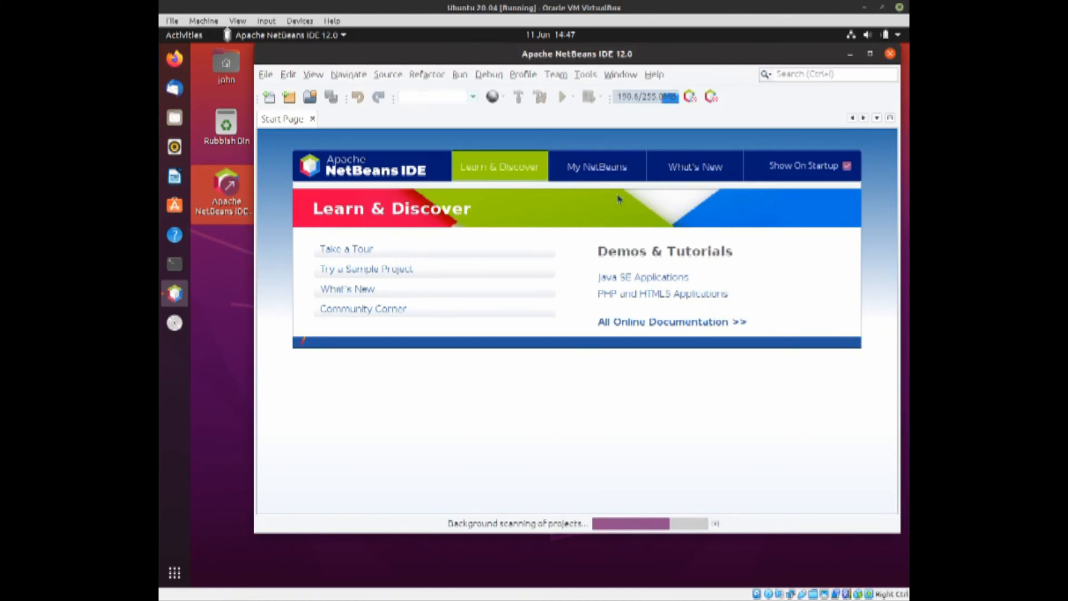
{"action": "mouse_move", "coordinate": [727, 124]}
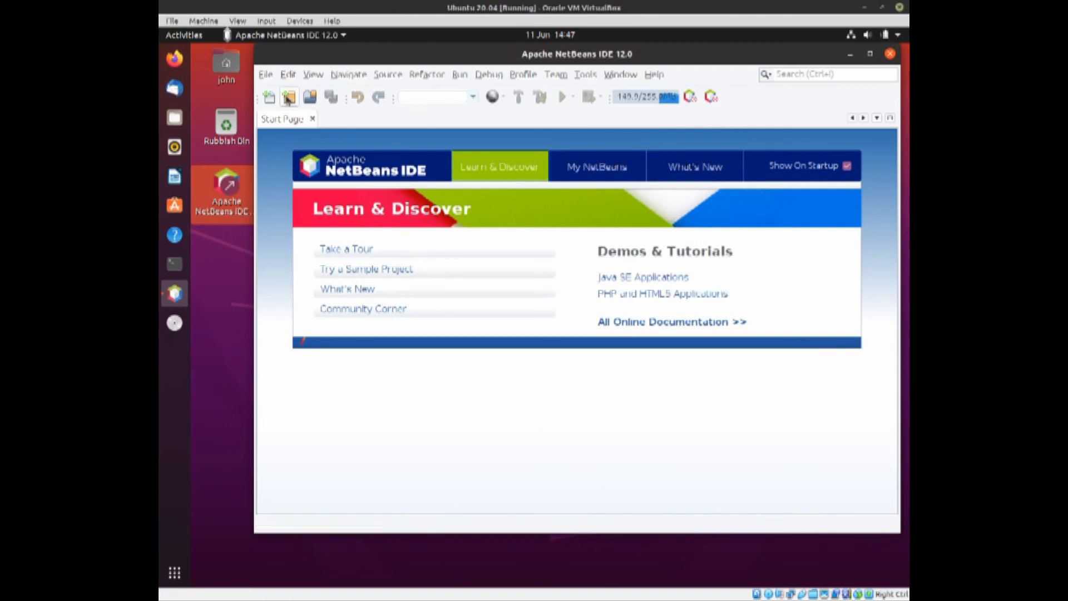
{"action": "mouse_move", "coordinate": [541, 97]}
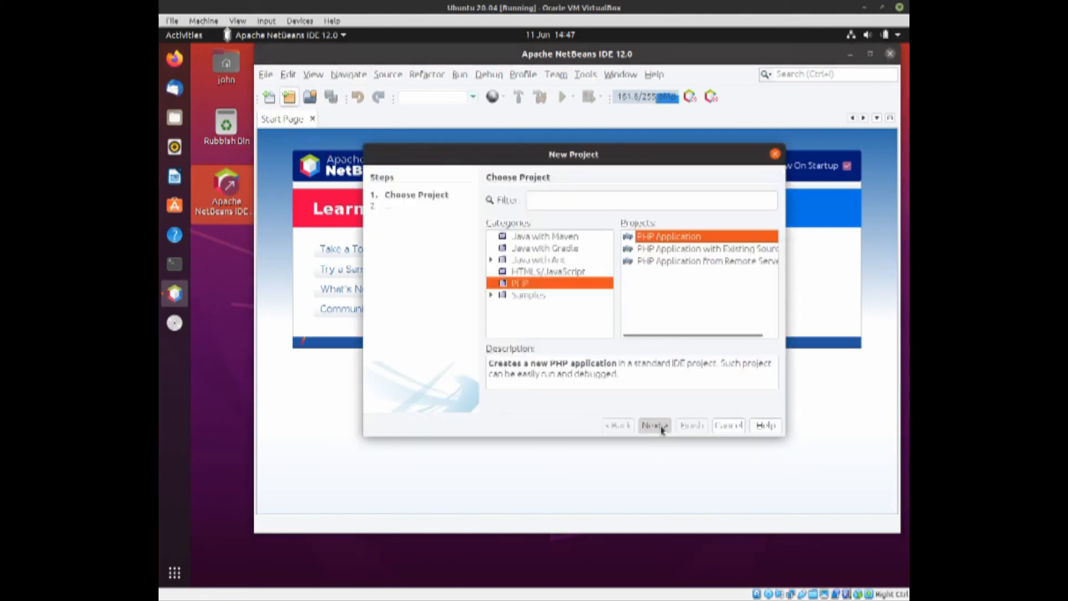
Start a PHP Application project named PhpProject1 keeping PHP 7.4 as its version.
{"action": "left_click", "coordinate": [653, 425]}
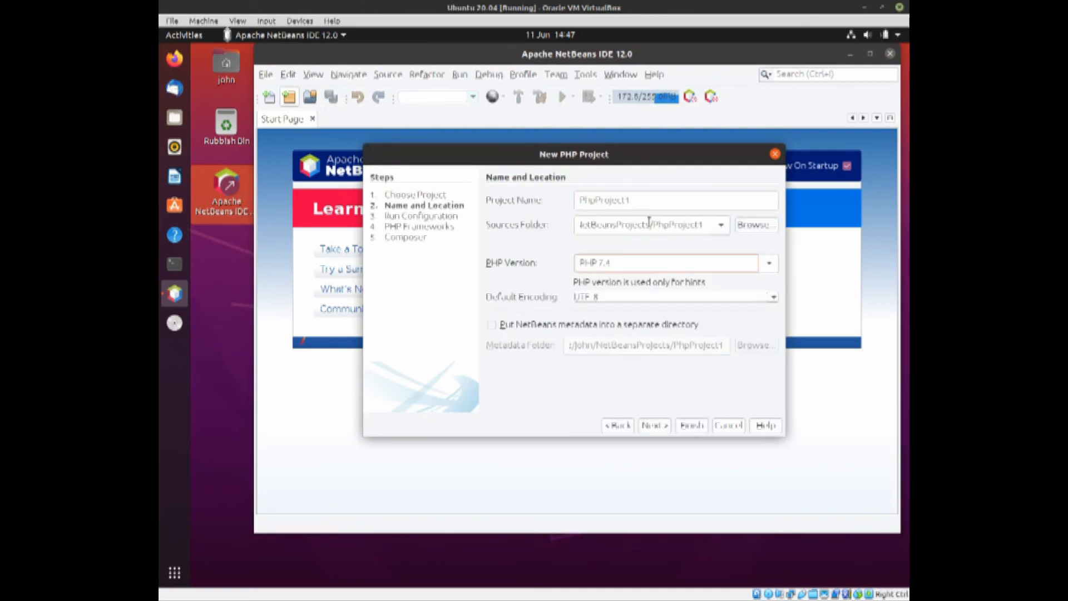
{"action": "mouse_move", "coordinate": [607, 271]}
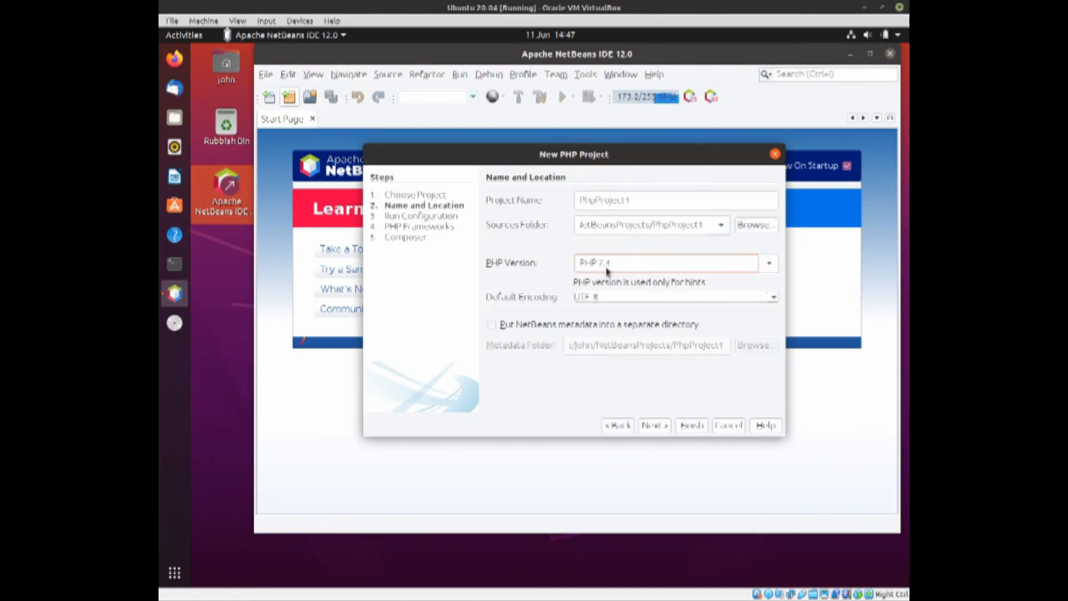
{"action": "left_click", "coordinate": [769, 263]}
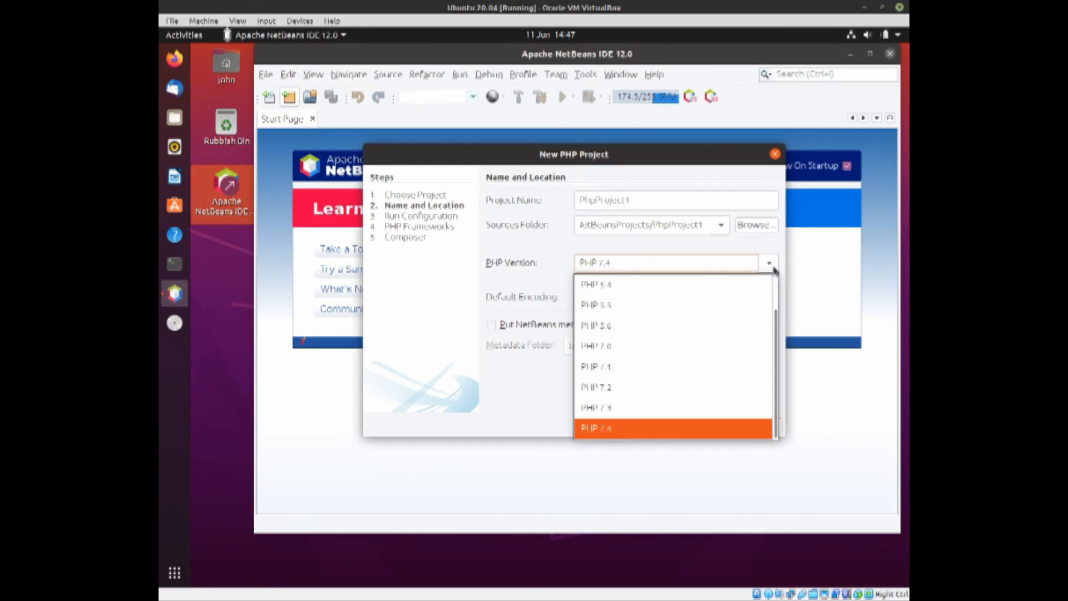
{"action": "left_click", "coordinate": [595, 427]}
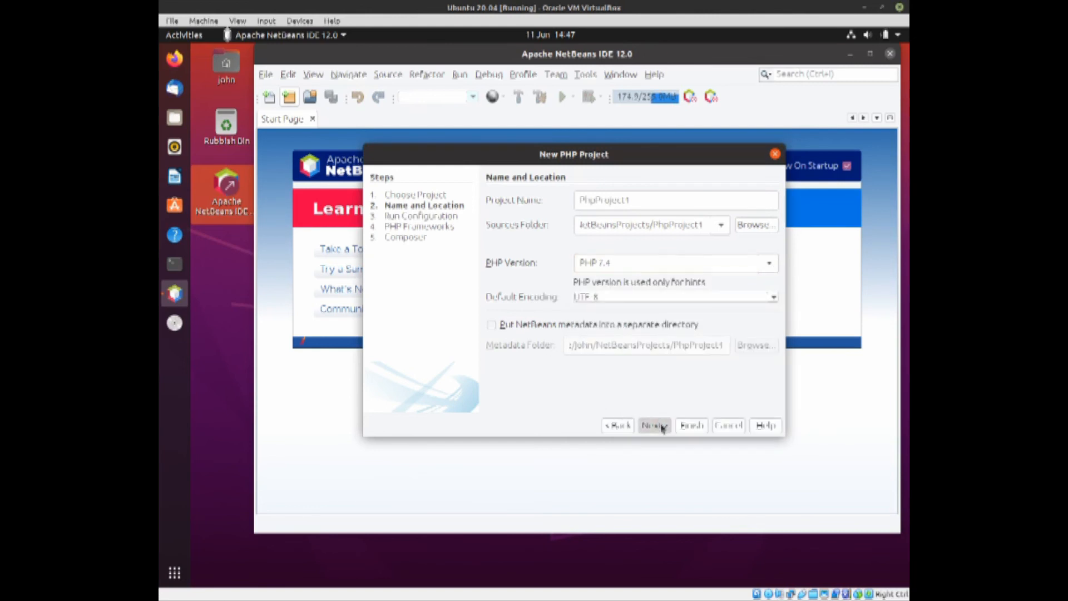
{"action": "left_click", "coordinate": [653, 426]}
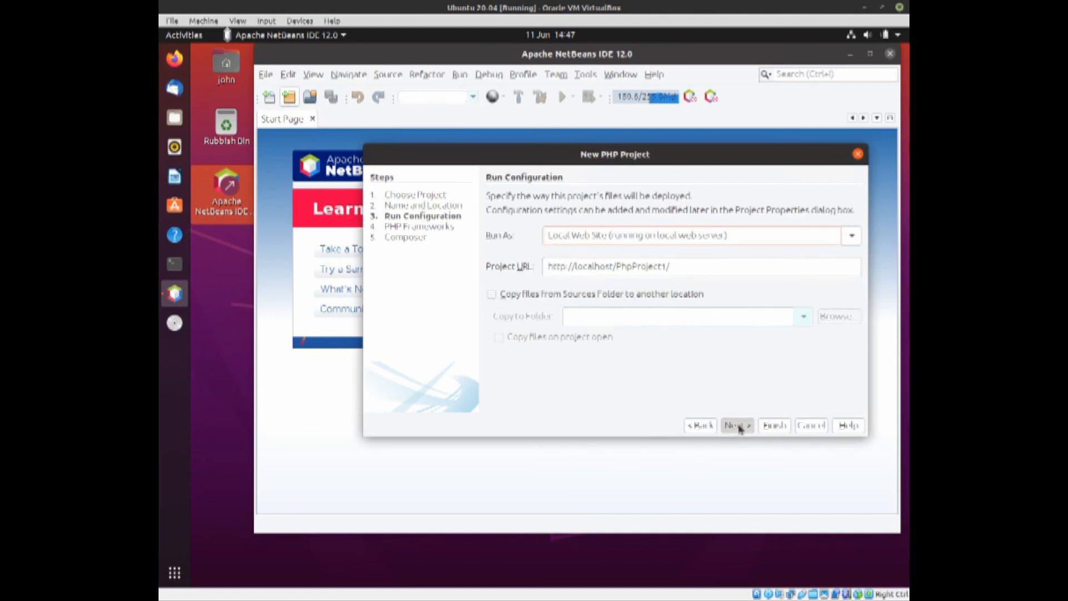
Accept the default Run Configuration, Frameworks and Composer steps and finish creating the project.
{"action": "left_click", "coordinate": [736, 425]}
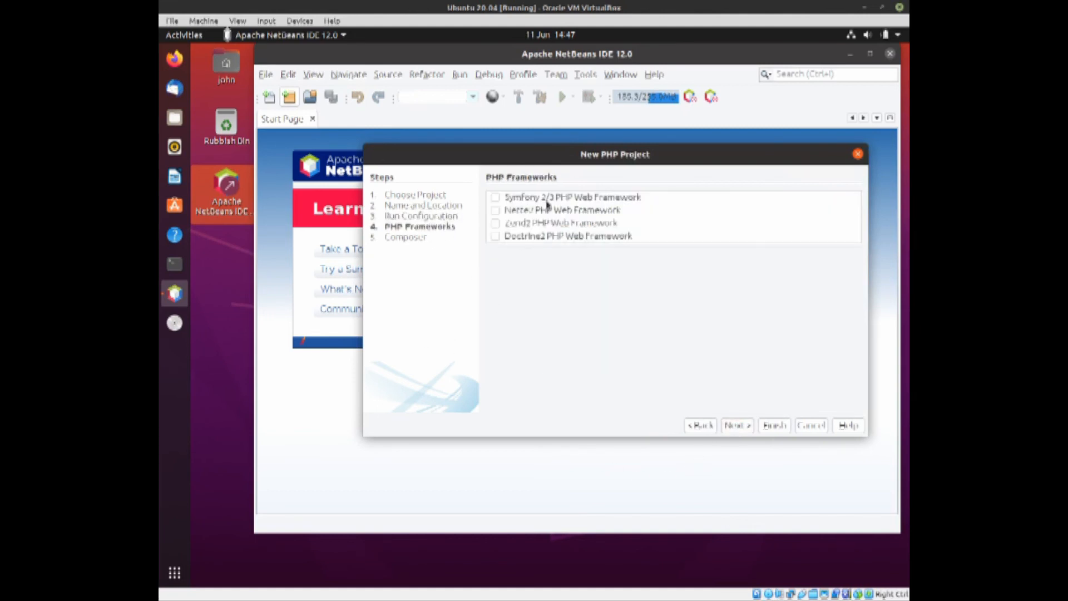
{"action": "left_click", "coordinate": [737, 425]}
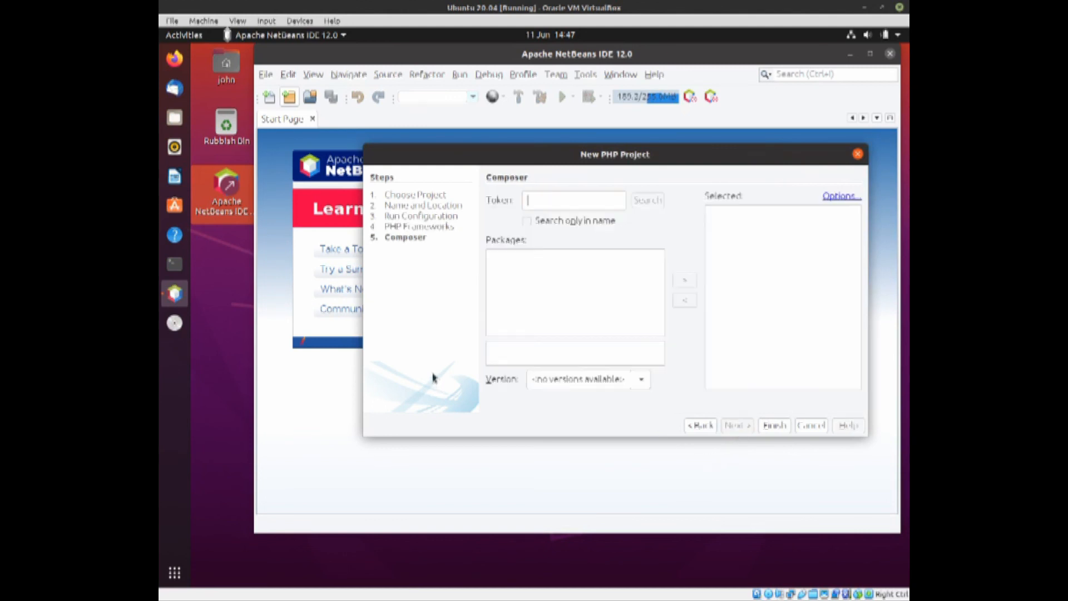
{"action": "left_click", "coordinate": [773, 425]}
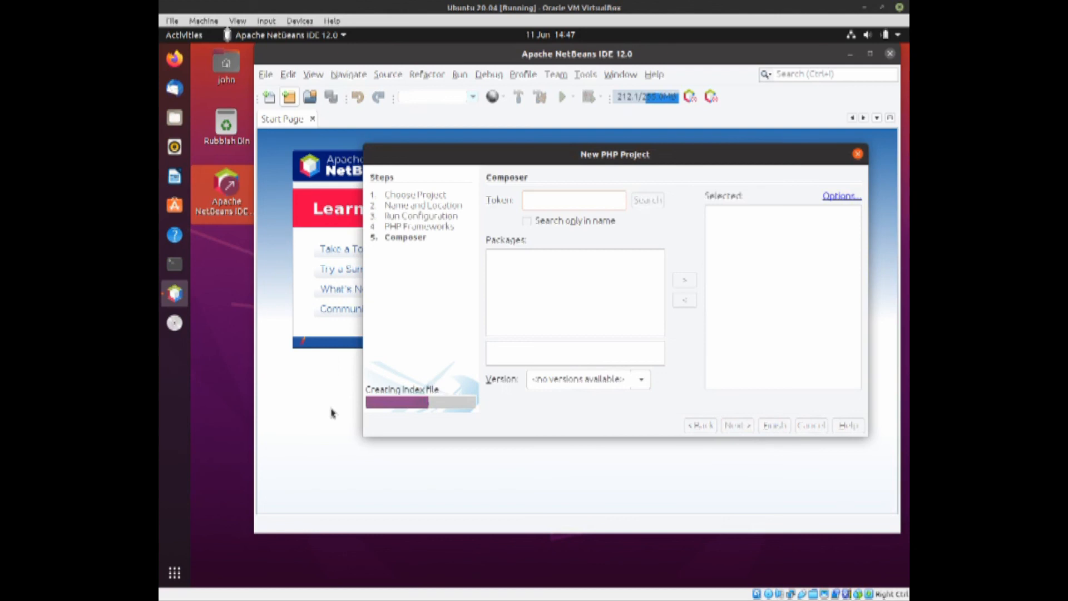
{"action": "left_click", "coordinate": [773, 425]}
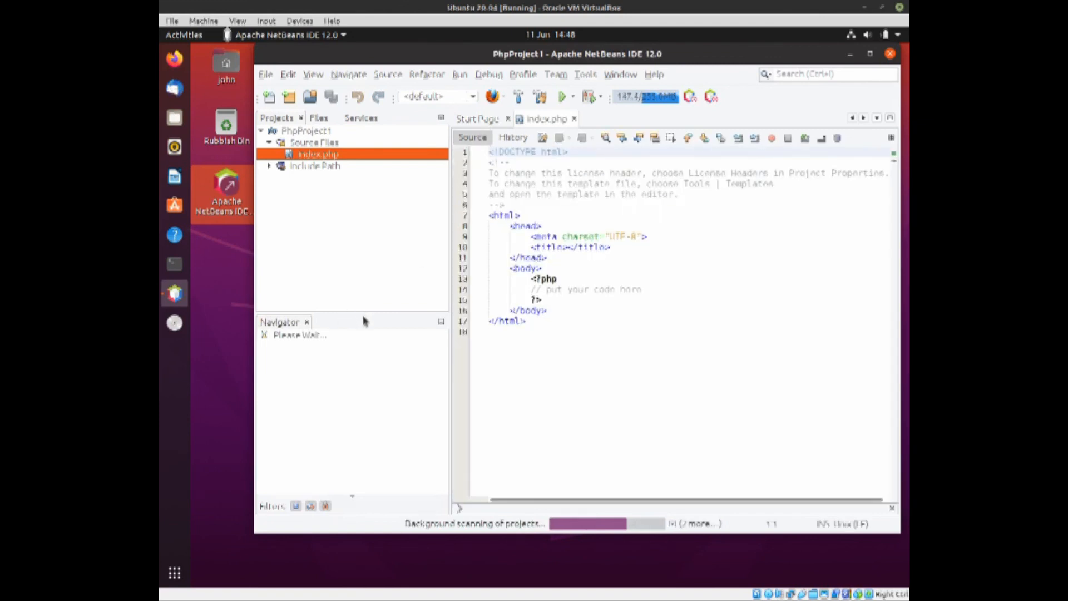
{"action": "mouse_move", "coordinate": [665, 398]}
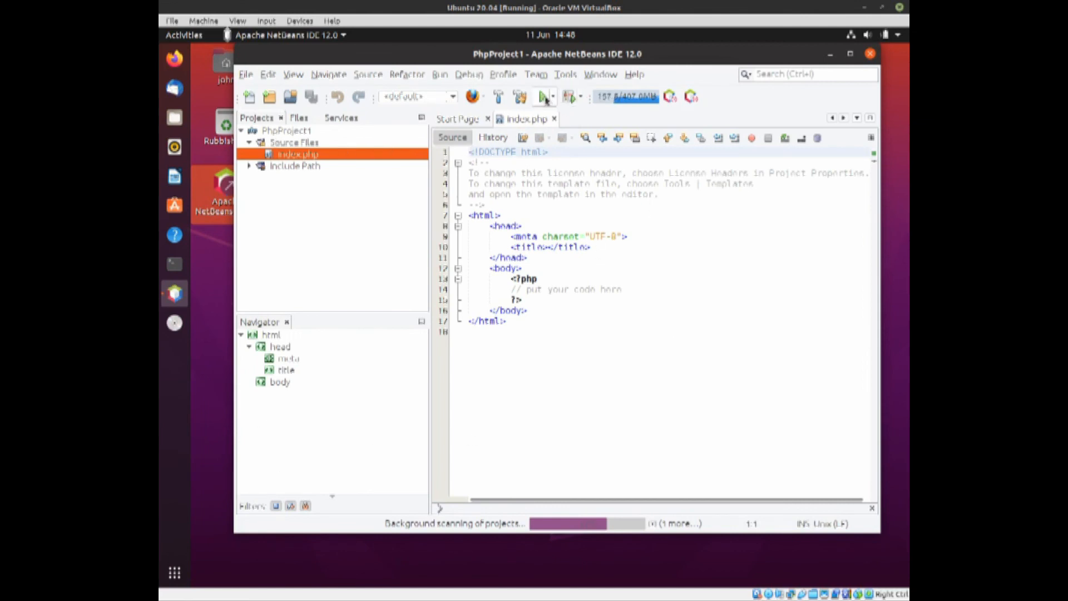
{"action": "mouse_move", "coordinate": [542, 97]}
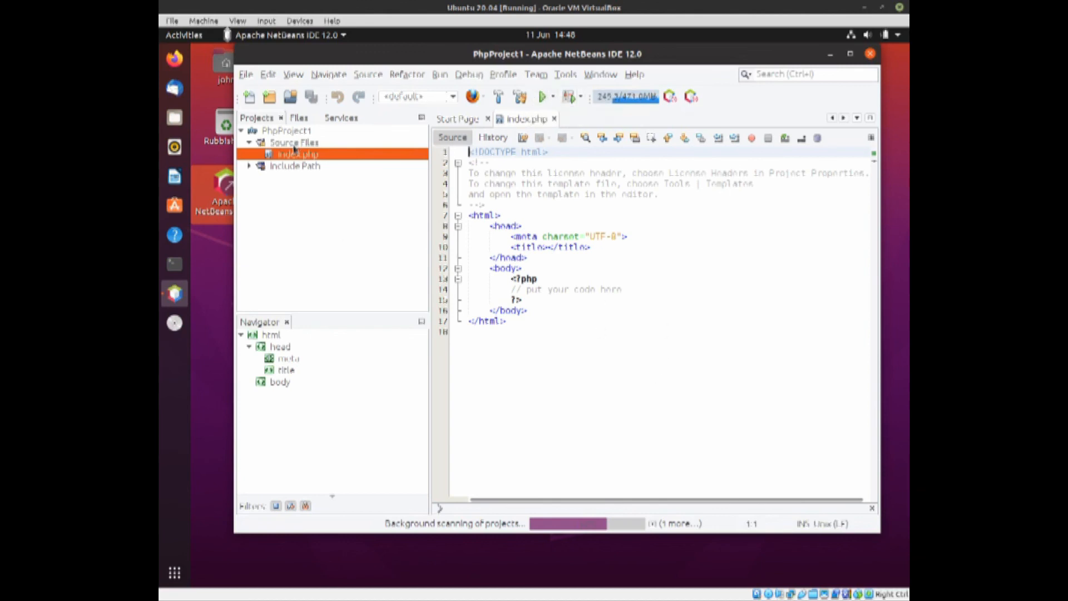
Select the PhpProject1 node in the Projects panel with index.php open in the editor.
{"action": "left_click", "coordinate": [285, 130]}
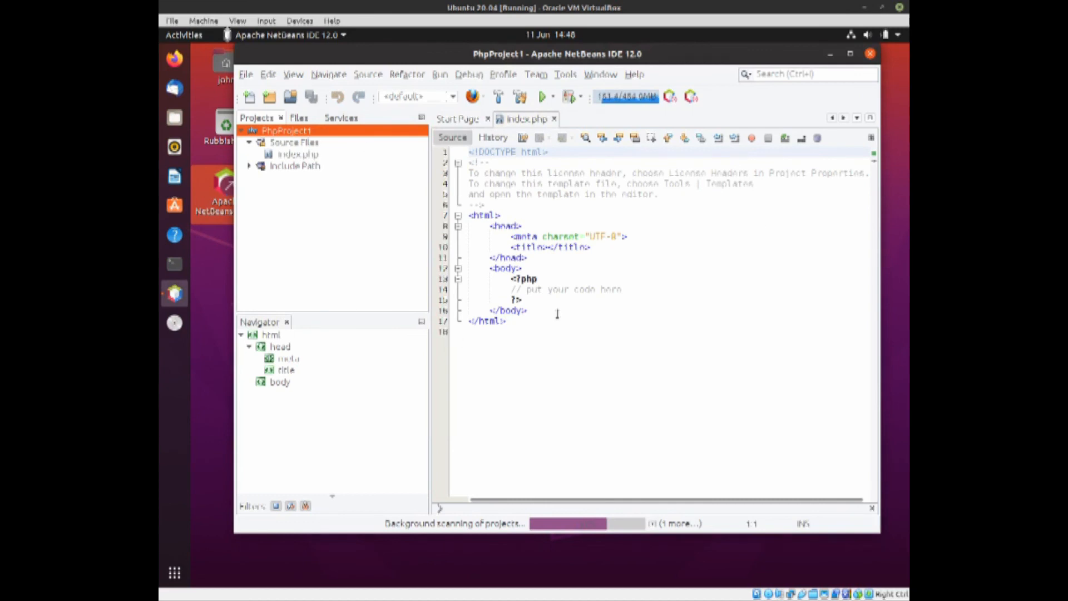
{"action": "mouse_move", "coordinate": [401, 221]}
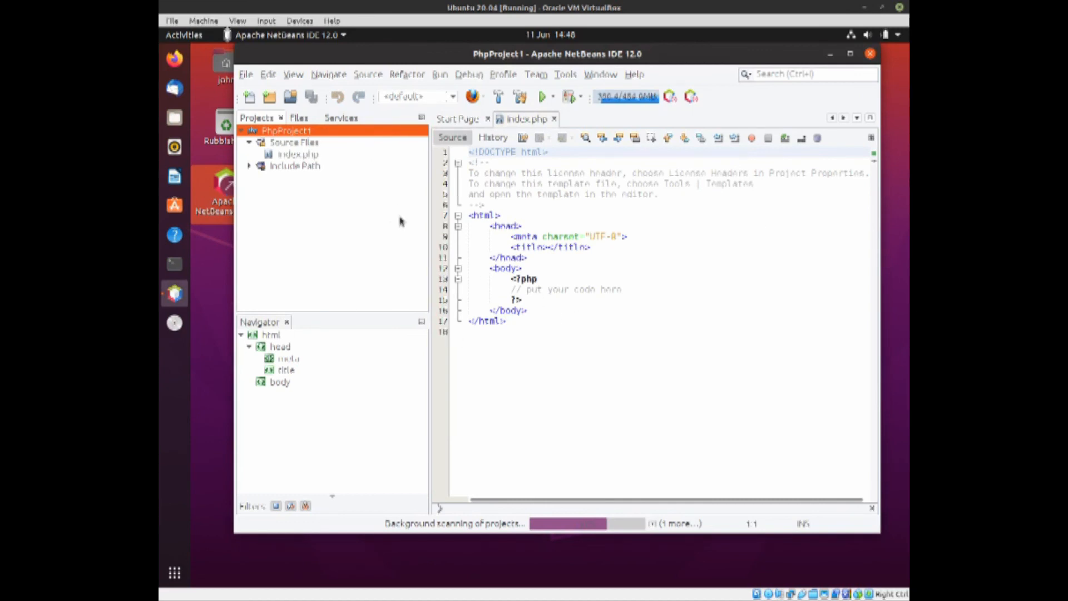
{"action": "mouse_move", "coordinate": [391, 256]}
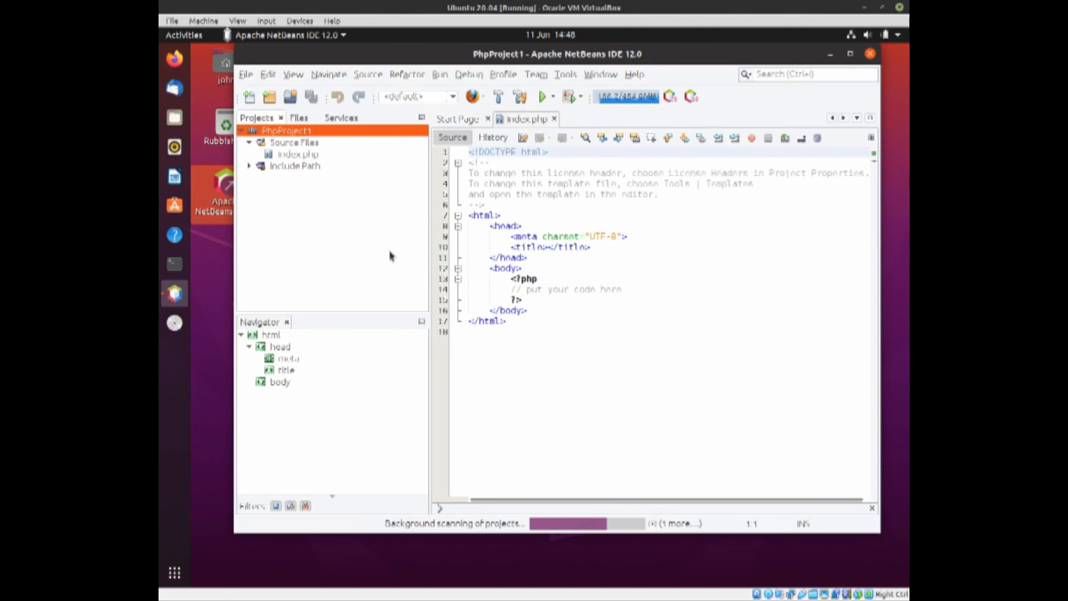
{"action": "mouse_move", "coordinate": [680, 346]}
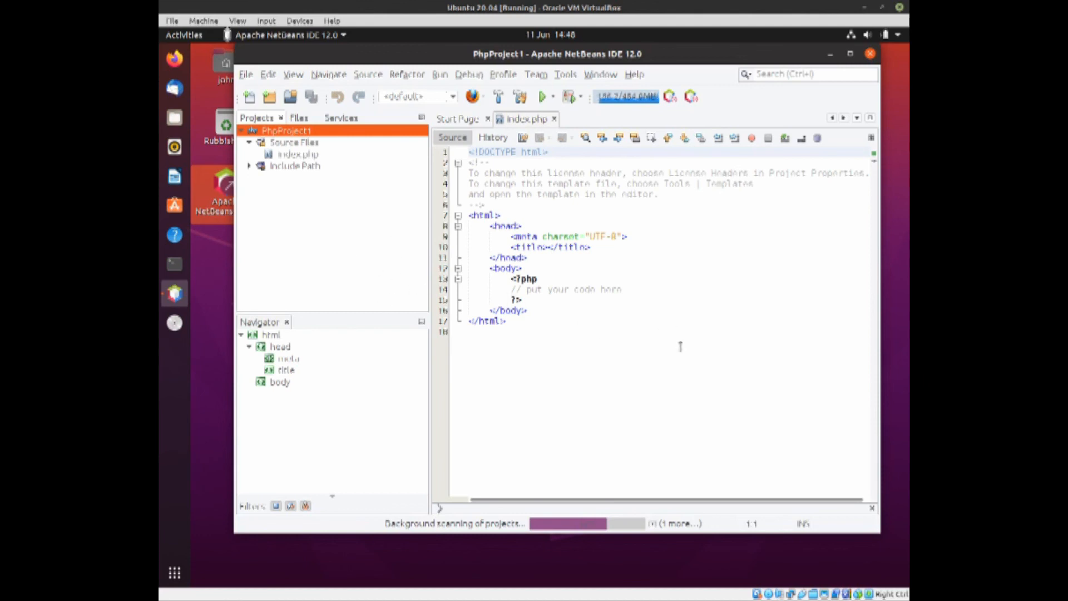
{"action": "mouse_move", "coordinate": [681, 349]}
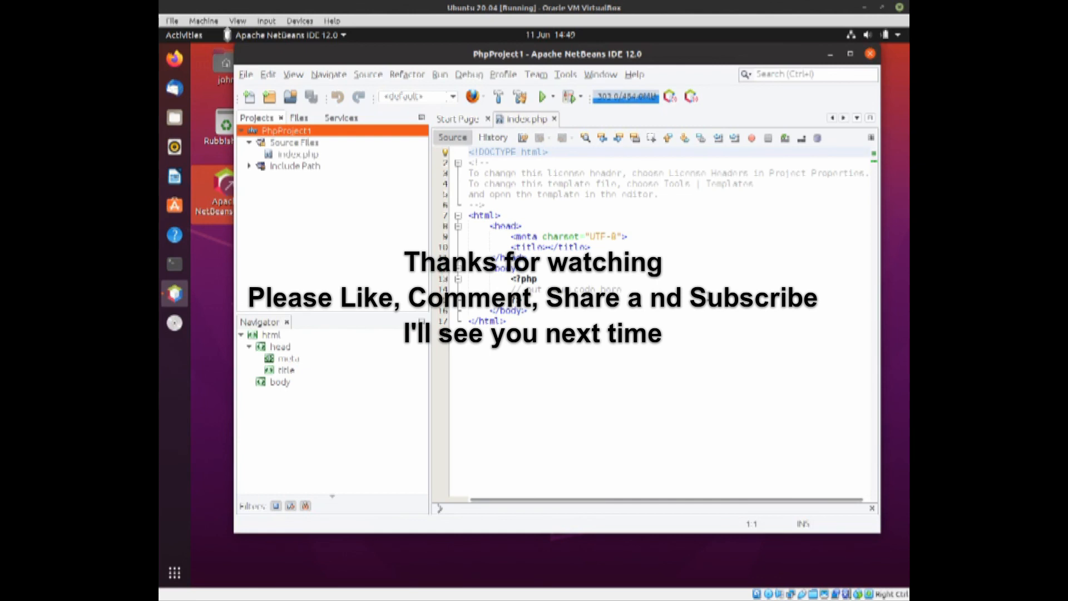
Exit NetBeans, leaving the Ubuntu desktop showing.
{"action": "left_click", "coordinate": [870, 53]}
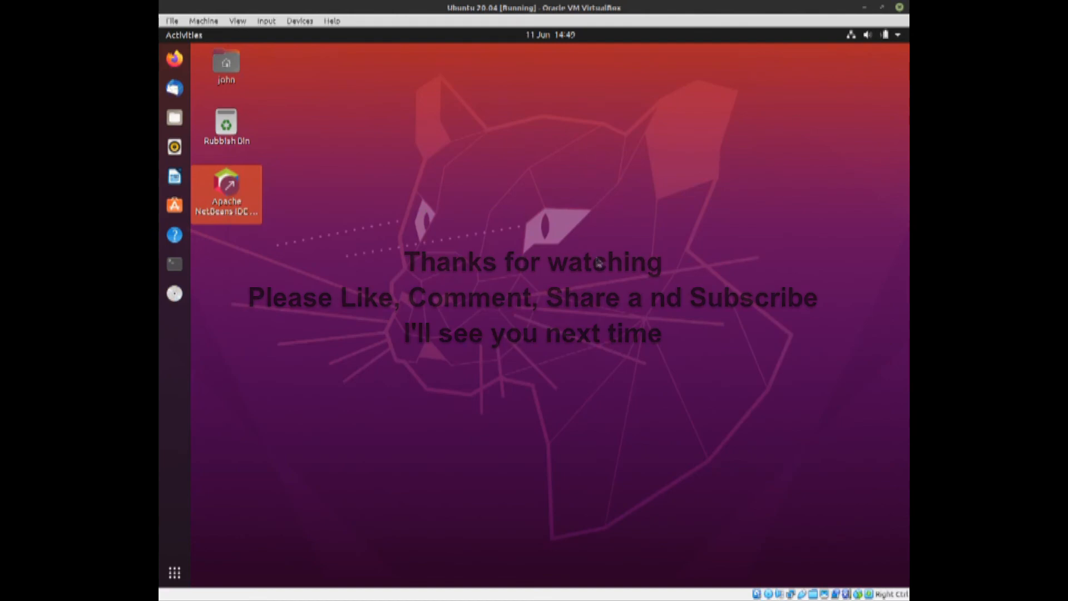